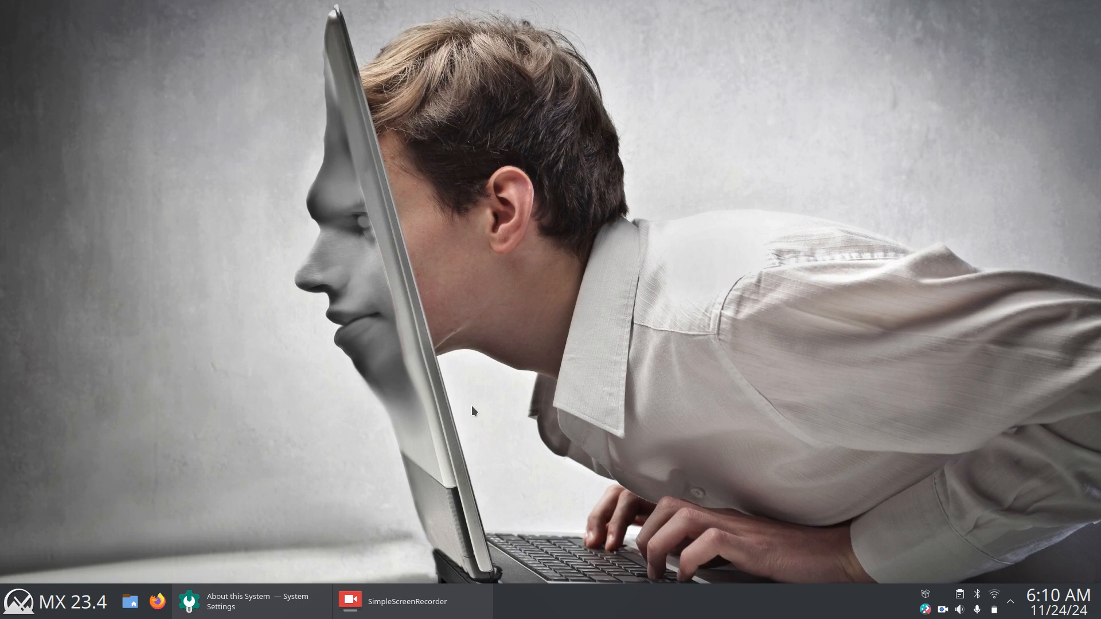
mouse_move(135, 170)
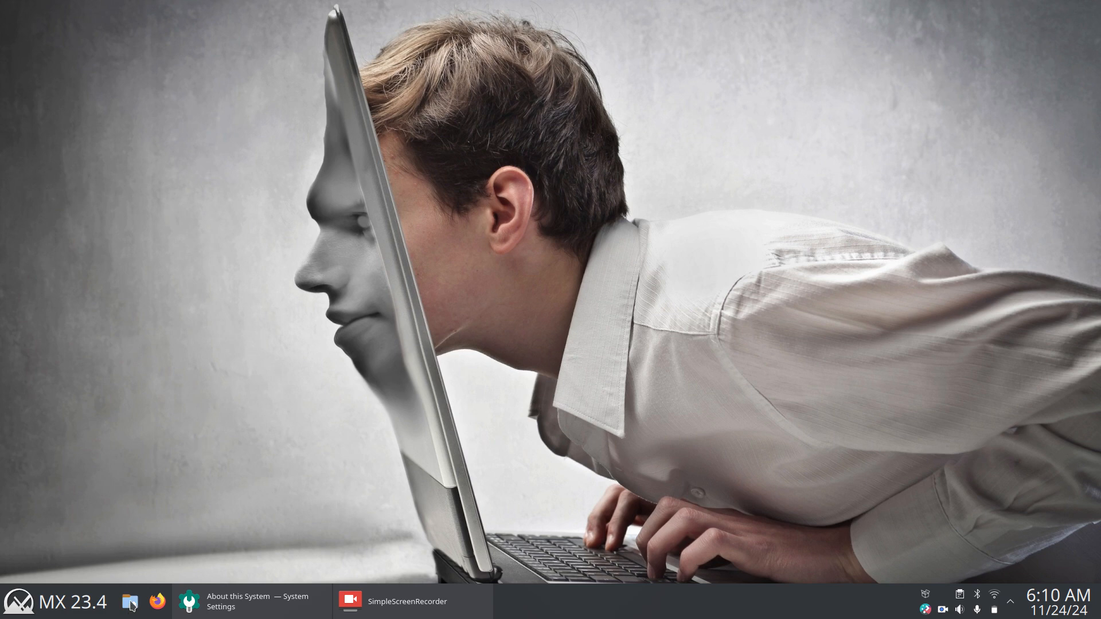
Step: Browse the Downloads folder in Dolphin, selecting then deselecting the Linux Mint ISO
click(128, 603)
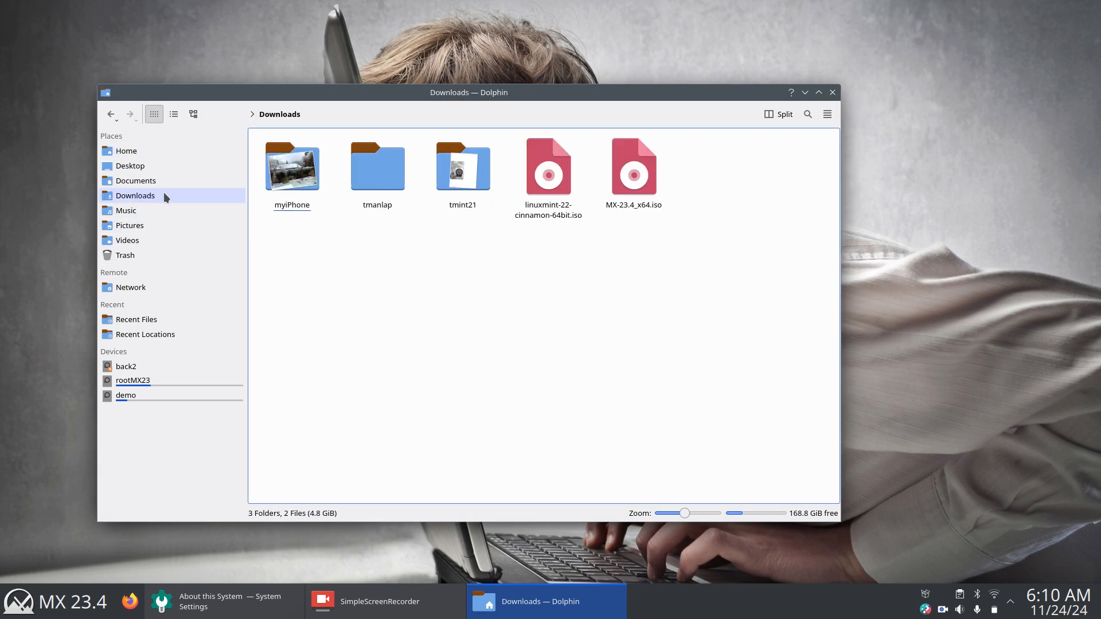
click(632, 167)
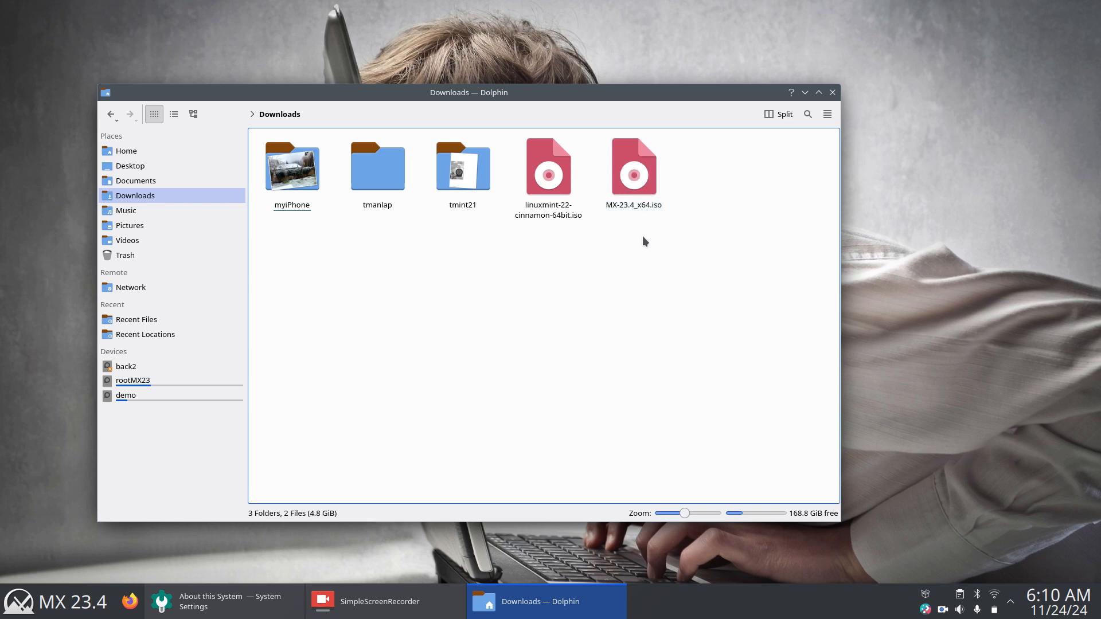
click(548, 167)
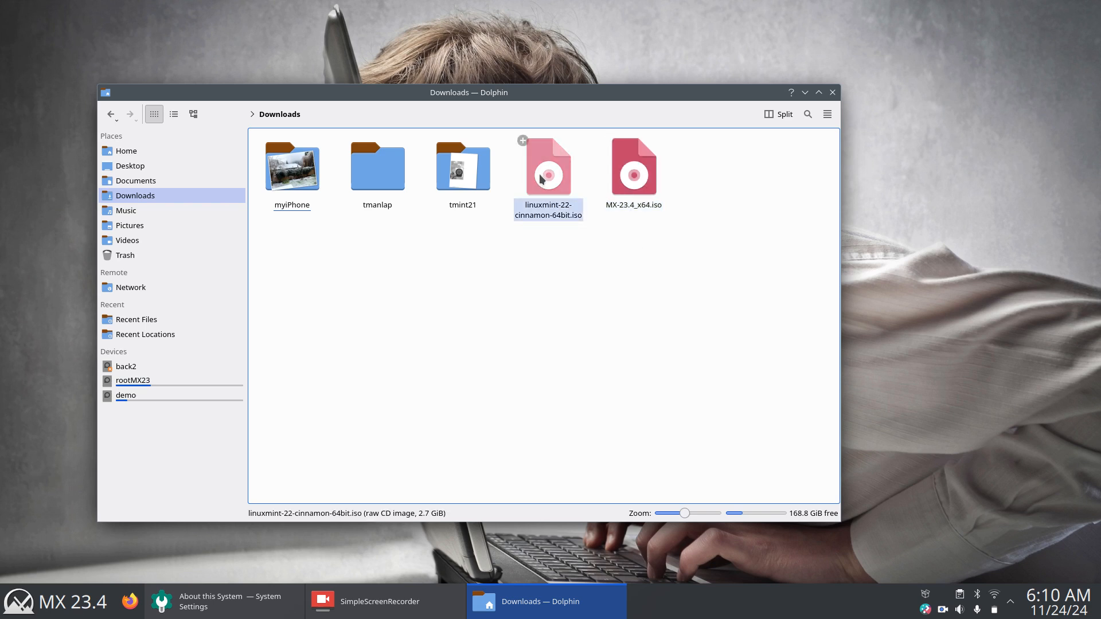
click(550, 251)
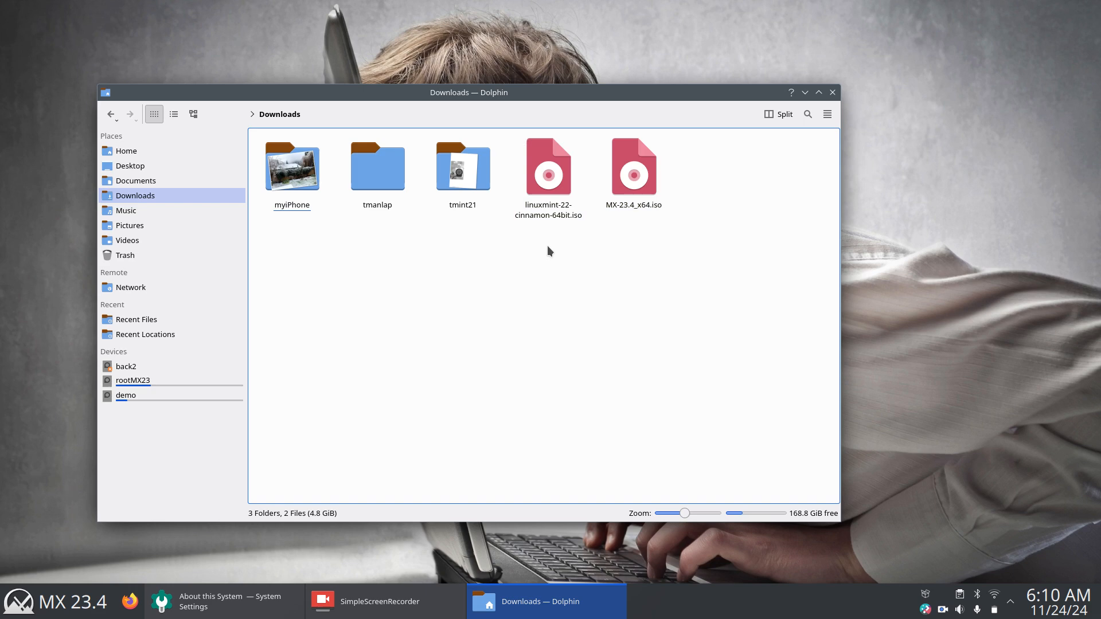
mouse_move(611, 334)
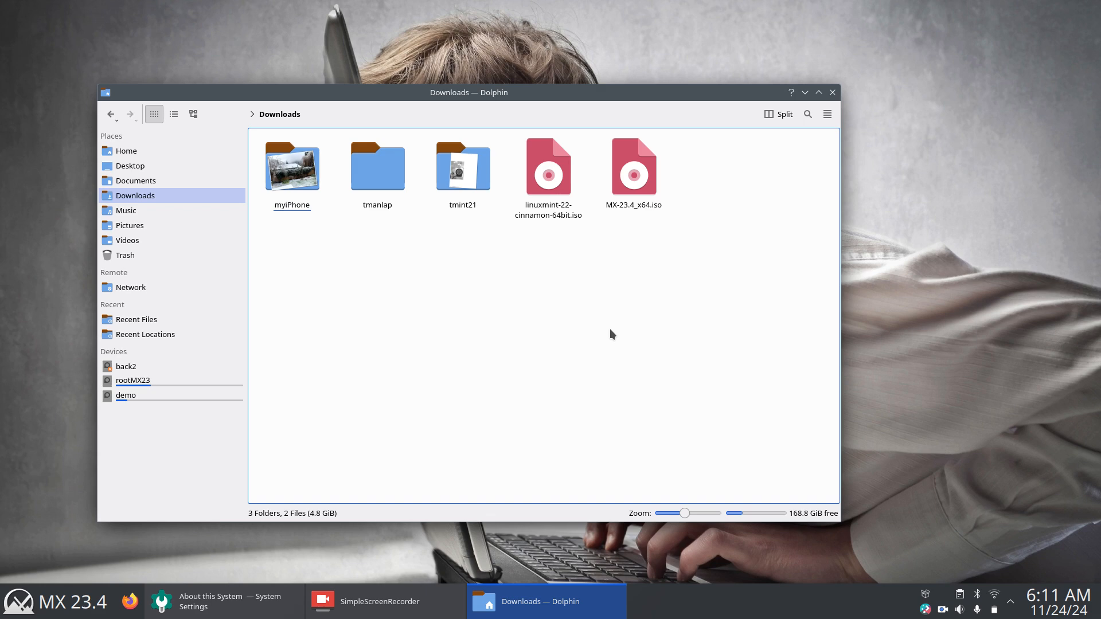
mouse_move(495, 347)
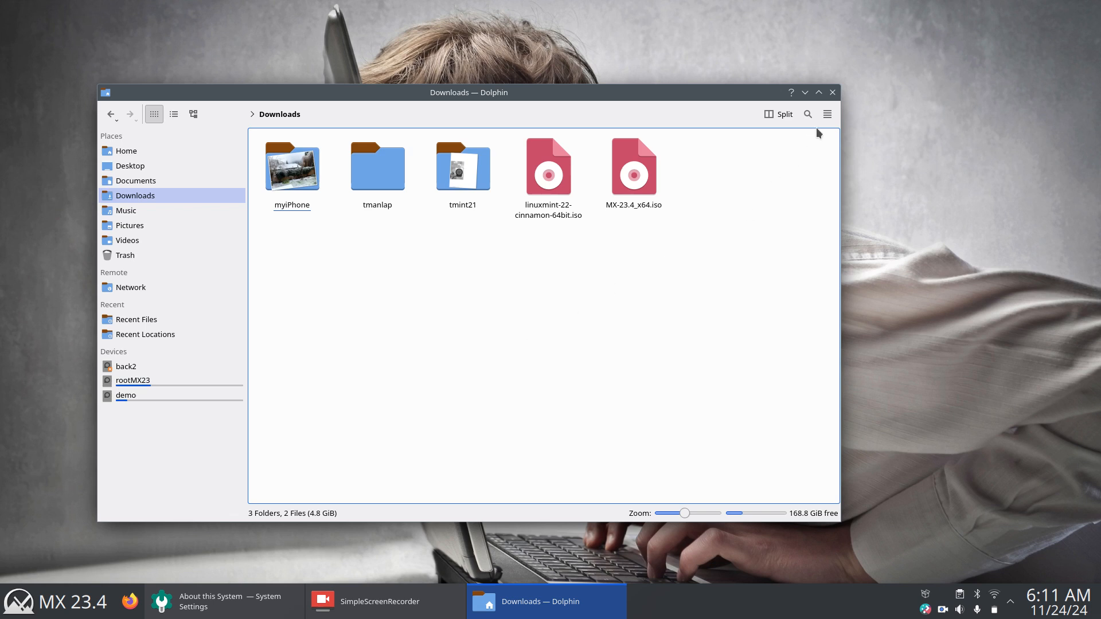
mouse_move(126, 151)
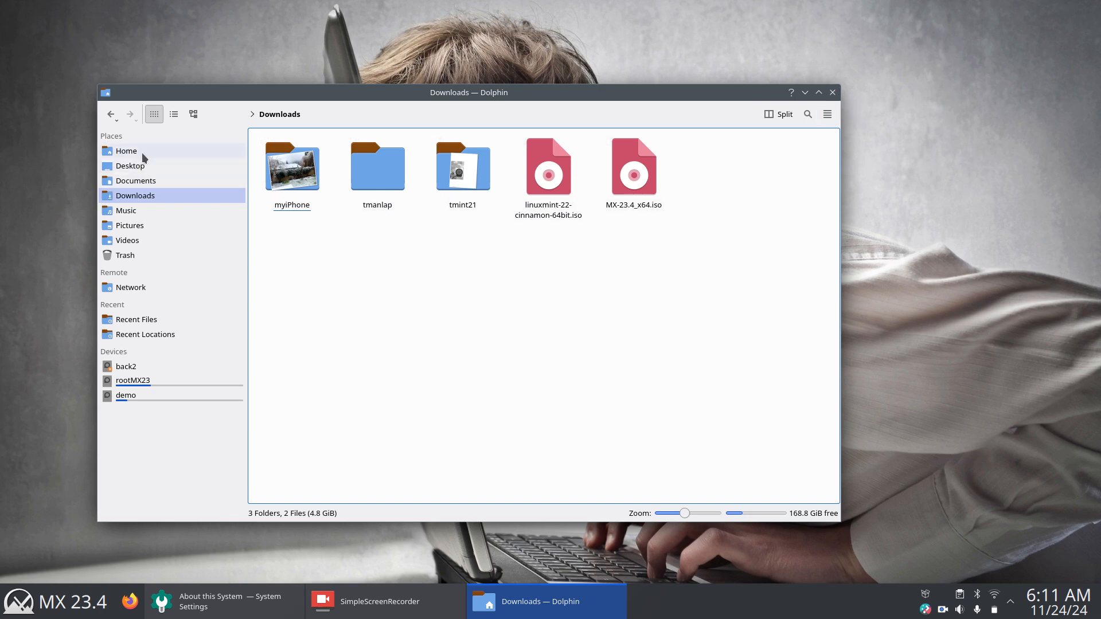
Step: Go to the home folder, close Dolphin, and close the system information window
click(126, 150)
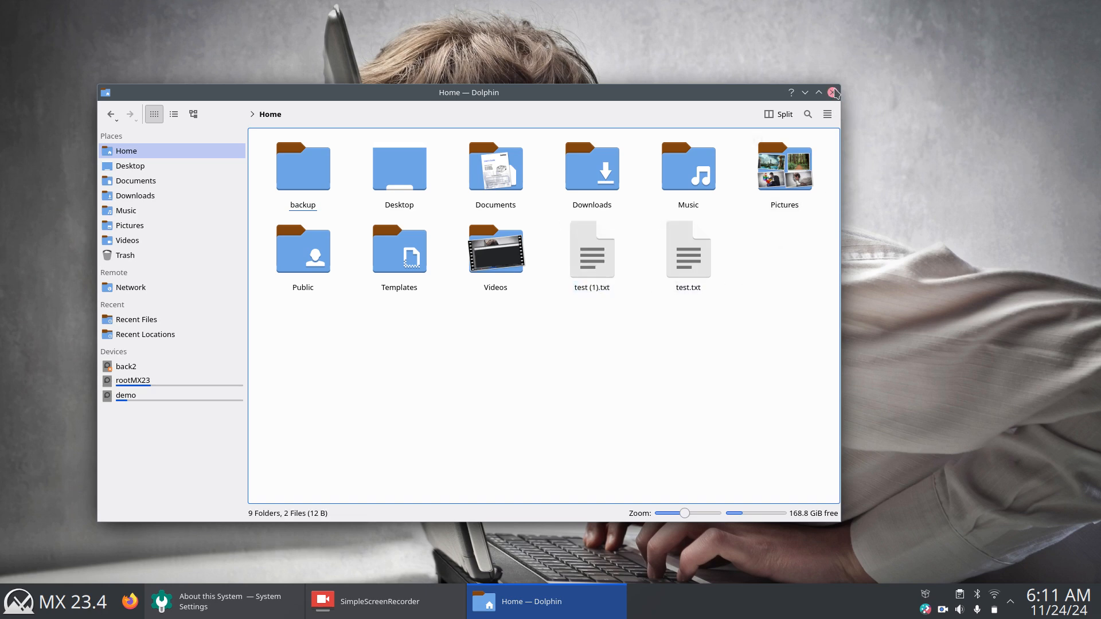
click(834, 92)
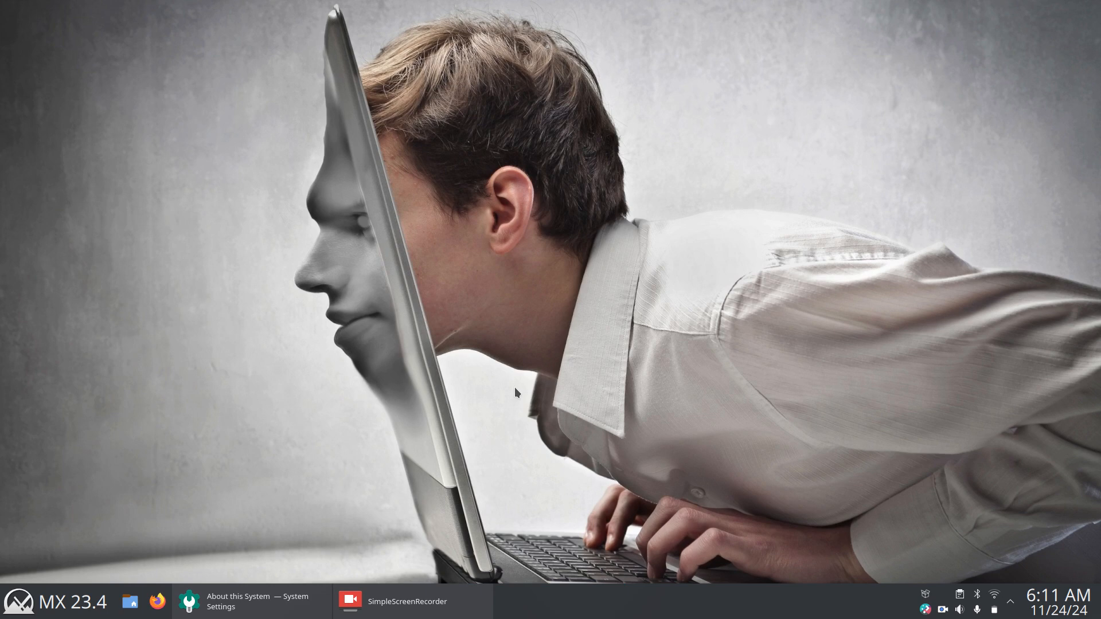
mouse_move(462, 411)
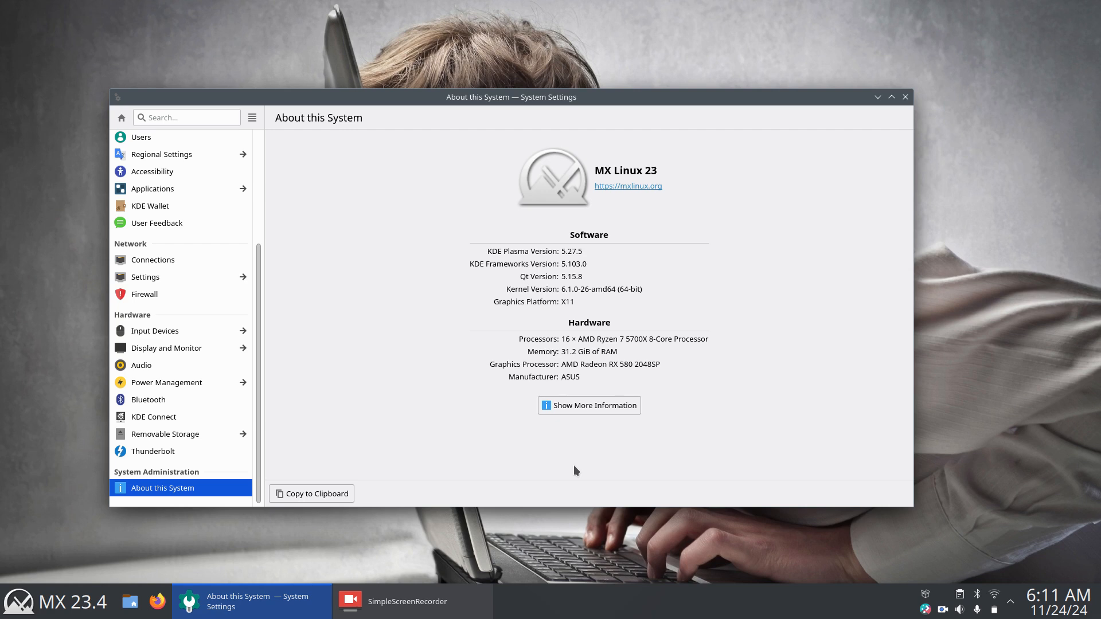
mouse_move(591, 413)
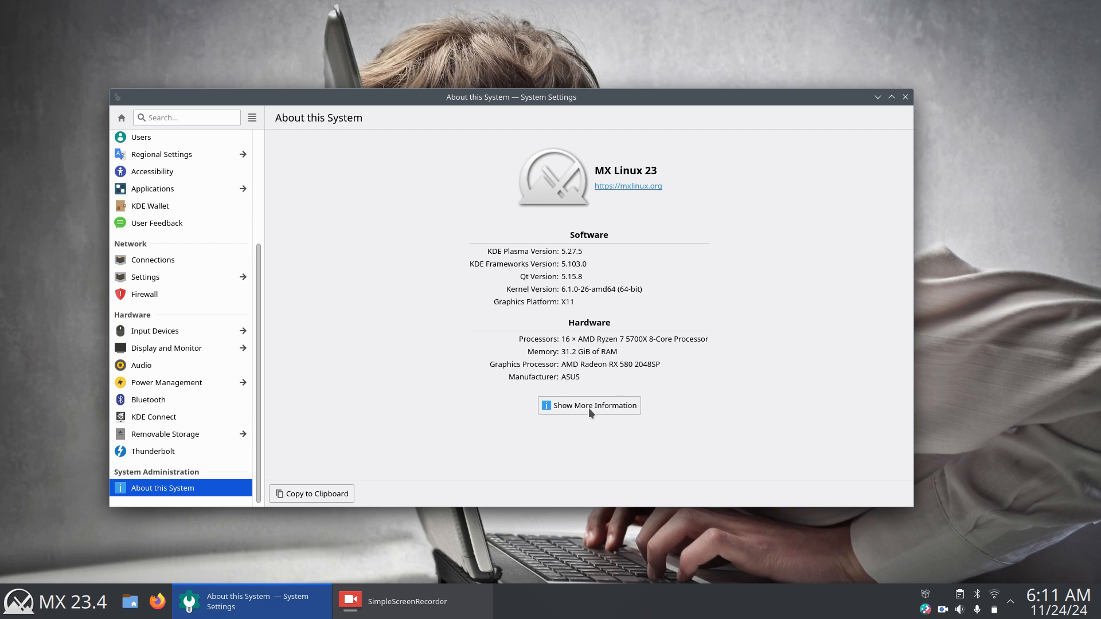
mouse_move(906, 66)
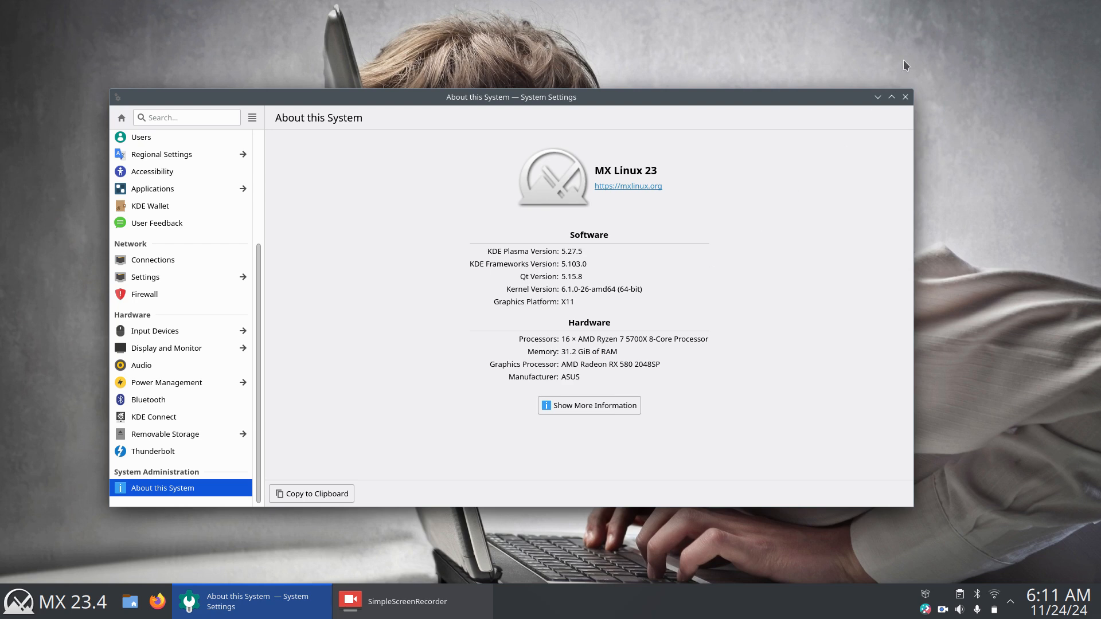
click(877, 97)
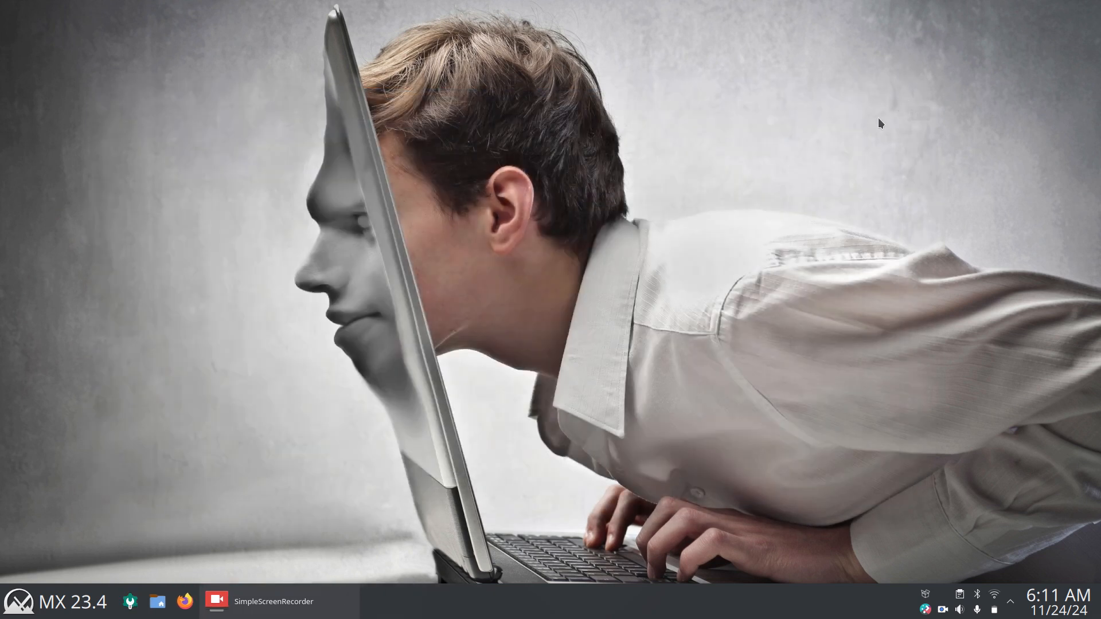
mouse_move(515, 415)
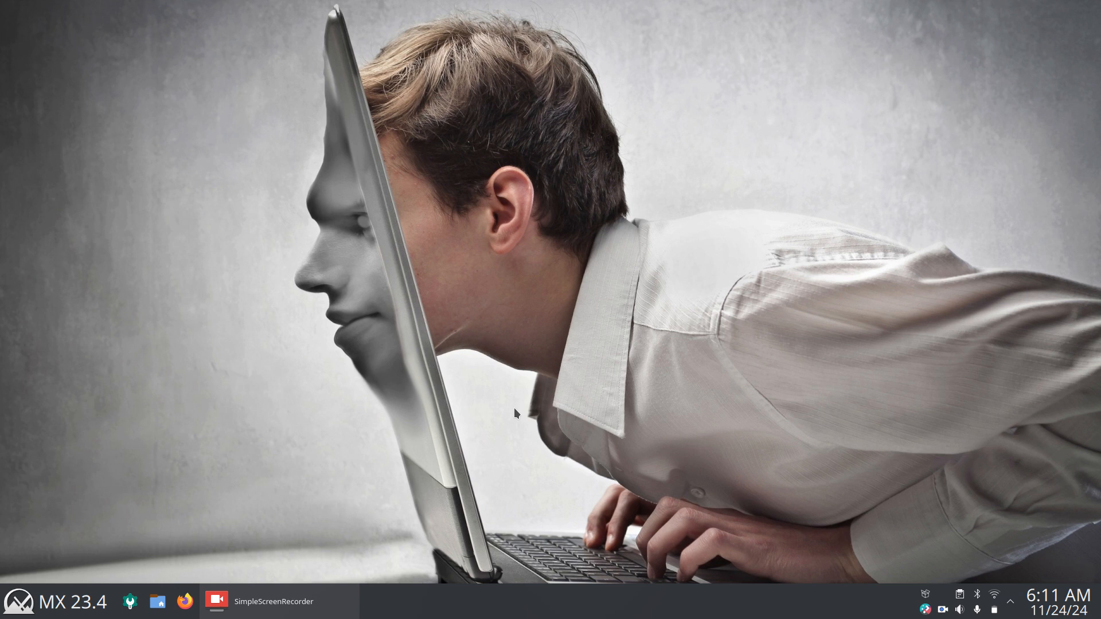
mouse_move(284, 439)
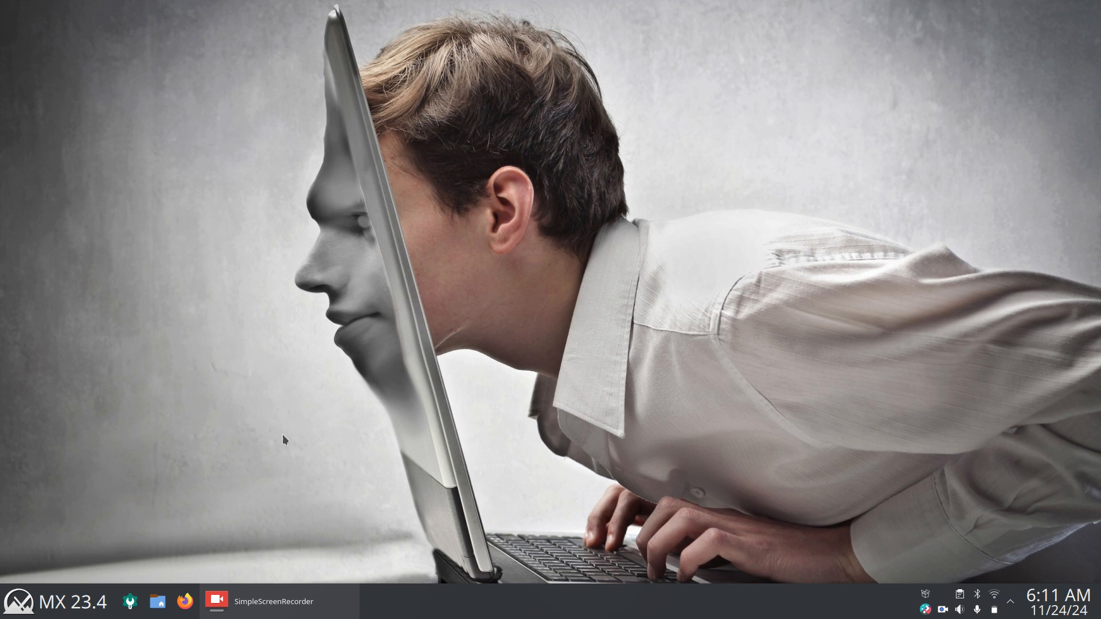
mouse_move(413, 465)
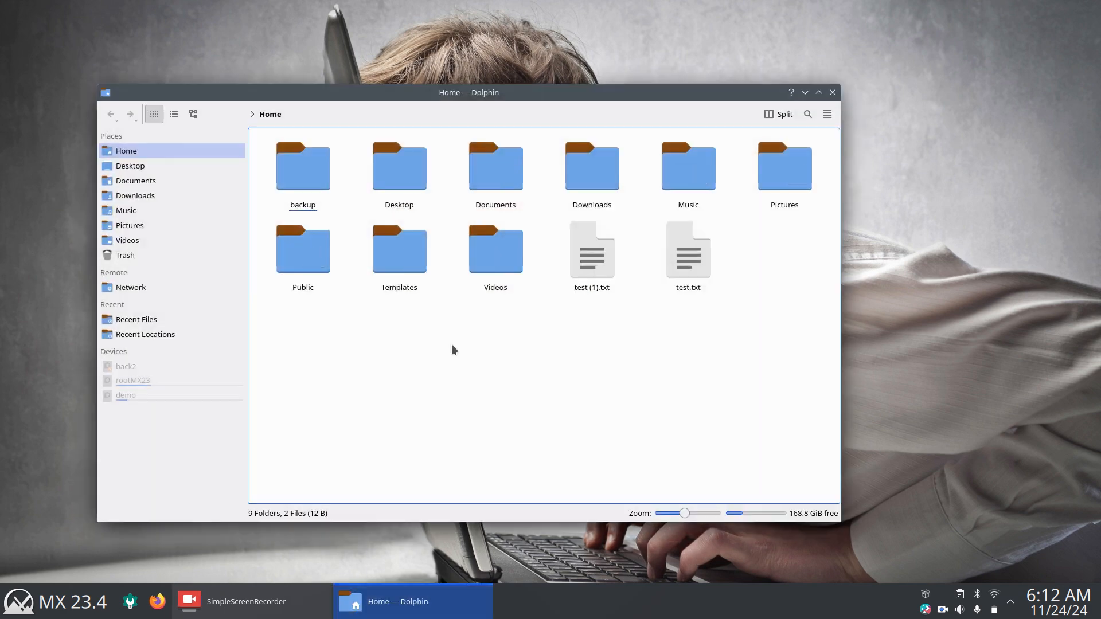
right_click(591, 250)
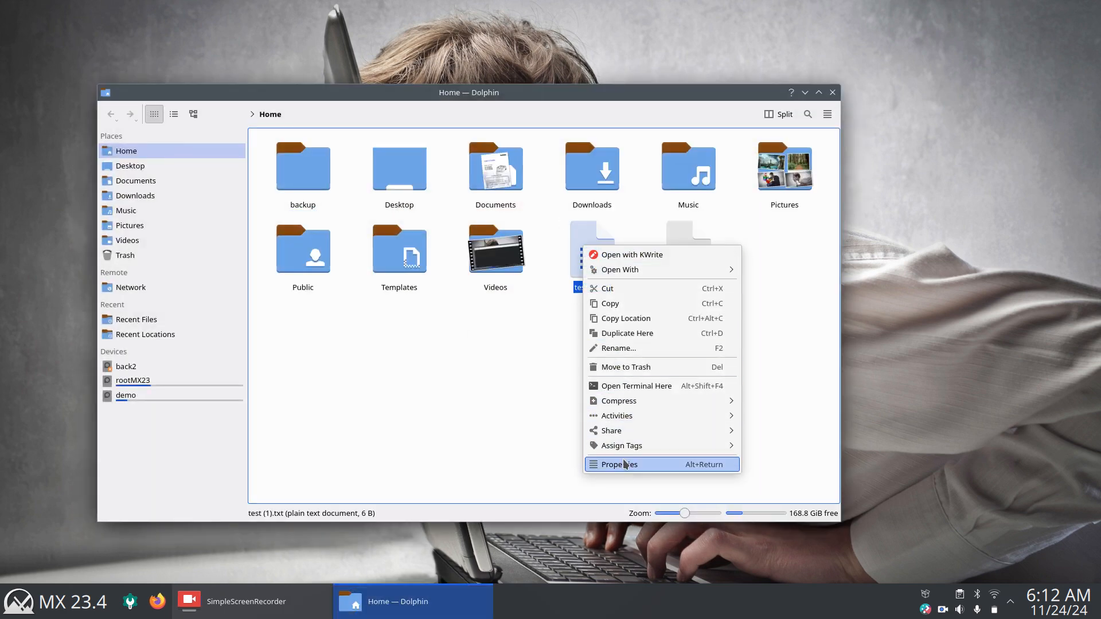
click(620, 464)
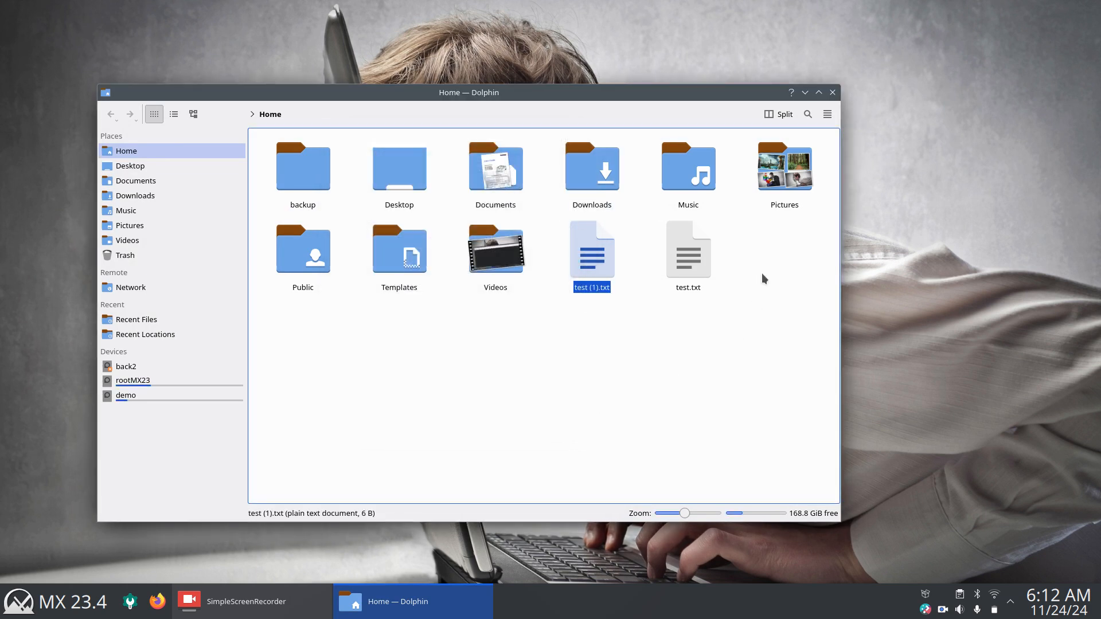
mouse_move(597, 388)
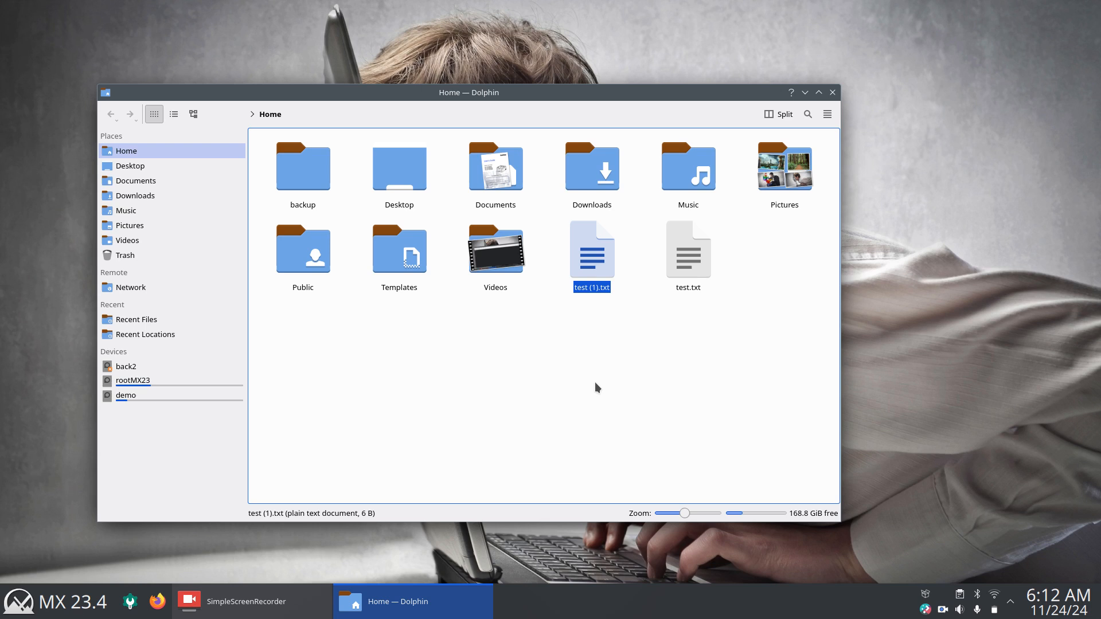
mouse_move(605, 98)
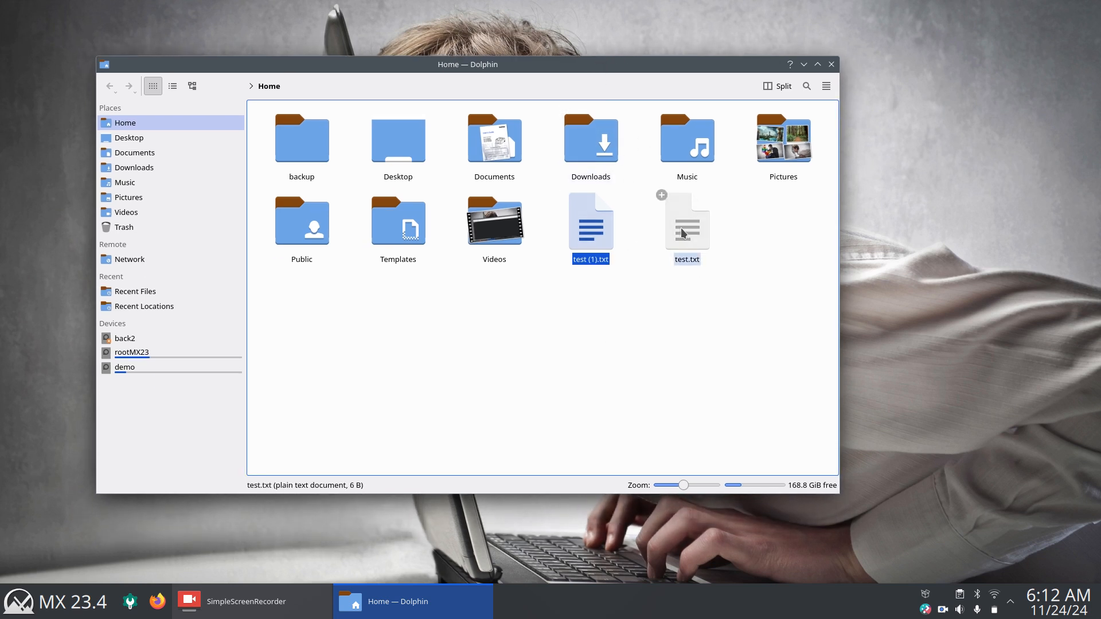
Step: Open test.txt in KWrite, showing the single line 'Hello'
double_click(686, 222)
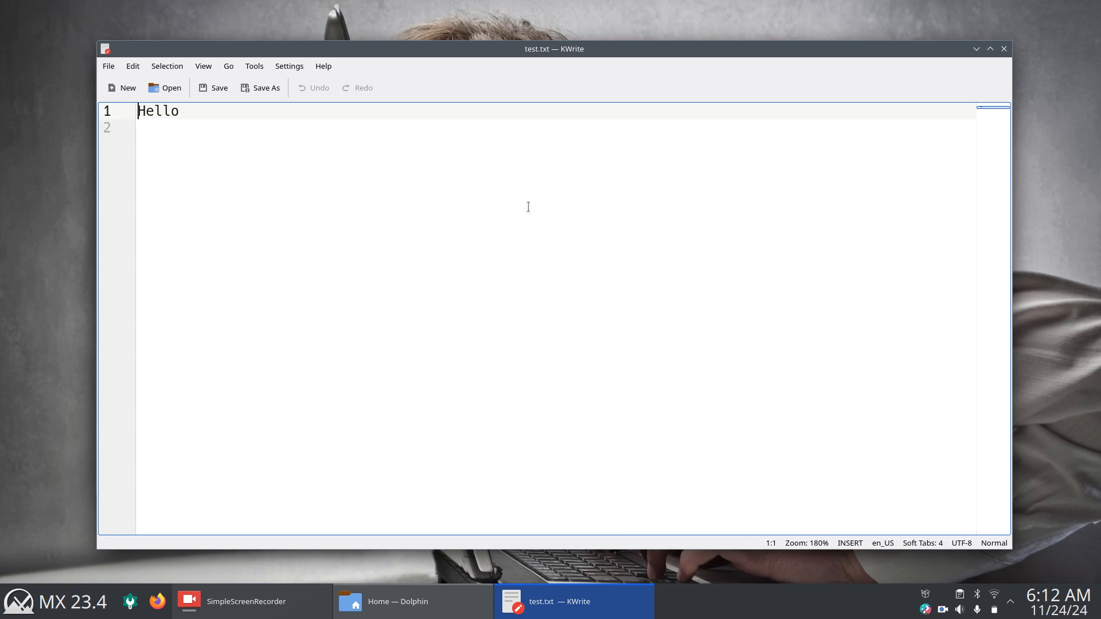
mouse_move(525, 62)
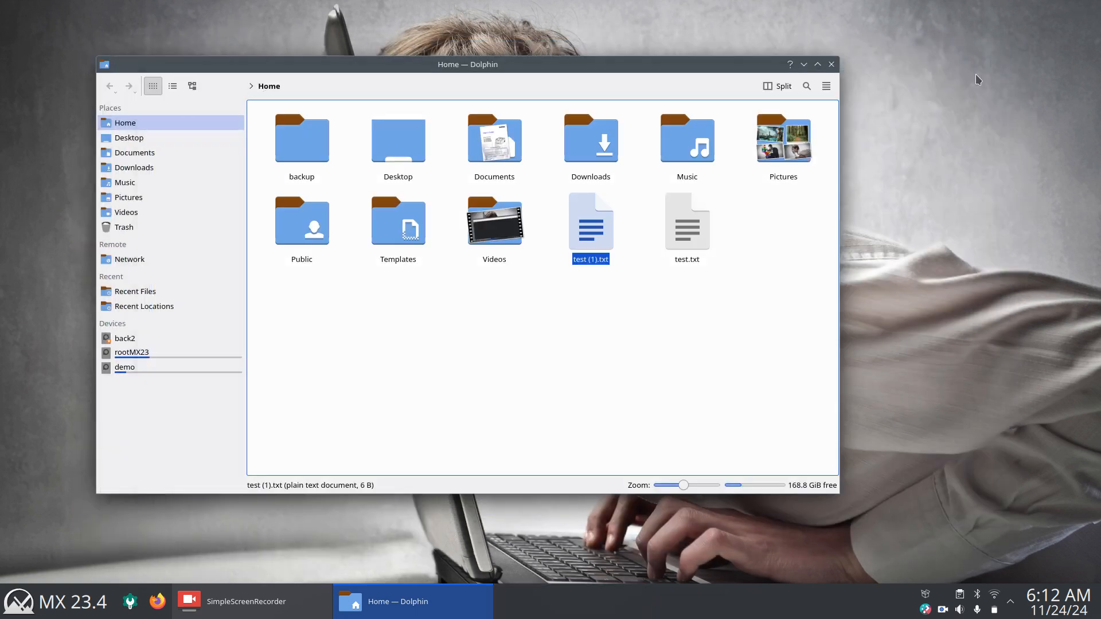
mouse_move(669, 320)
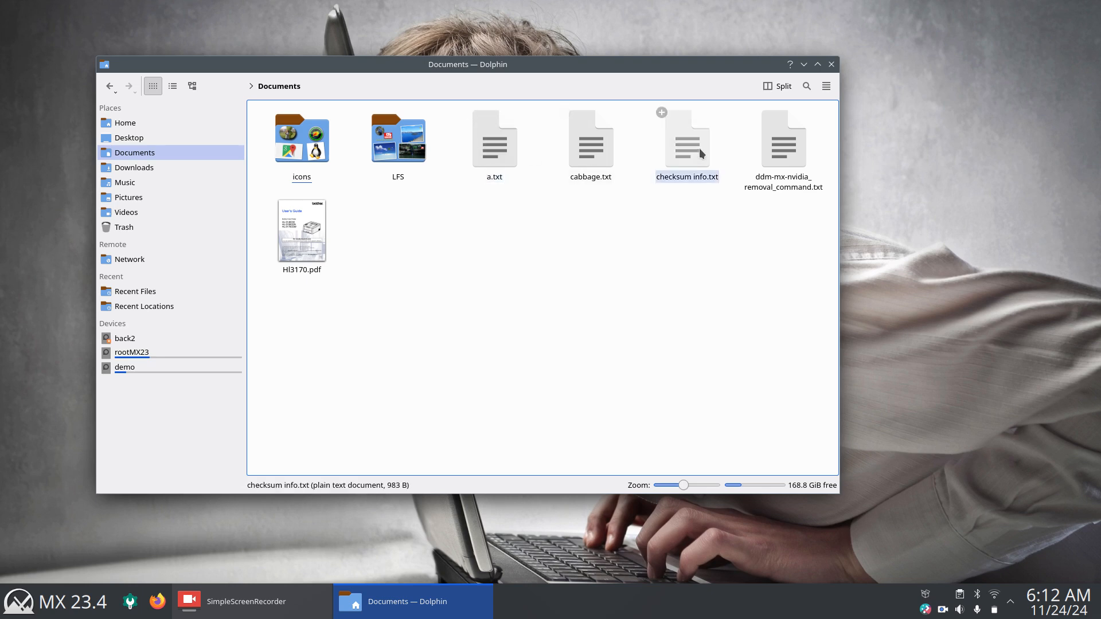
Step: Open 'checksum info.txt' from Documents in KWrite
double_click(687, 138)
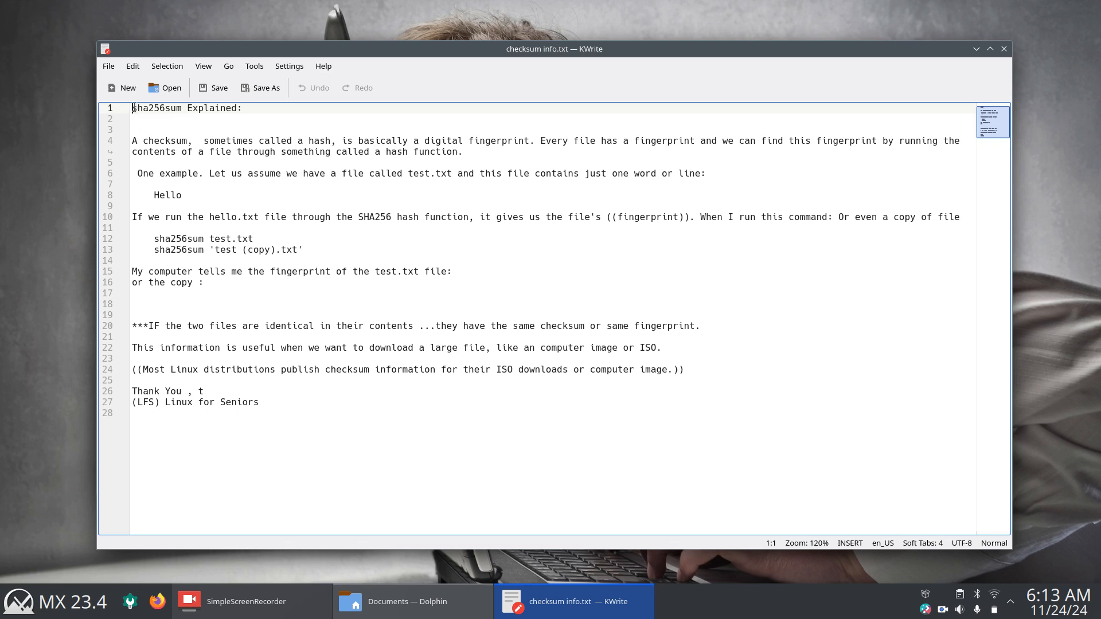
Step: Read the sha256sum note, briefly selecting 'sha256sum' in its title and dragging across text
double_click(155, 108)
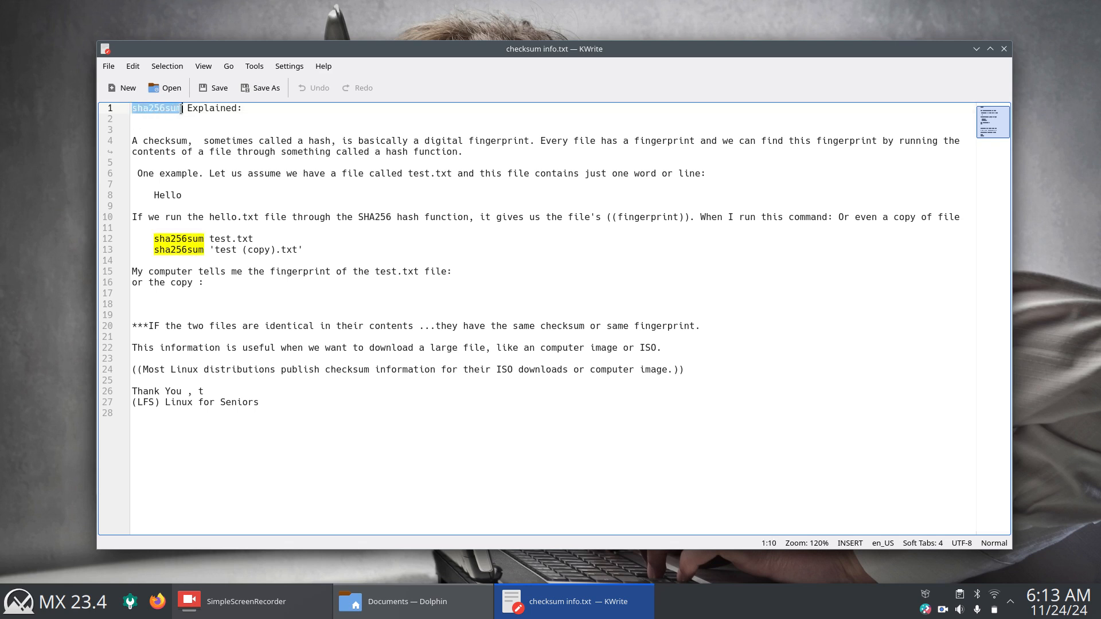
click(244, 109)
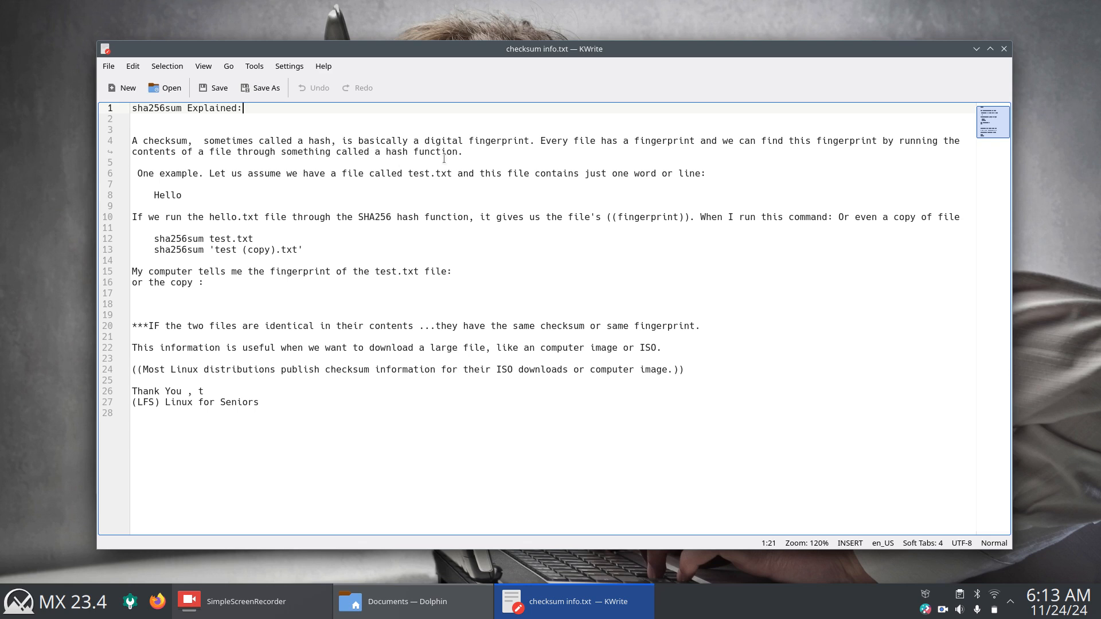
drag(425, 140, 518, 140)
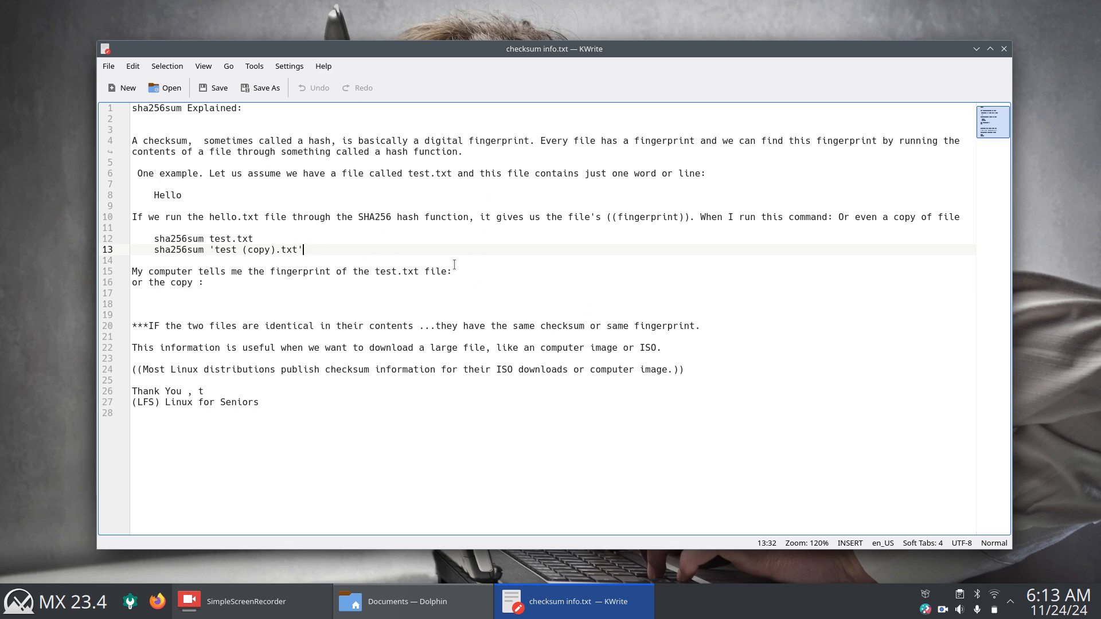
mouse_move(238, 259)
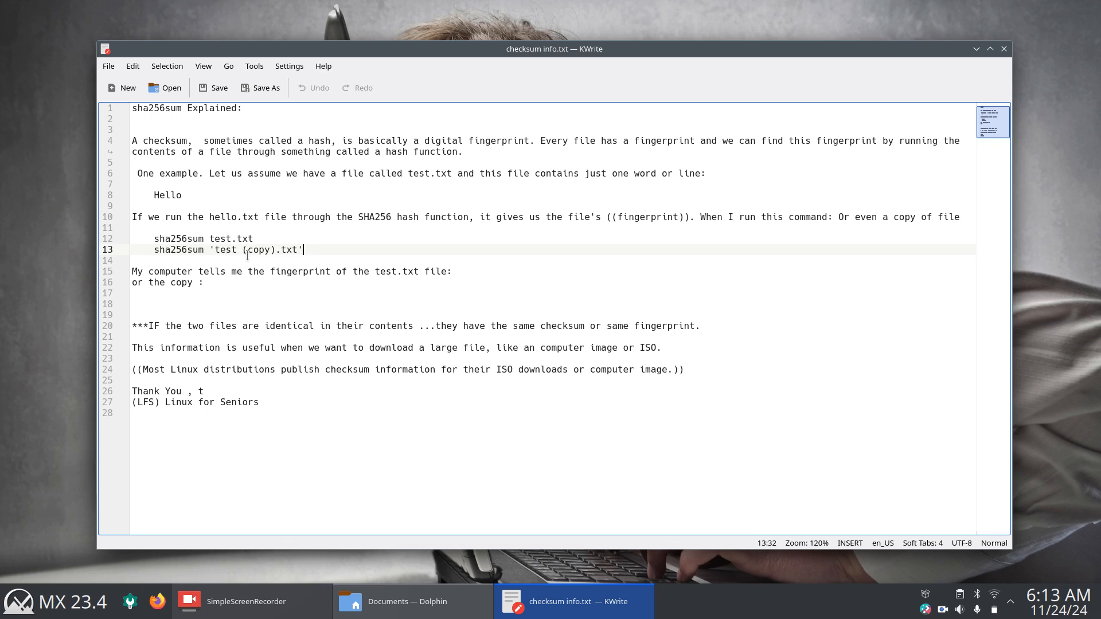
mouse_move(513, 432)
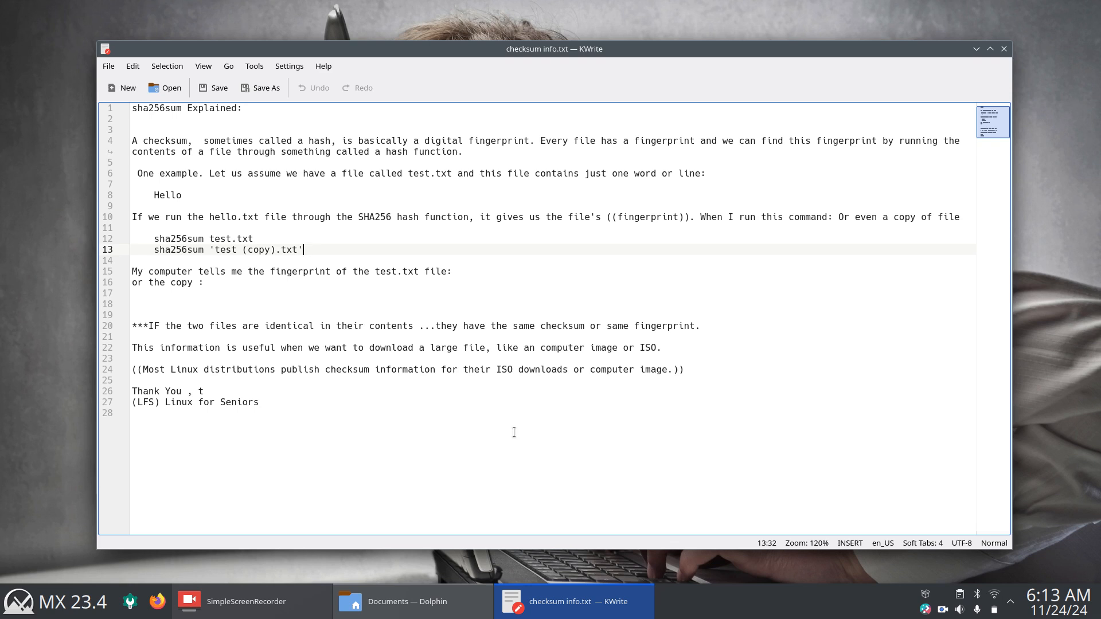
mouse_move(1004, 49)
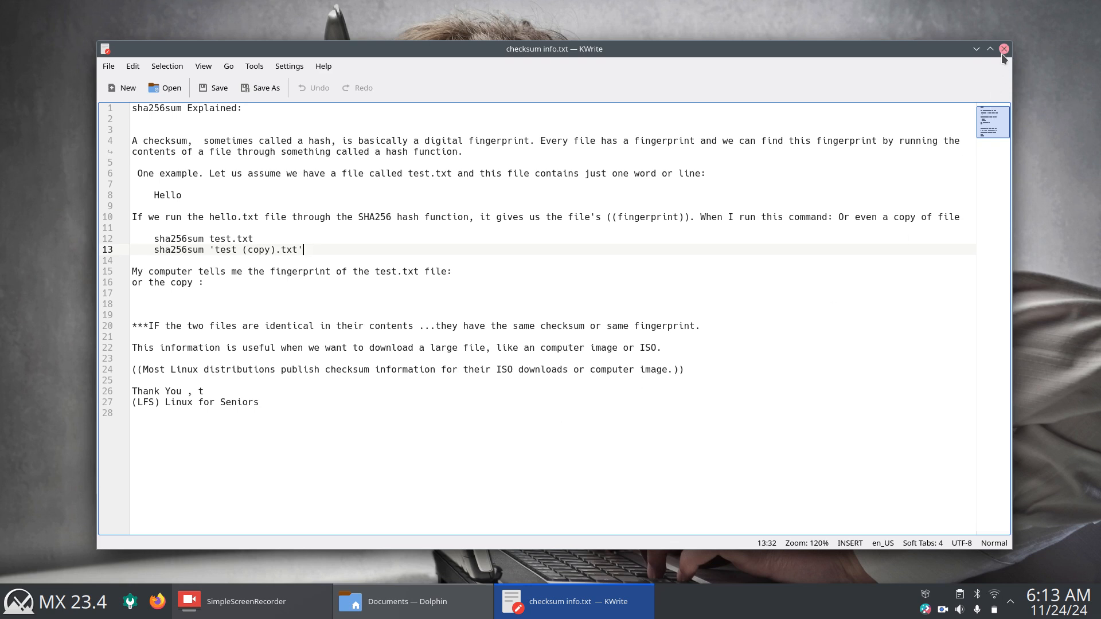
mouse_move(1003, 49)
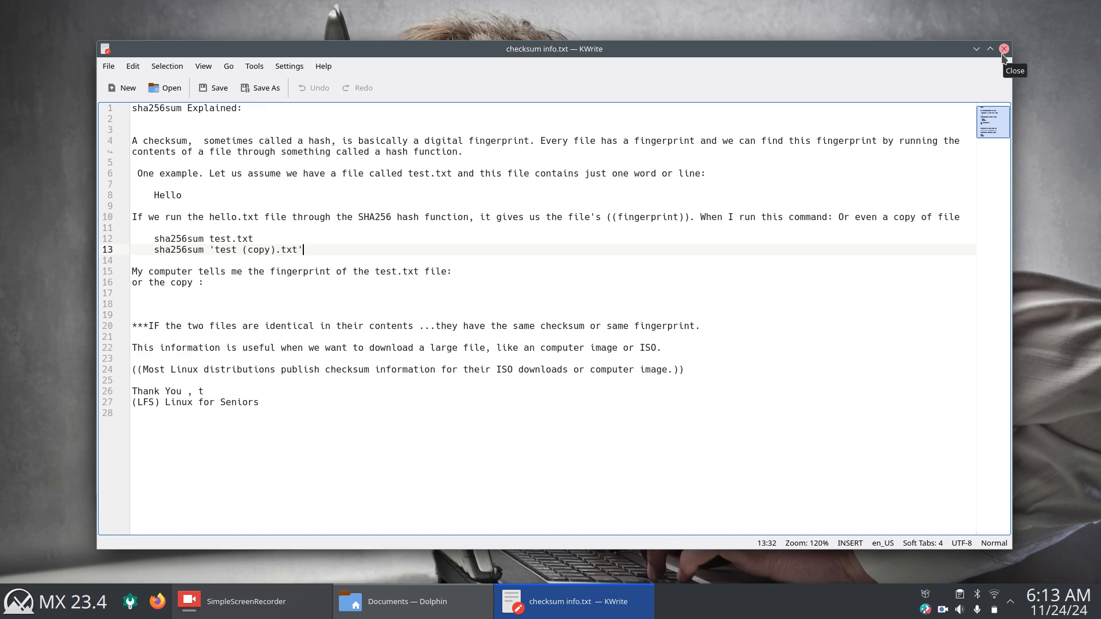
Step: Close KWrite, minimize Dolphin, and search the application launcher for 'k'
click(1004, 48)
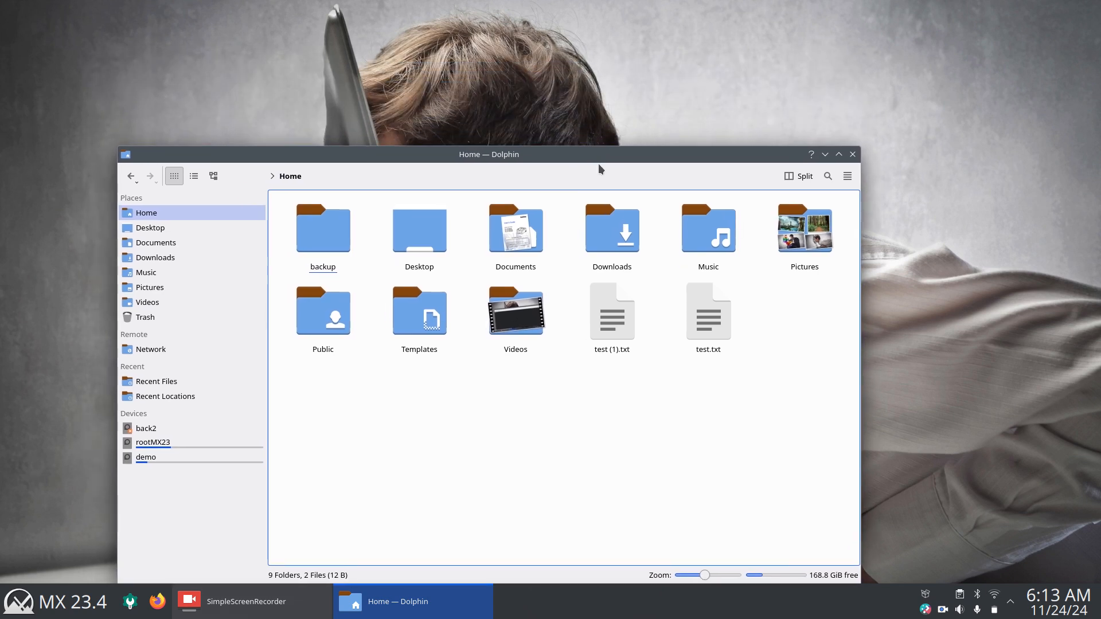
mouse_move(825, 156)
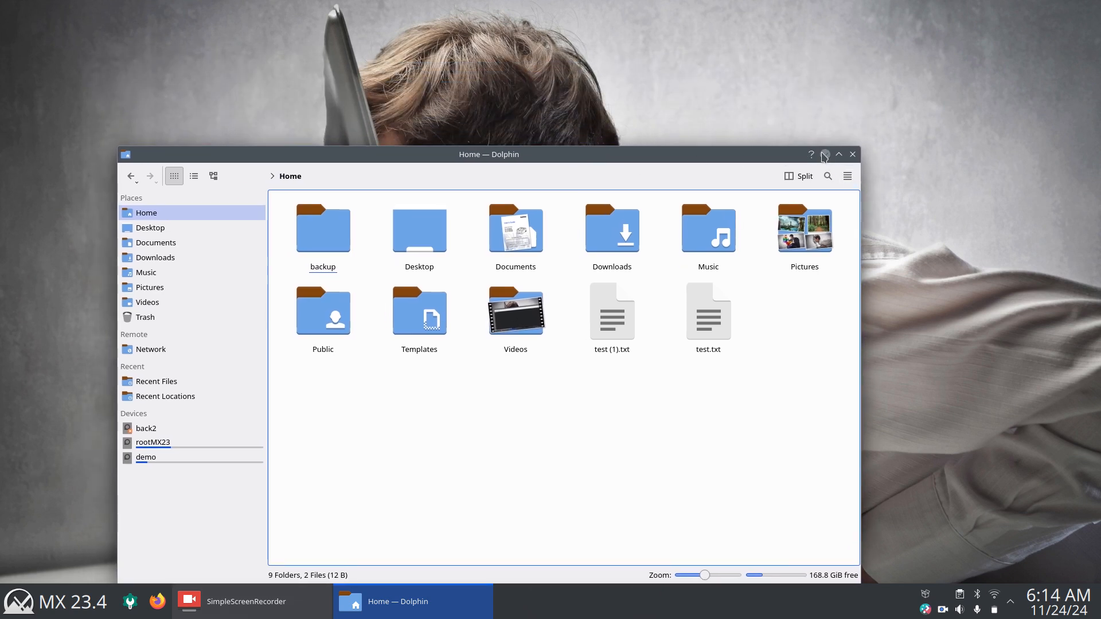
click(839, 154)
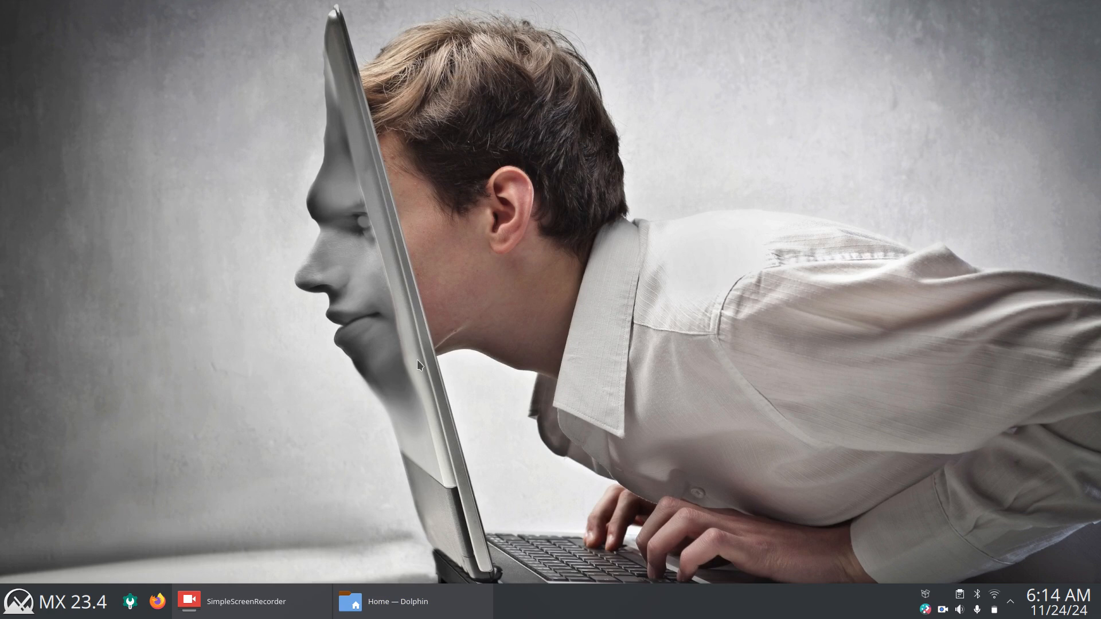
mouse_move(500, 213)
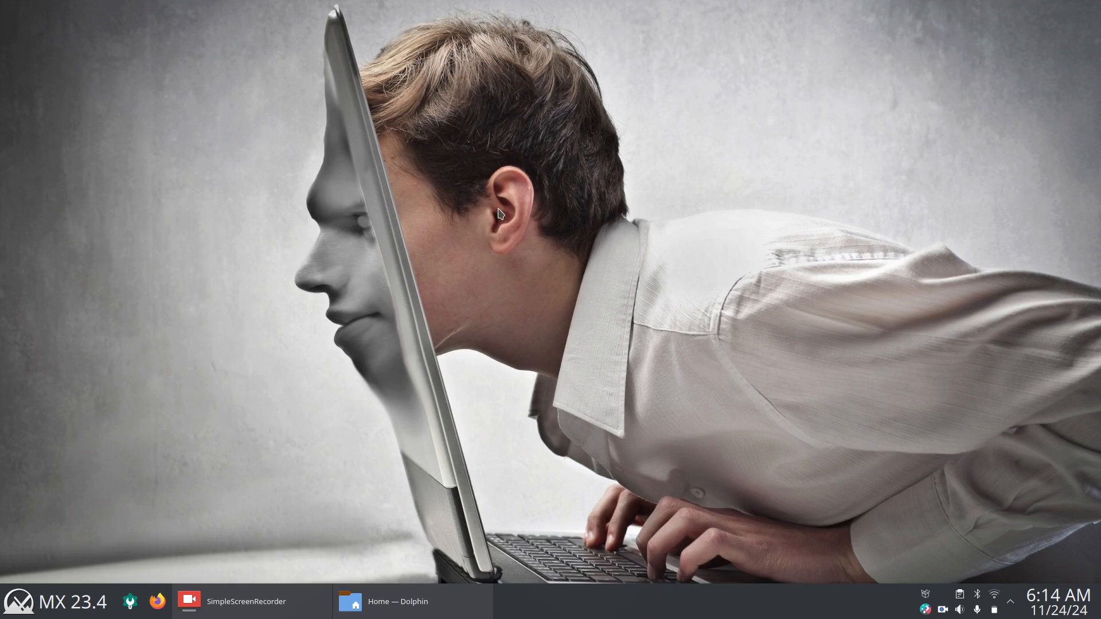
mouse_move(476, 260)
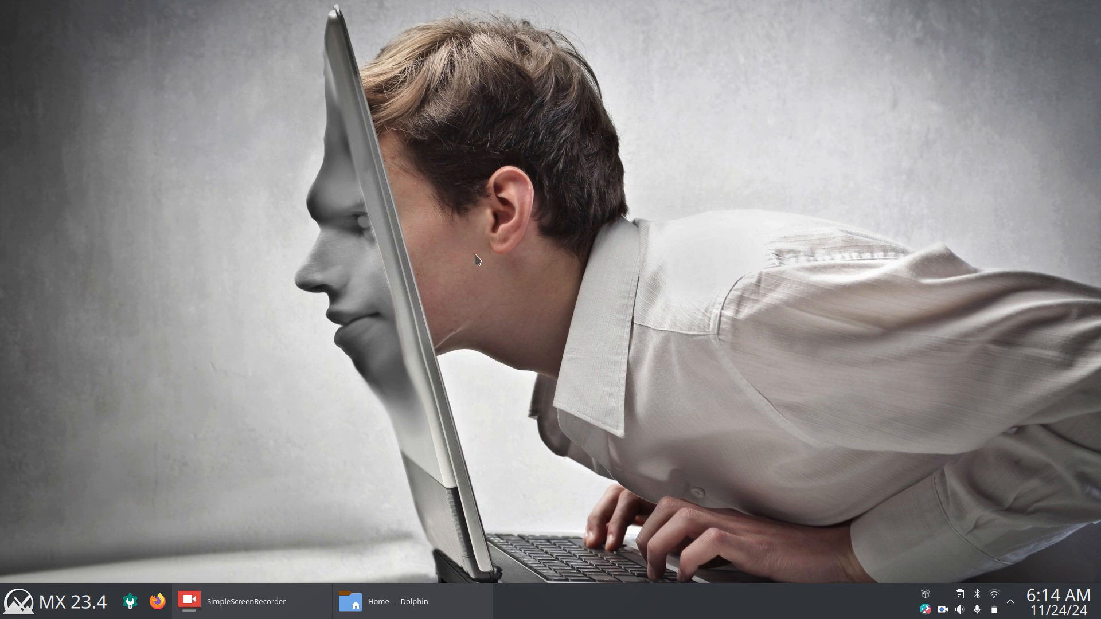
text(k)
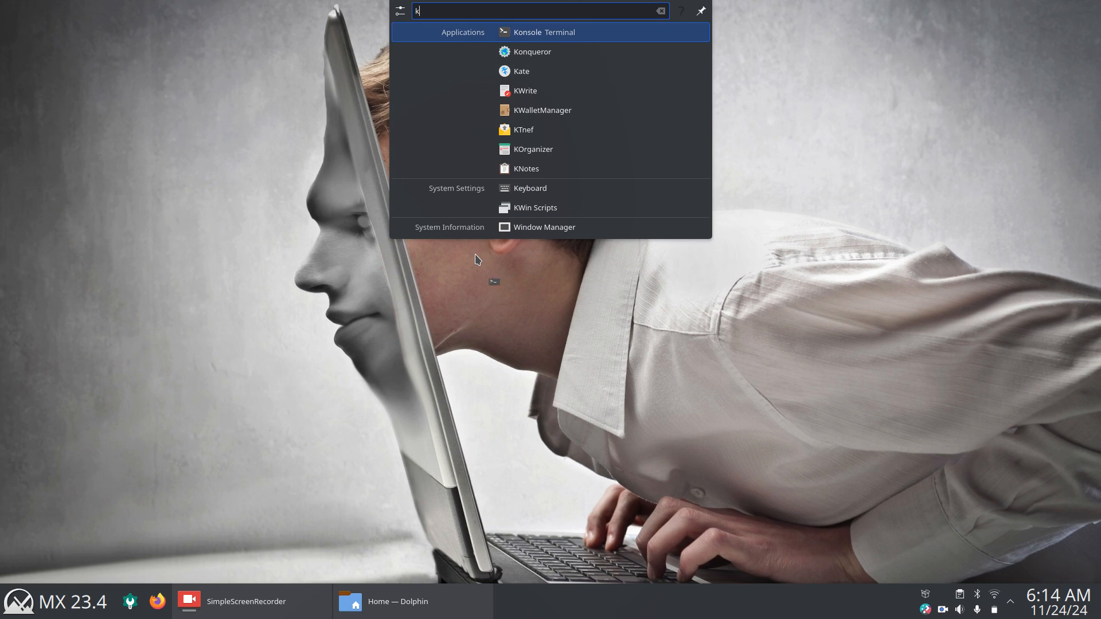
Step: Launch Konsole, list the root folders with ls, then cd into home
click(544, 31)
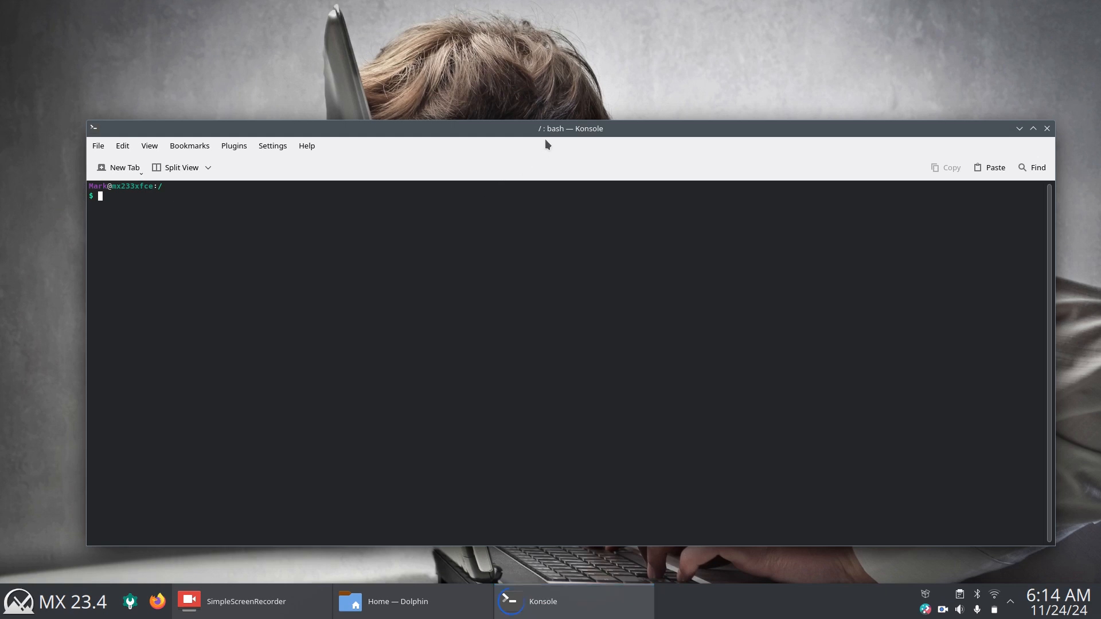
mouse_move(488, 135)
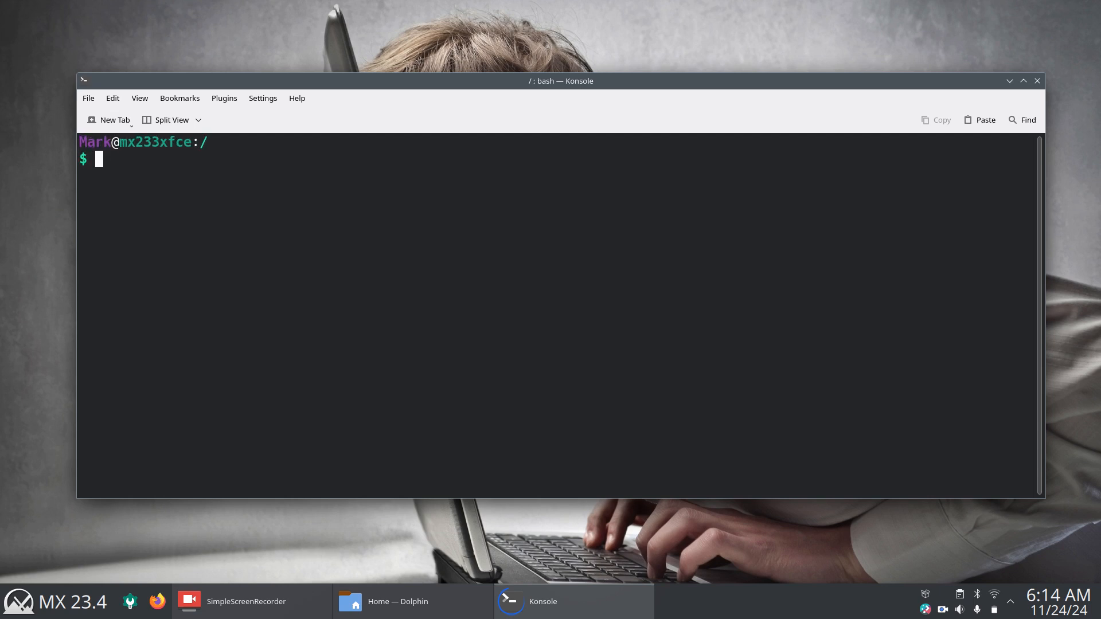
text(ls)
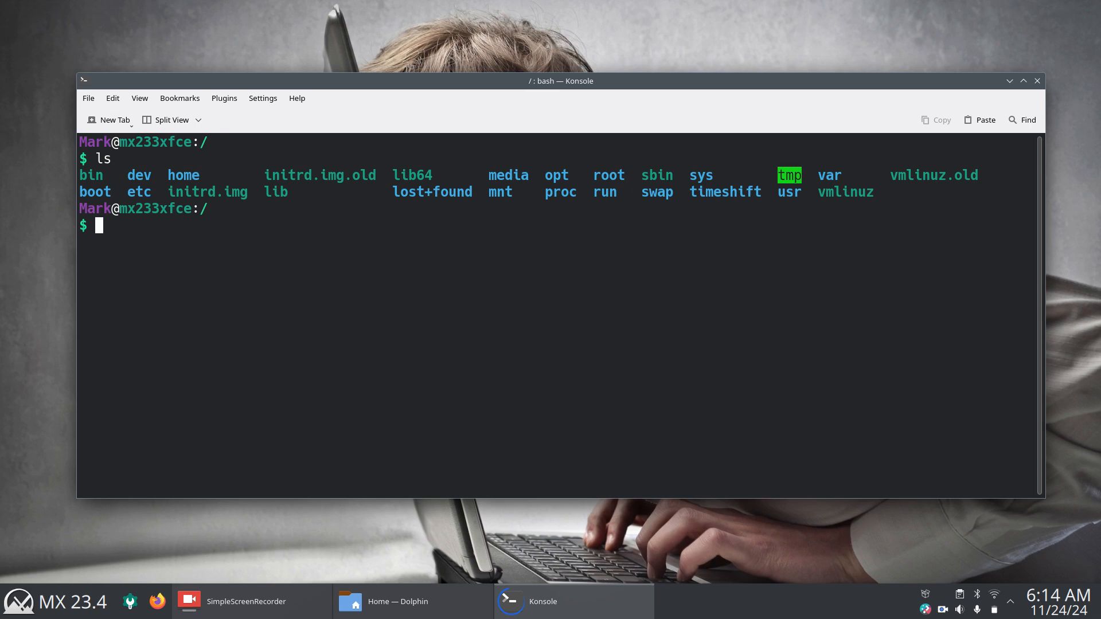
text(cd)
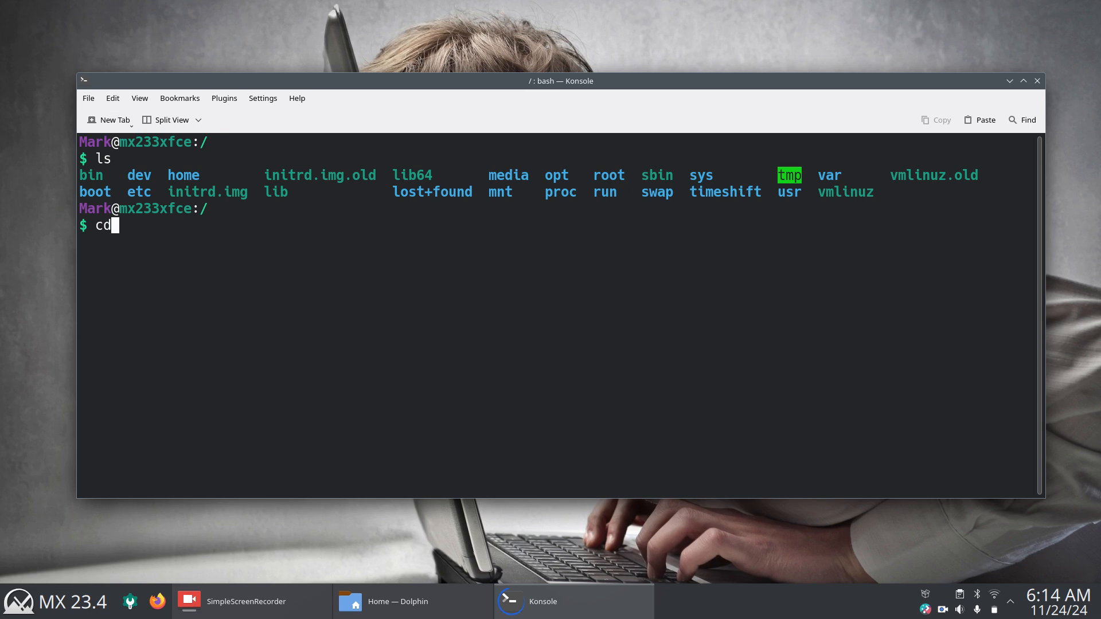
text(home)
text(ls)
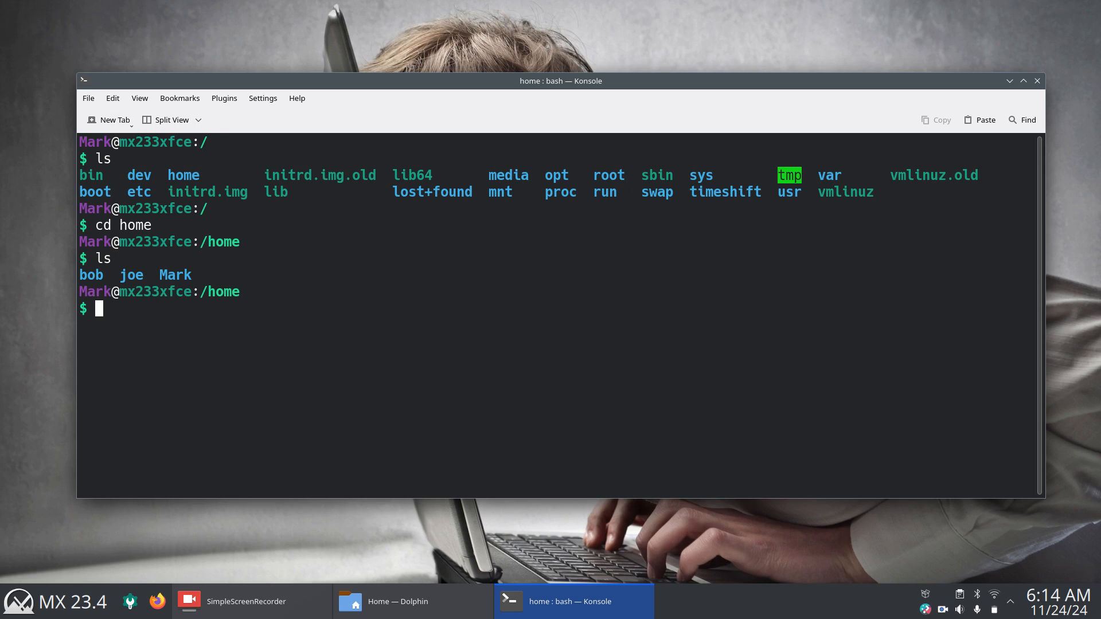
Step: After a failed lowercase 'cd mark', cd into Mark and list its contents with ls
text(cd)
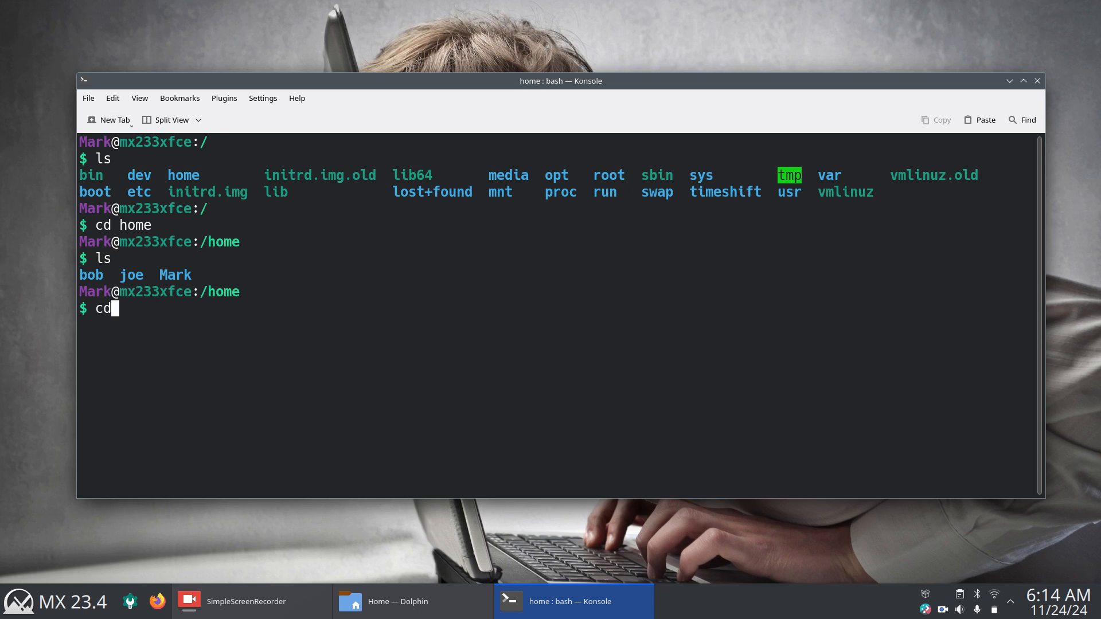
text(ma)
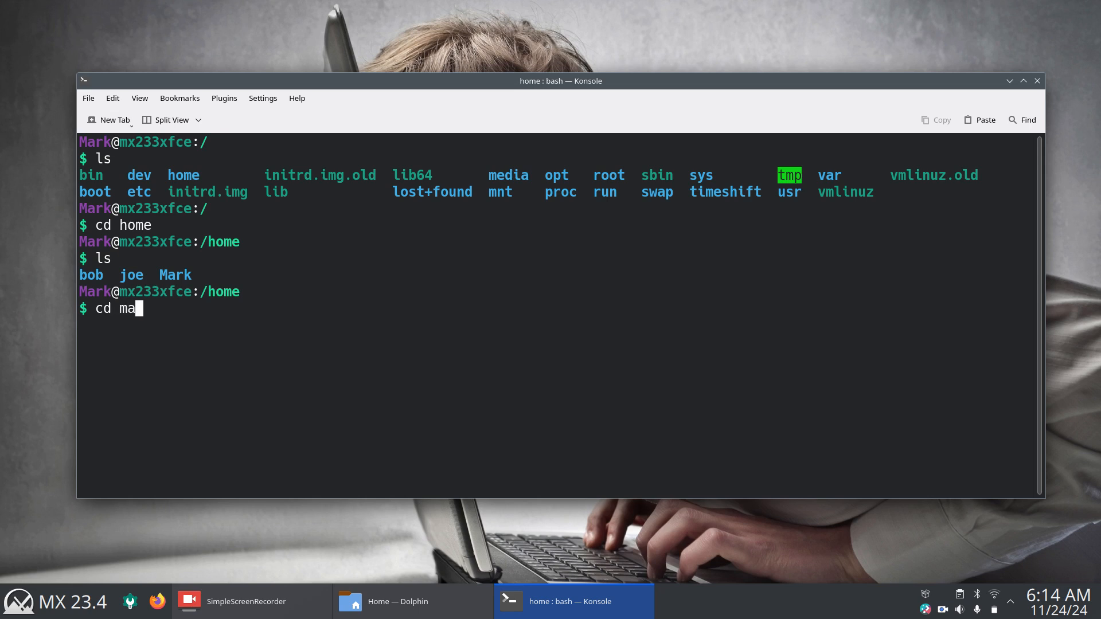
text(rk)
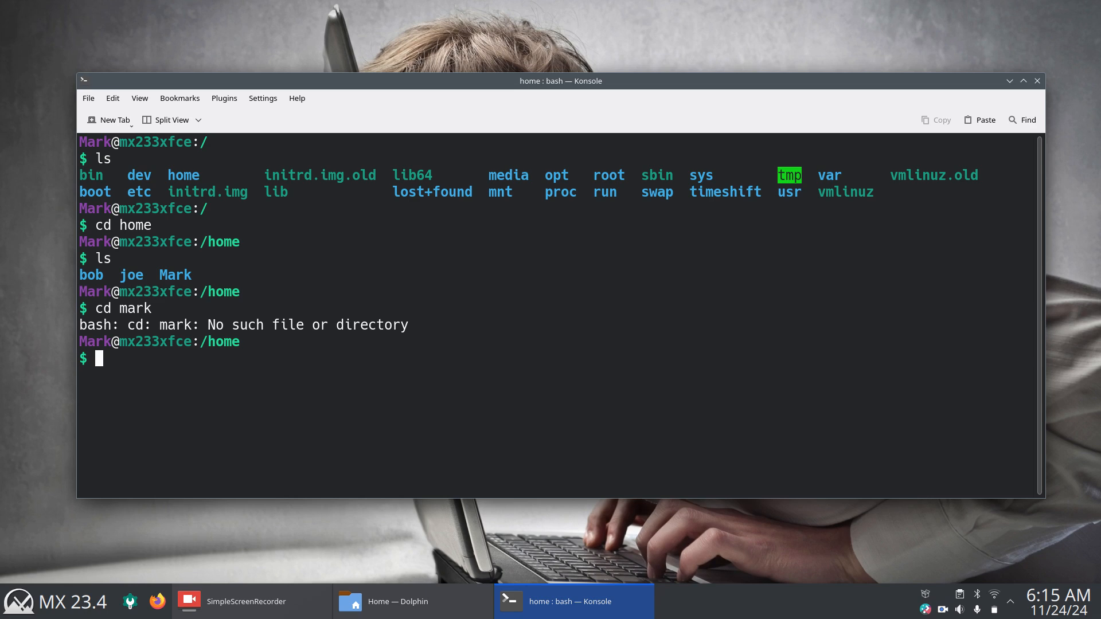
text(cd)
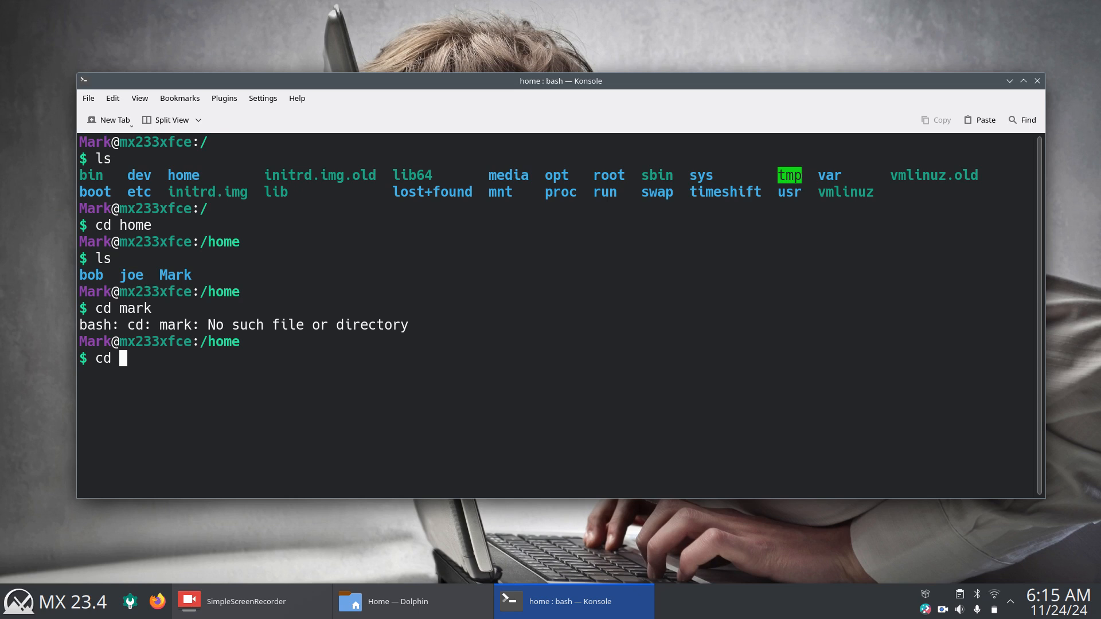
text(Mark)
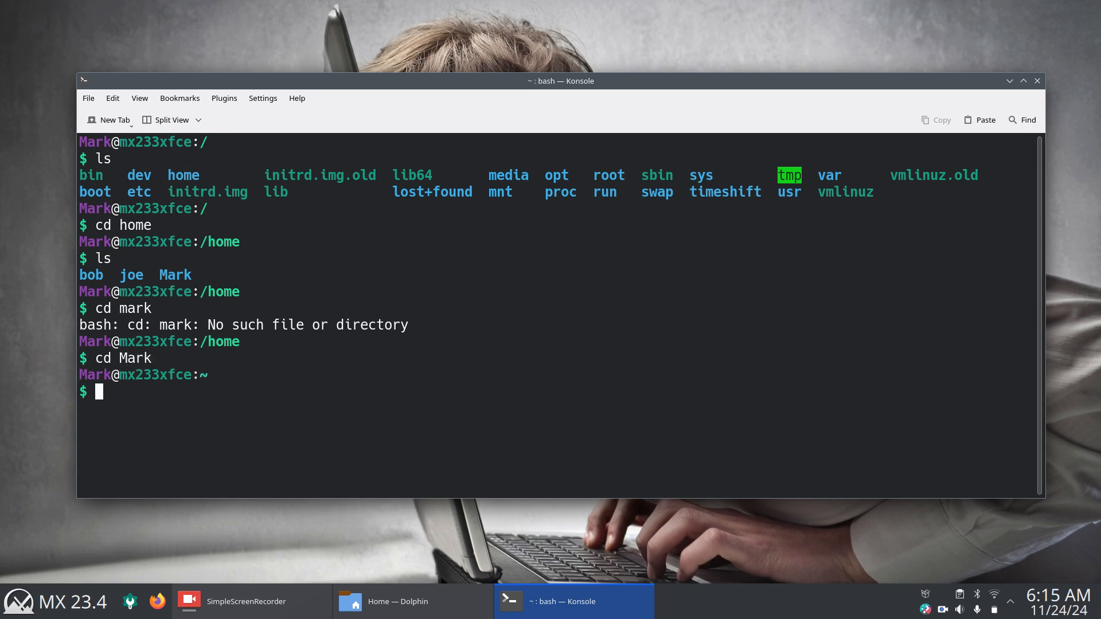
text(ls)
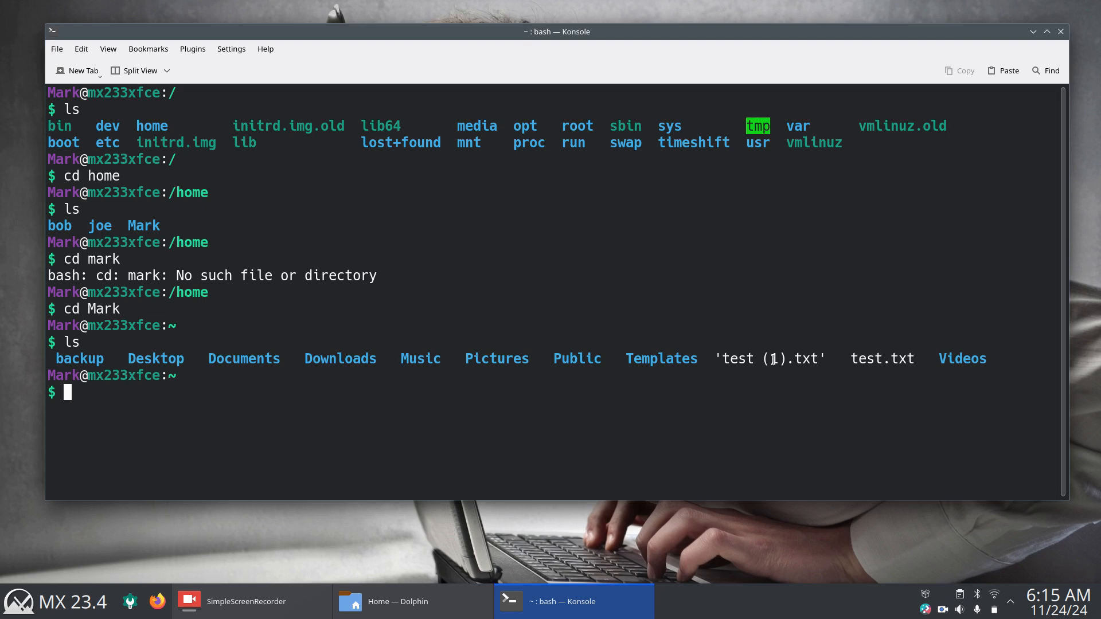
mouse_move(835, 359)
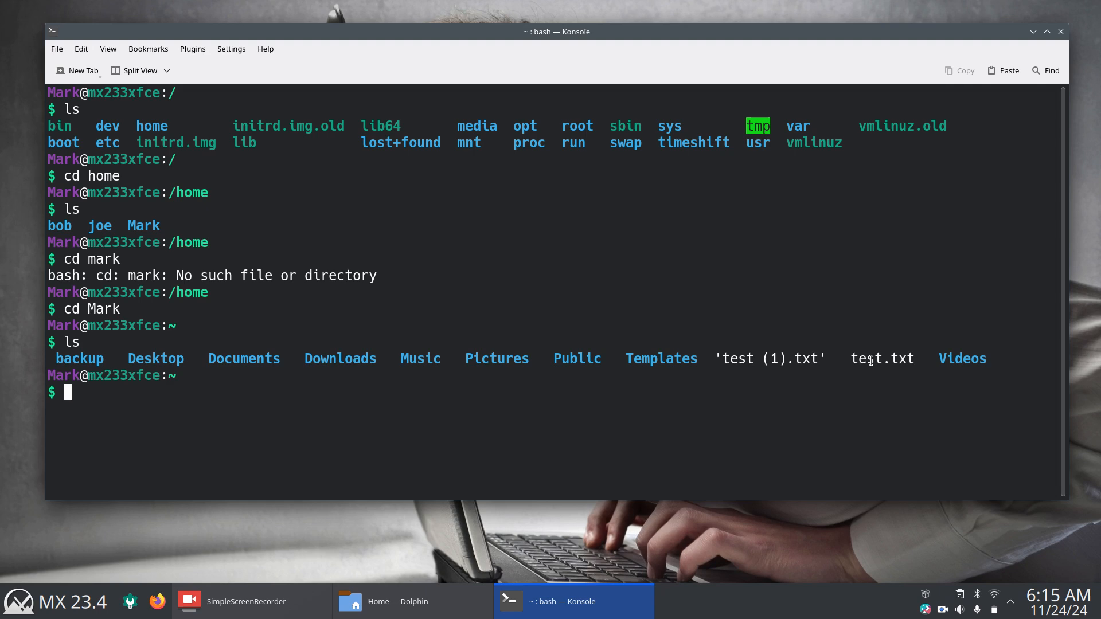
mouse_move(770, 368)
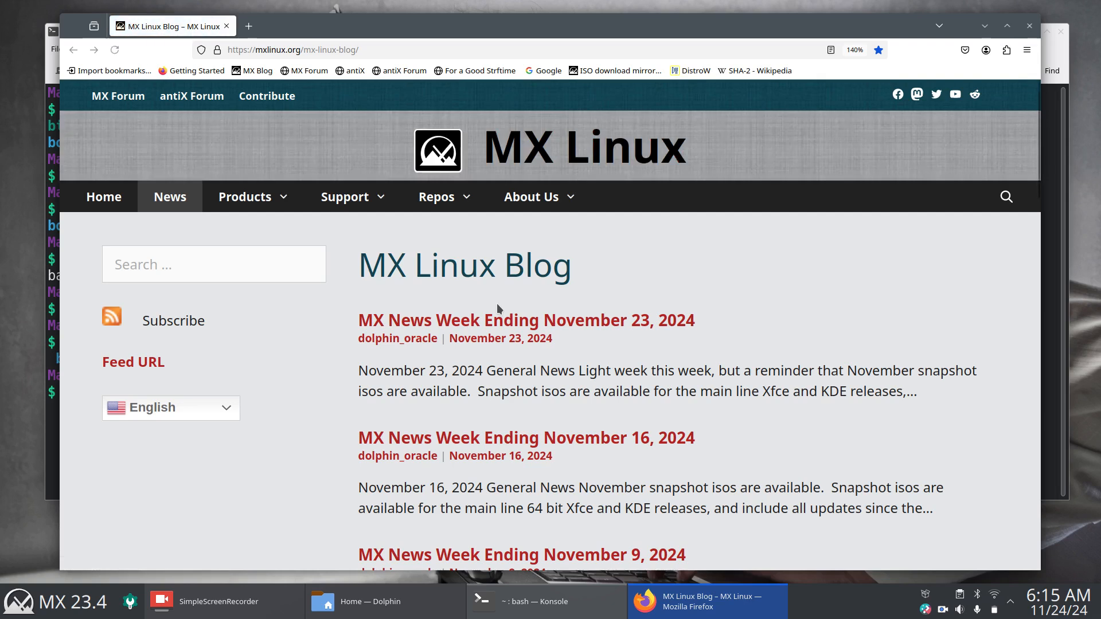
mouse_move(755, 70)
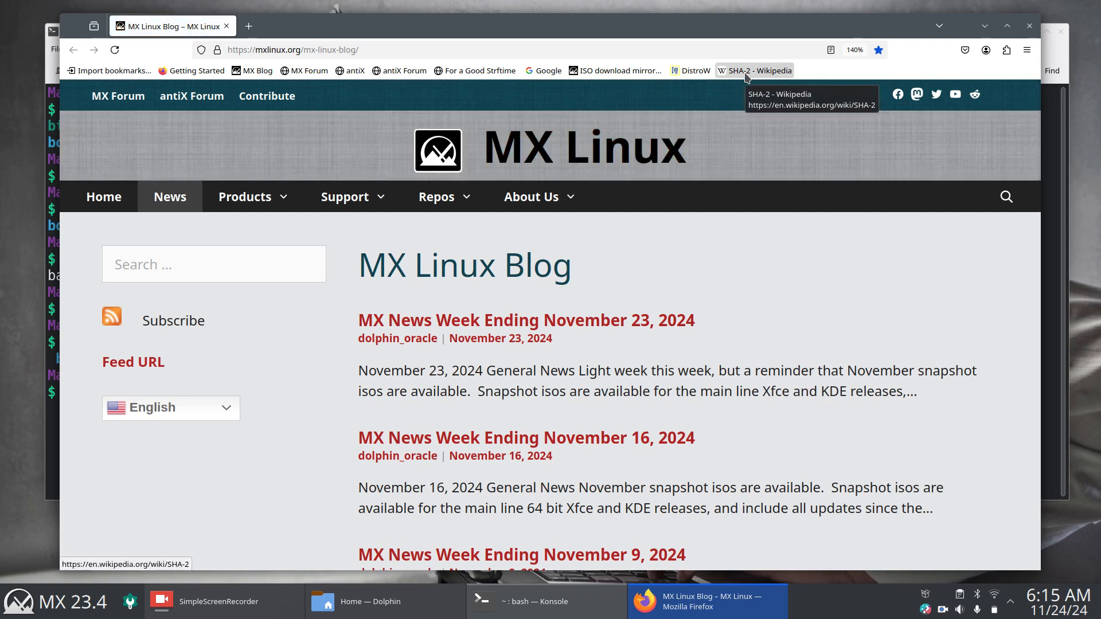
Step: Try twice to open the 'SHA-2 - Wikipedia' bookmark in Firefox
click(753, 70)
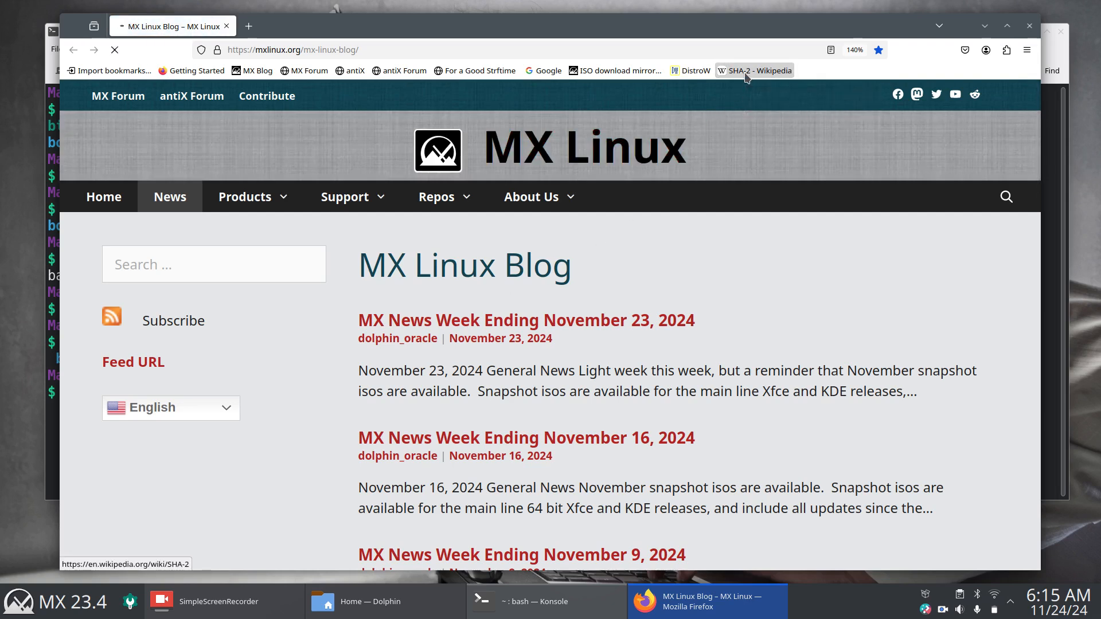
mouse_move(755, 70)
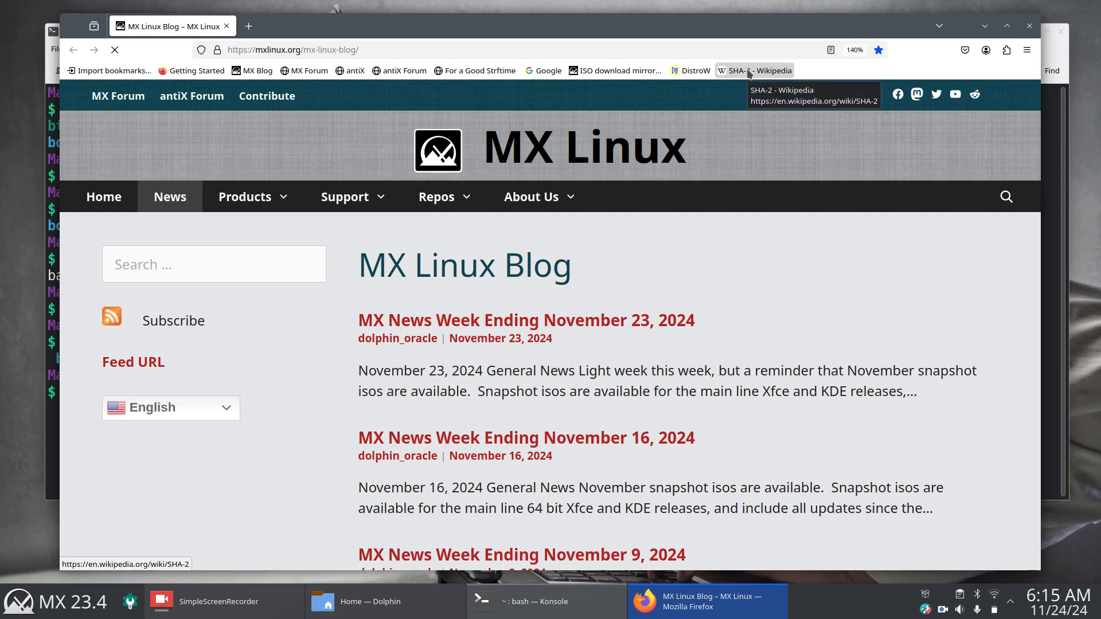
click(754, 70)
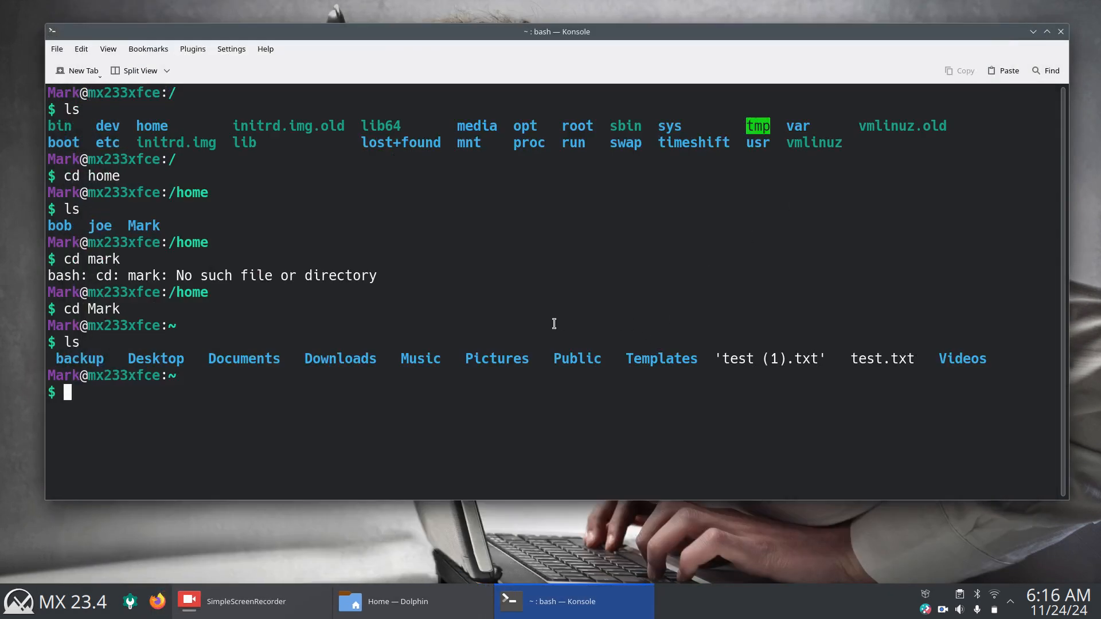
mouse_move(509, 332)
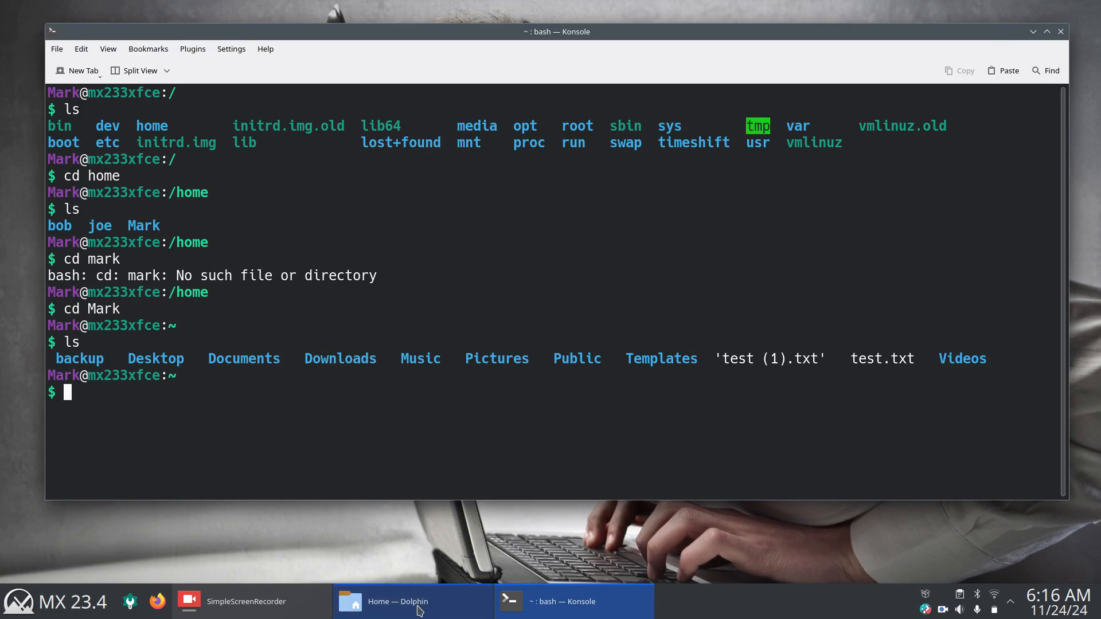
Step: Reopen 'checksum info.txt' from Dolphin in KWrite, then hide Dolphin to reach Konsole
click(412, 602)
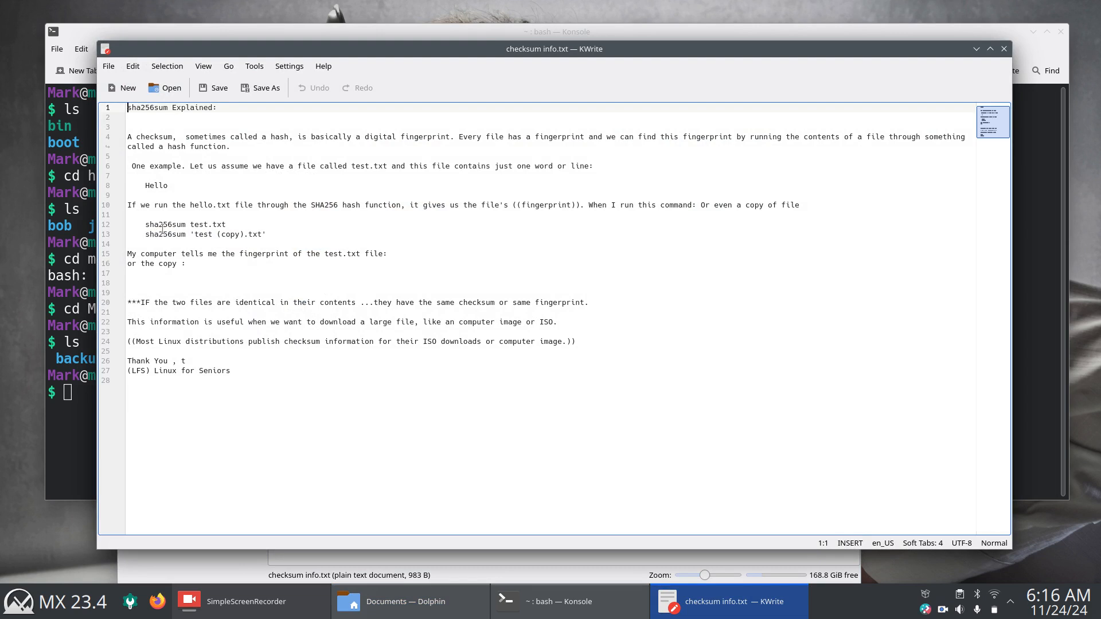
double_click(169, 224)
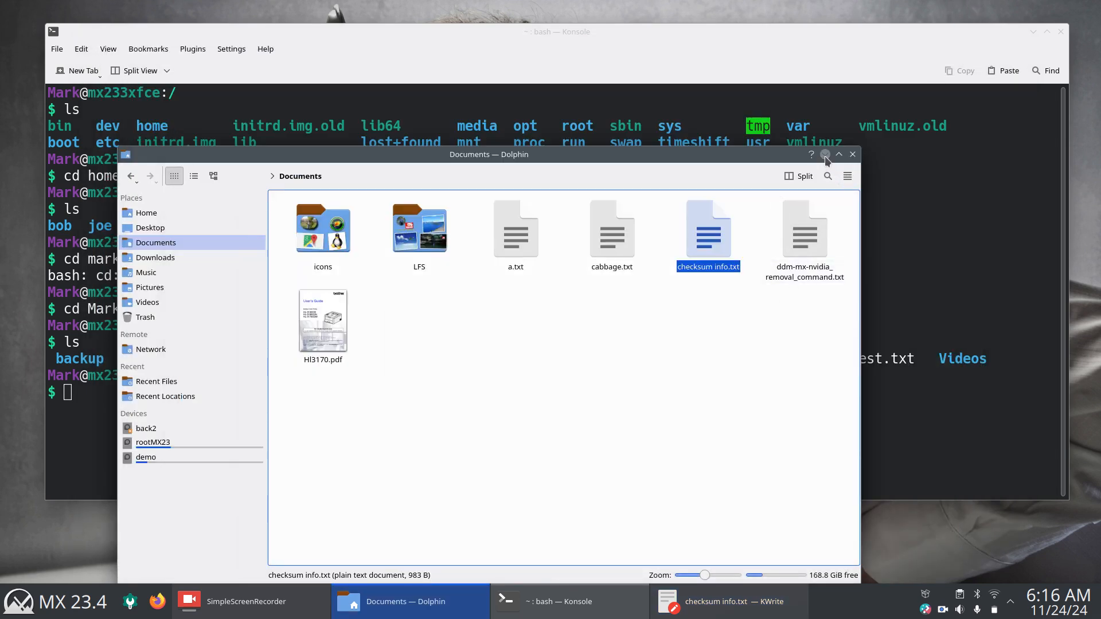
click(558, 601)
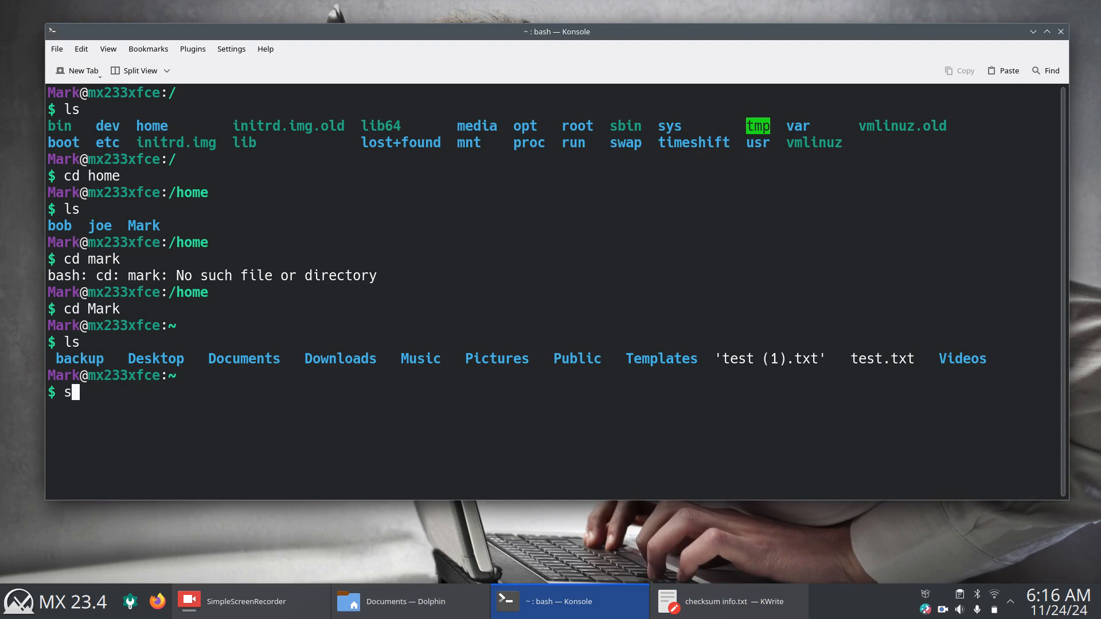
Step: Run sha256sum on test.txt, printing a checksum beginning 66a045b4
text(ha)
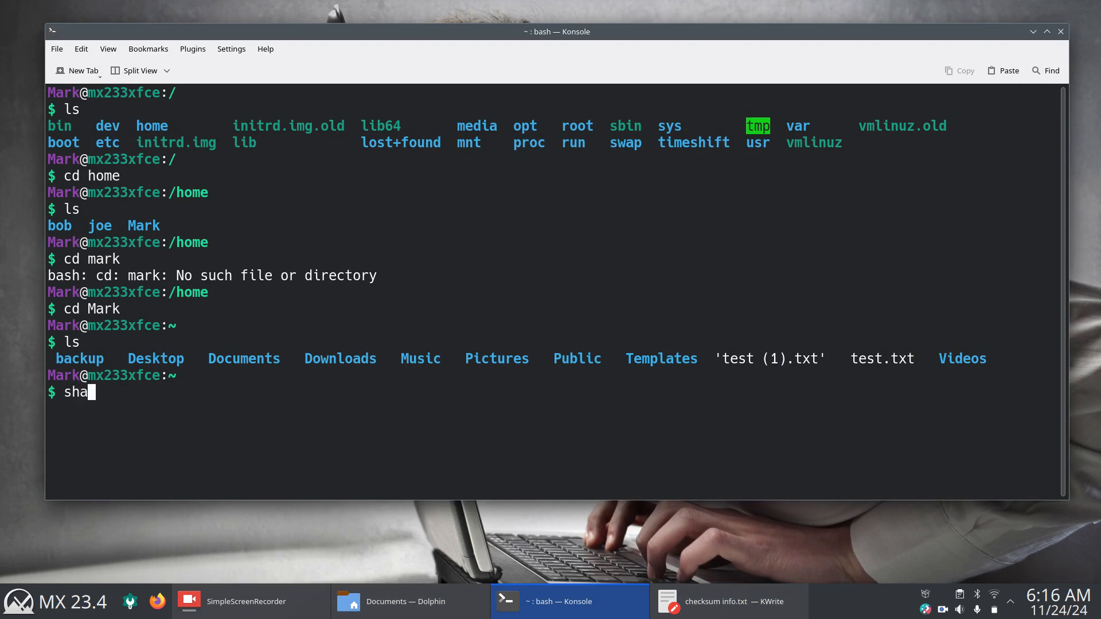
text(256)
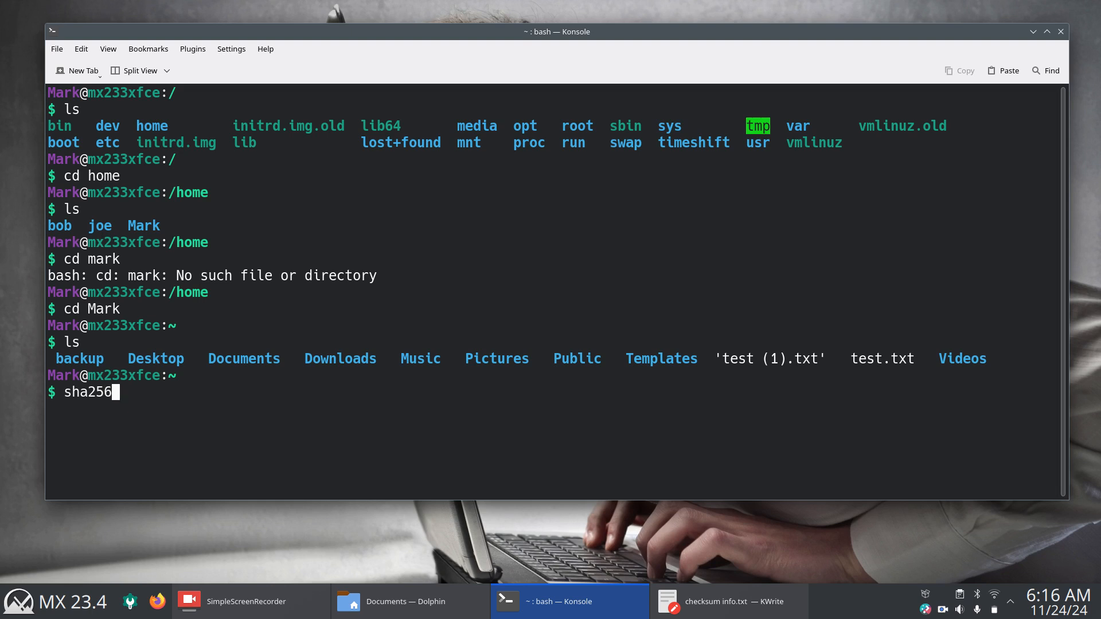
text(sum)
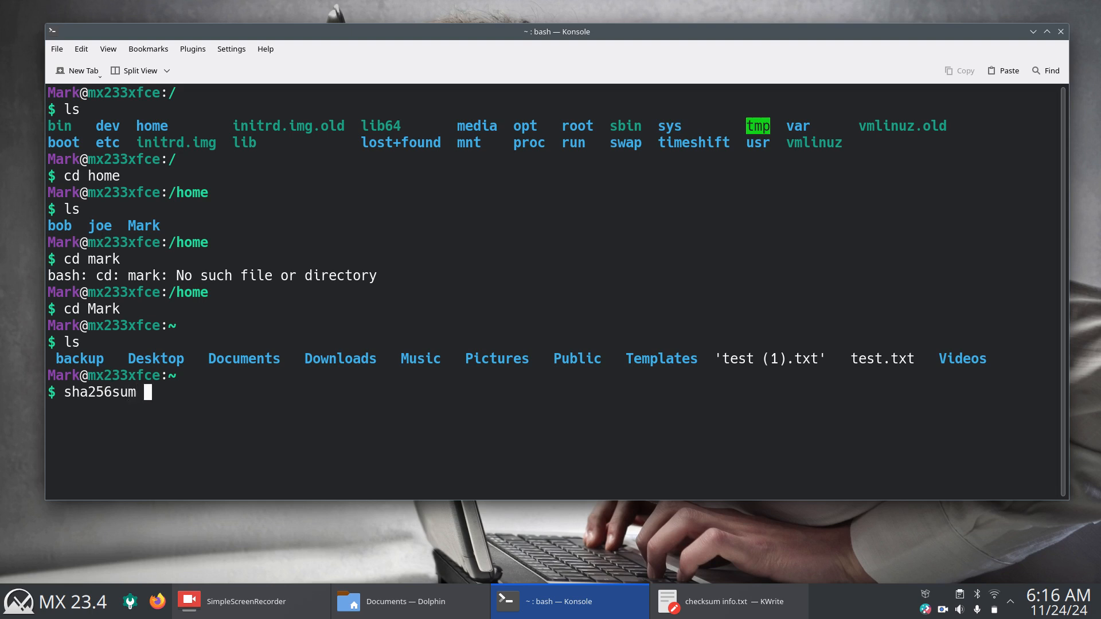
mouse_move(865, 373)
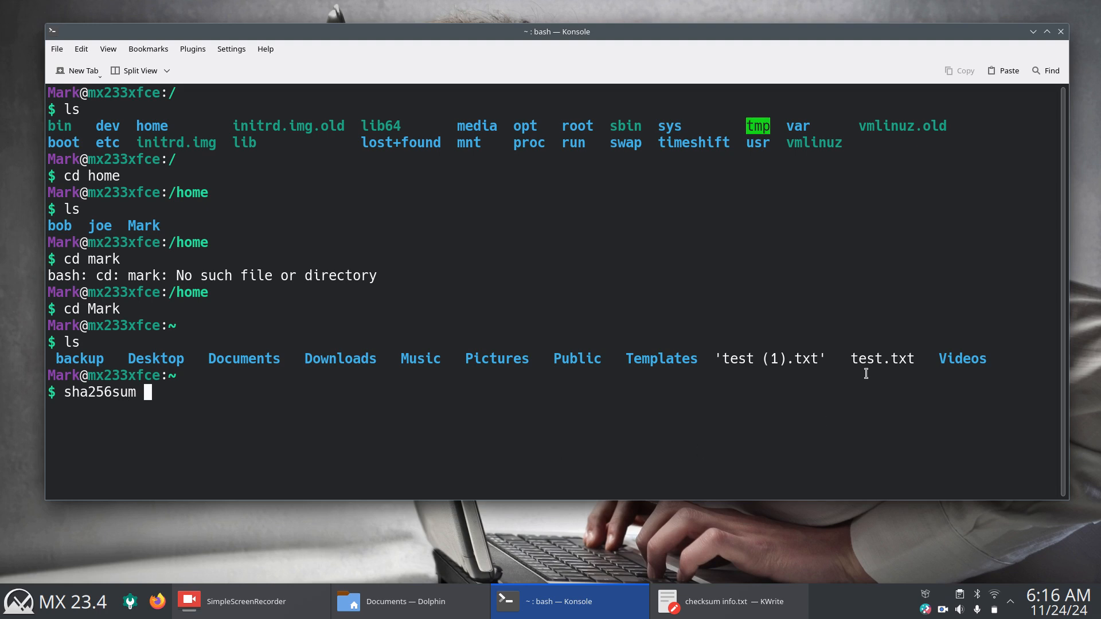
text(te)
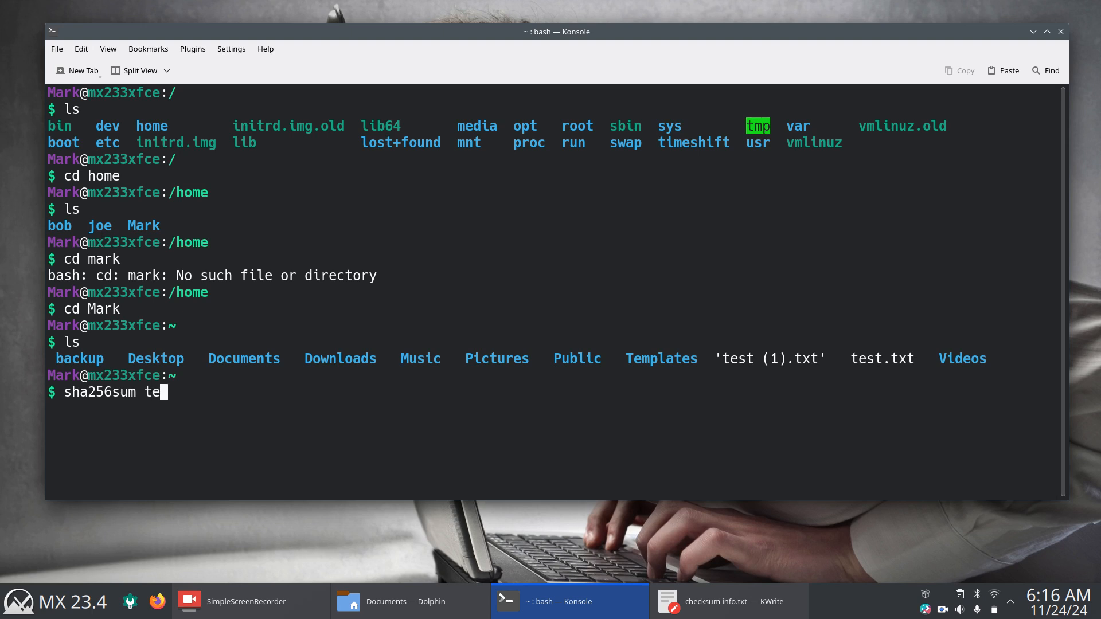
text(st.txt)
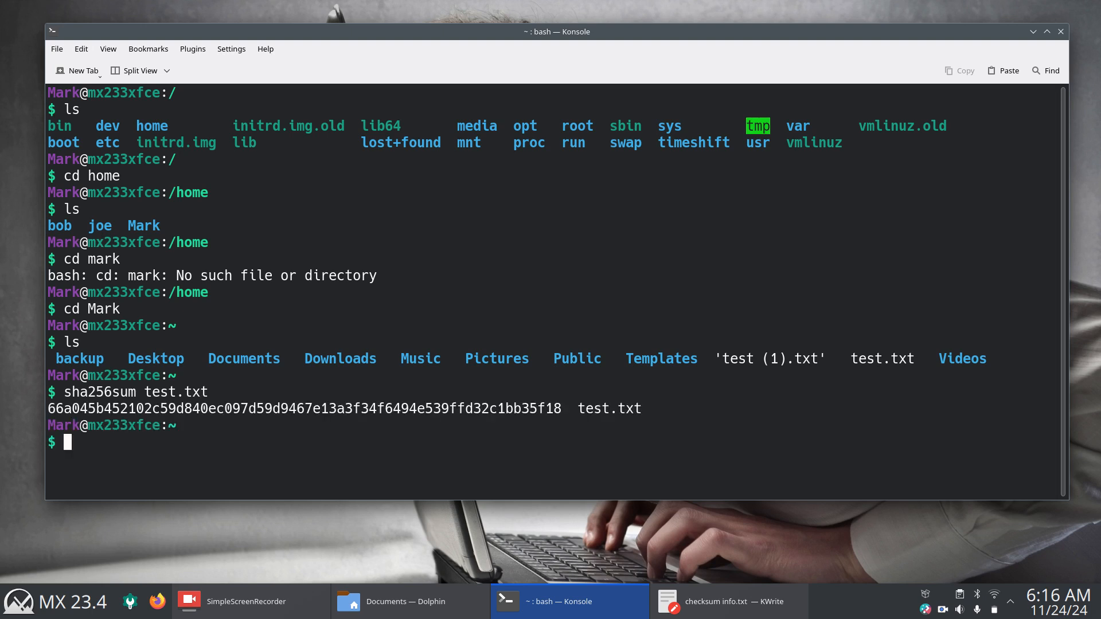
mouse_move(256, 494)
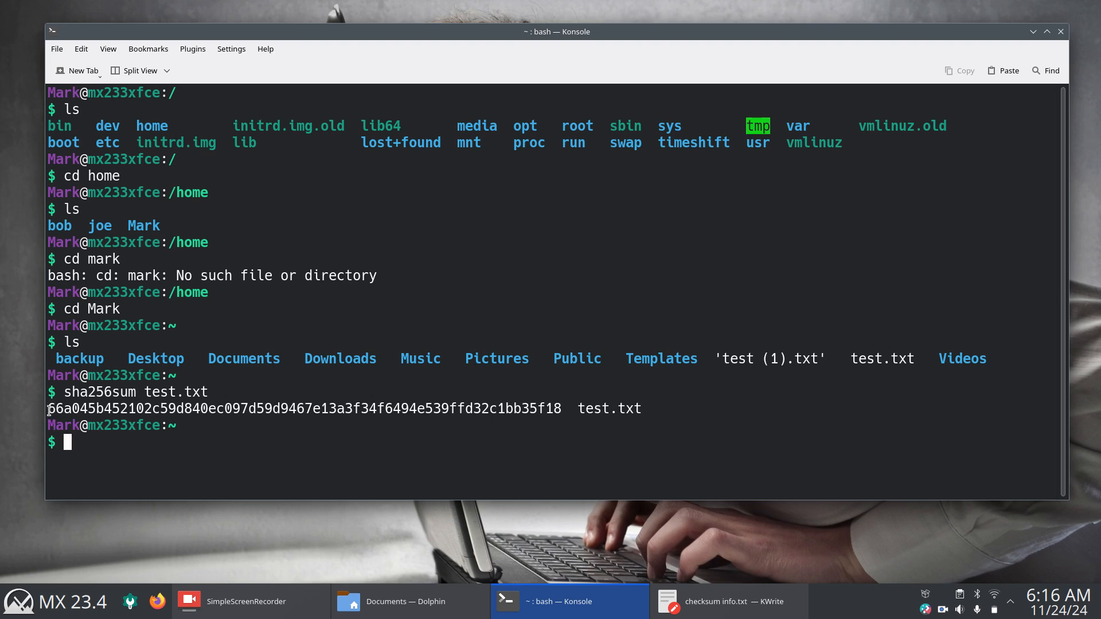
double_click(62, 409)
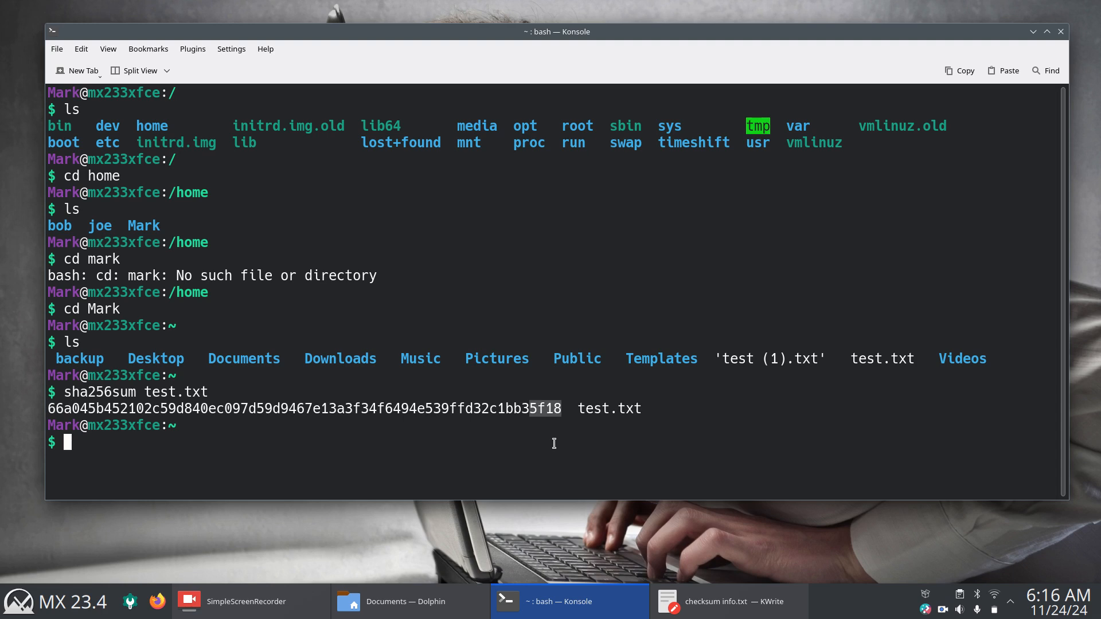
mouse_move(574, 406)
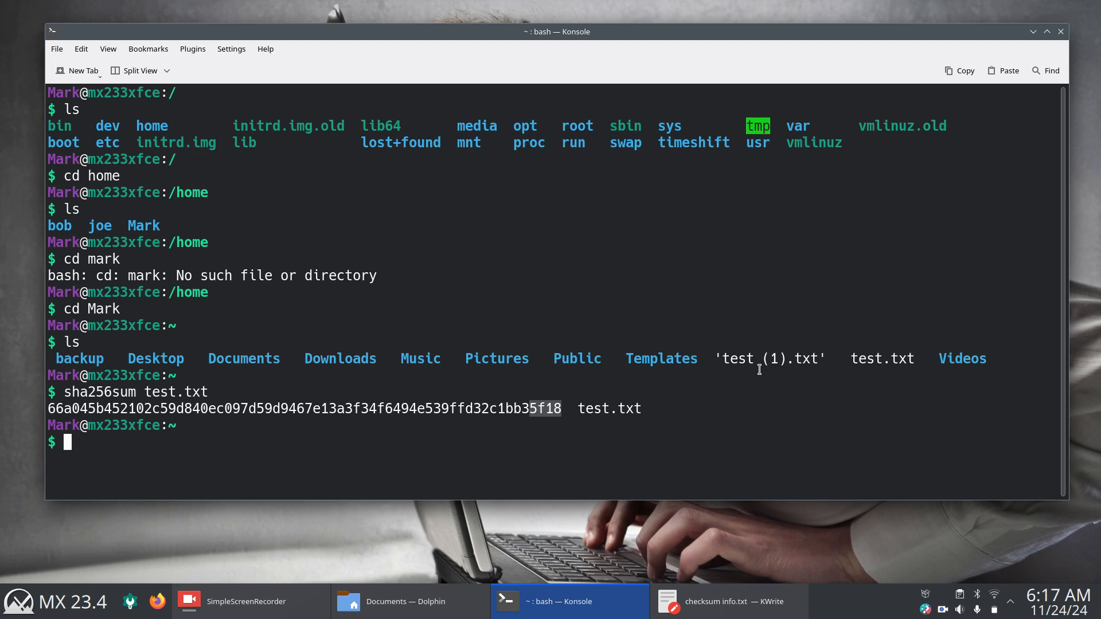
mouse_move(754, 367)
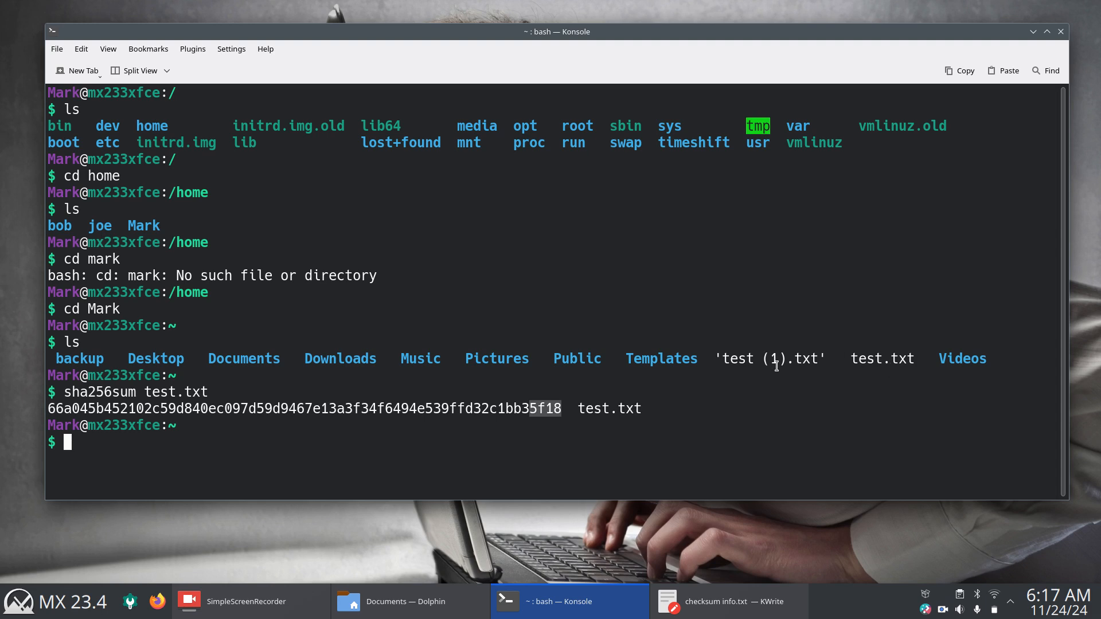
mouse_move(713, 357)
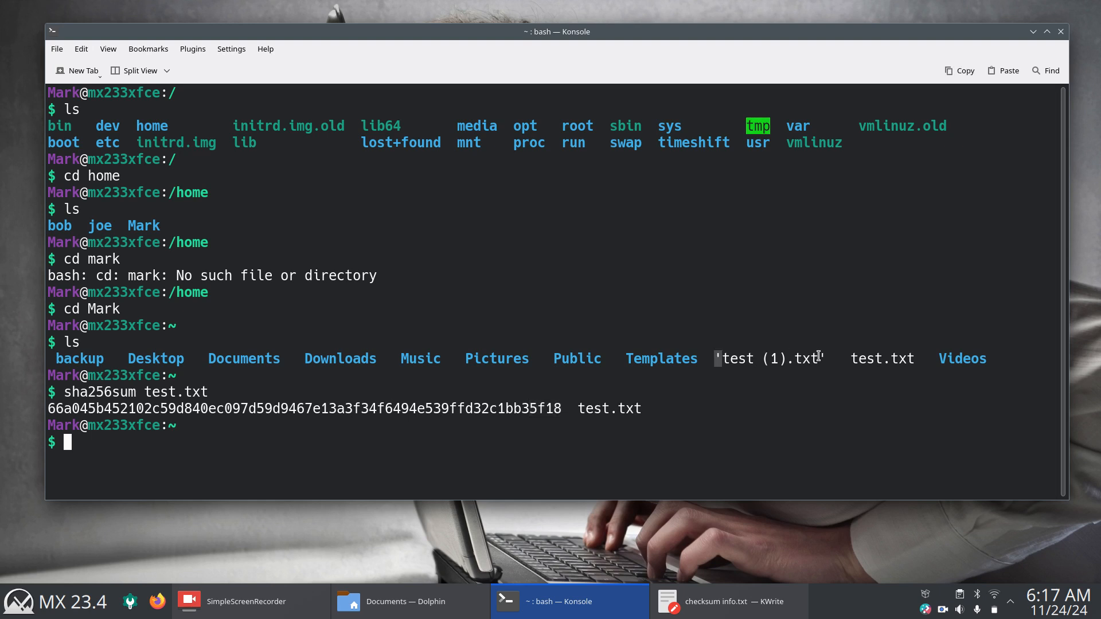
mouse_move(810, 385)
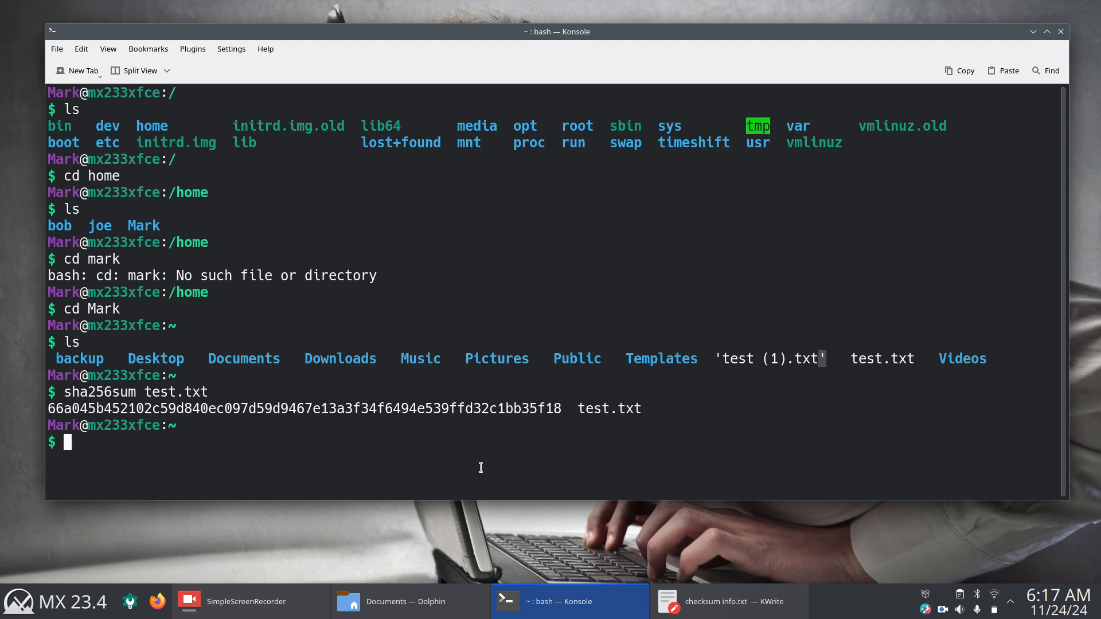
Step: Run sha256sum on the unquoted test (1).txt, producing a bash syntax error
text(sha256sum test.txt)
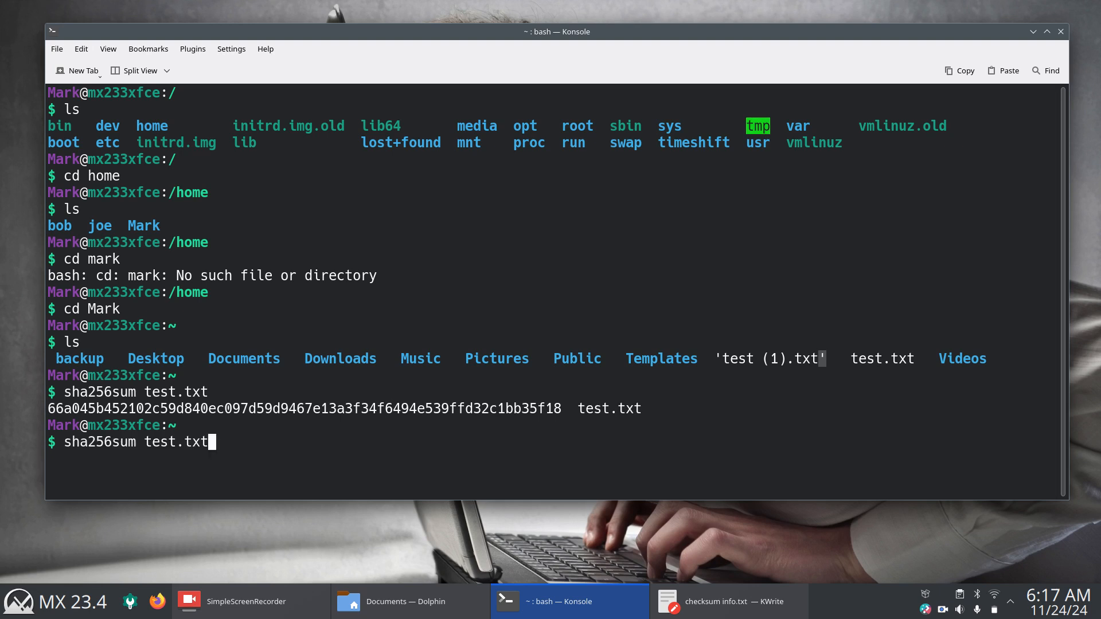
key(BackSpace)
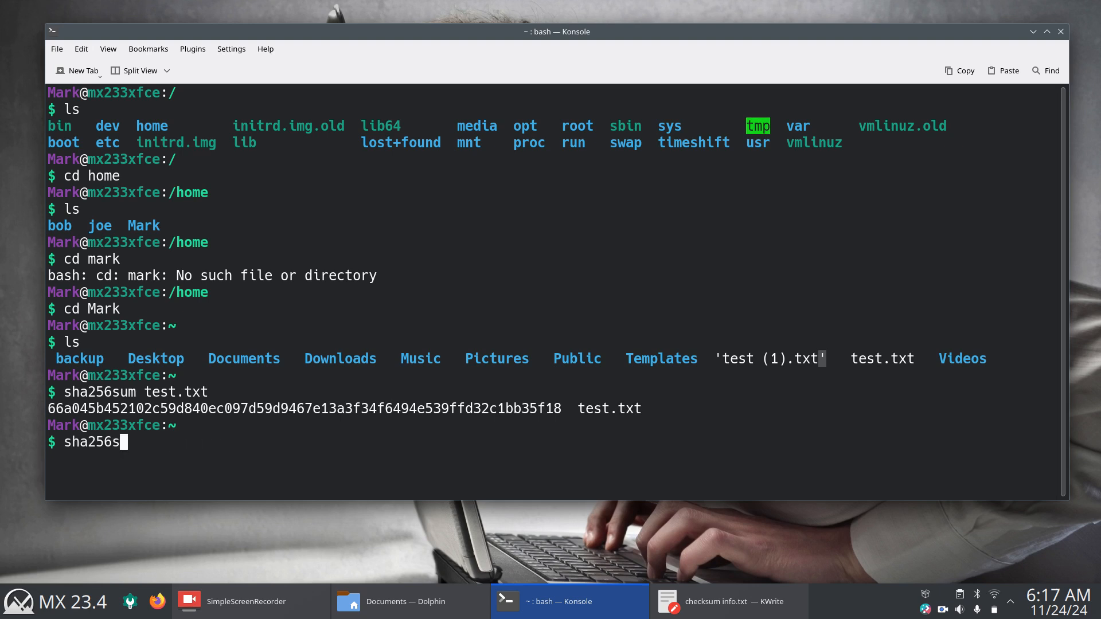
key(ctrl+u)
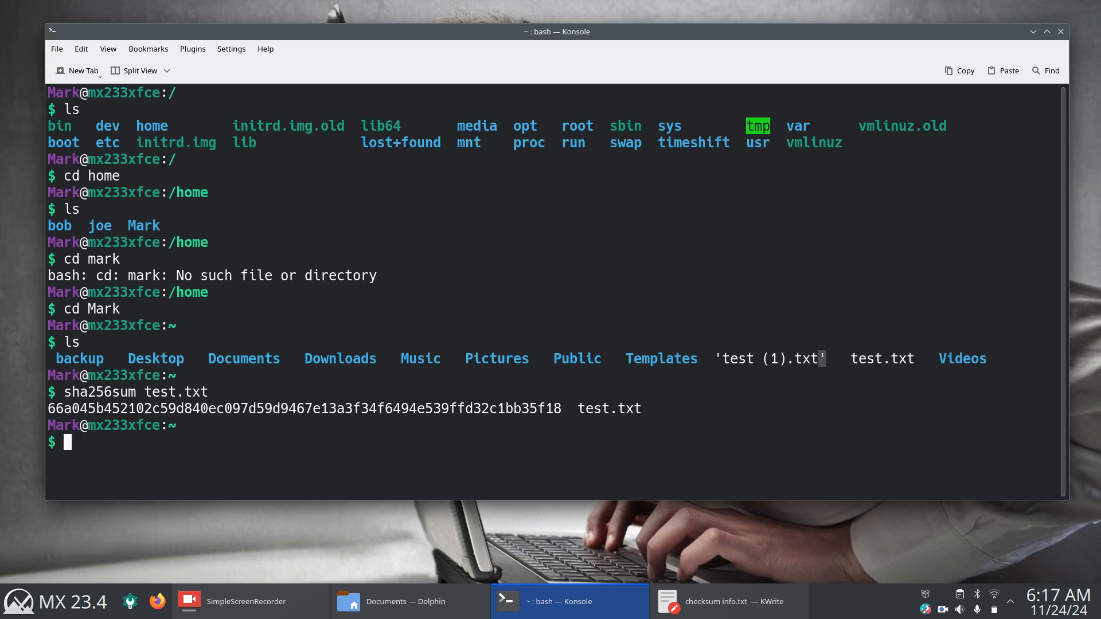
text(sha)
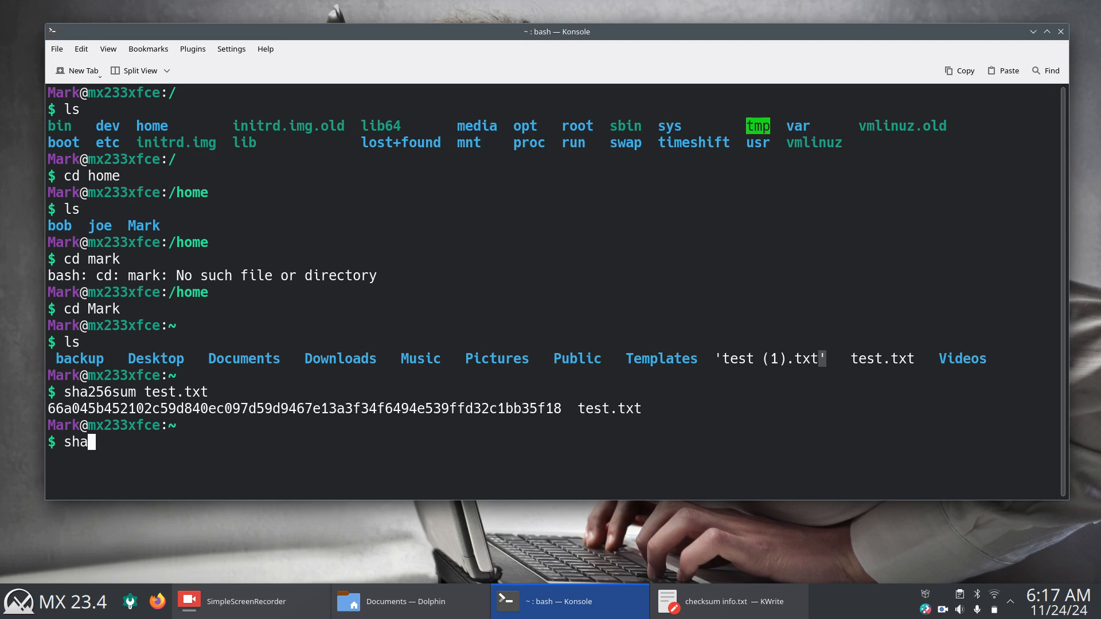
text(256)
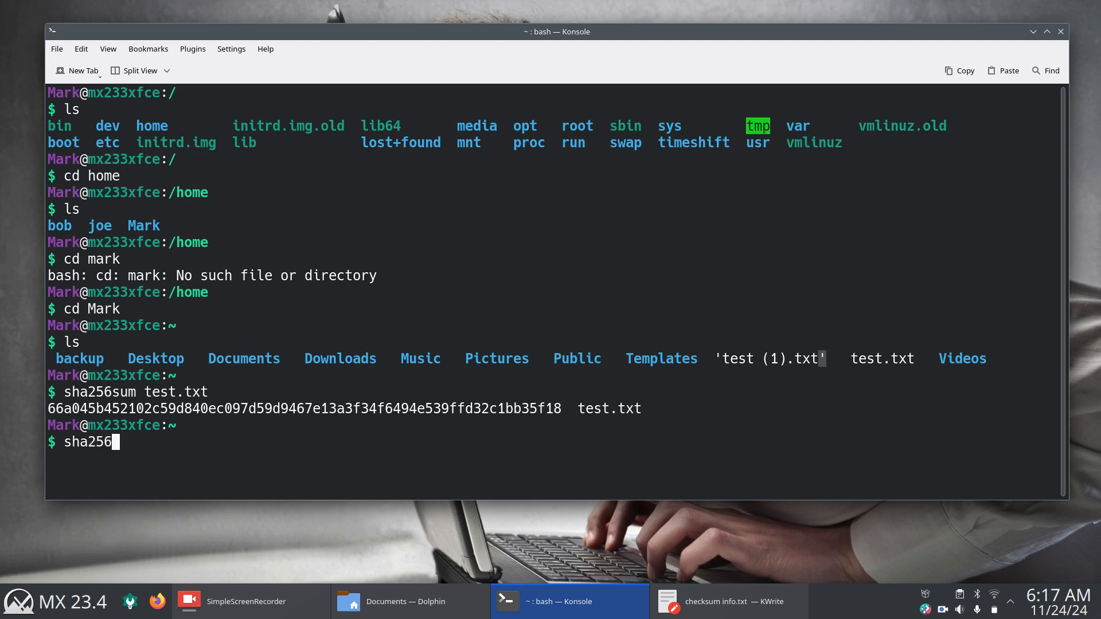
text(sum)
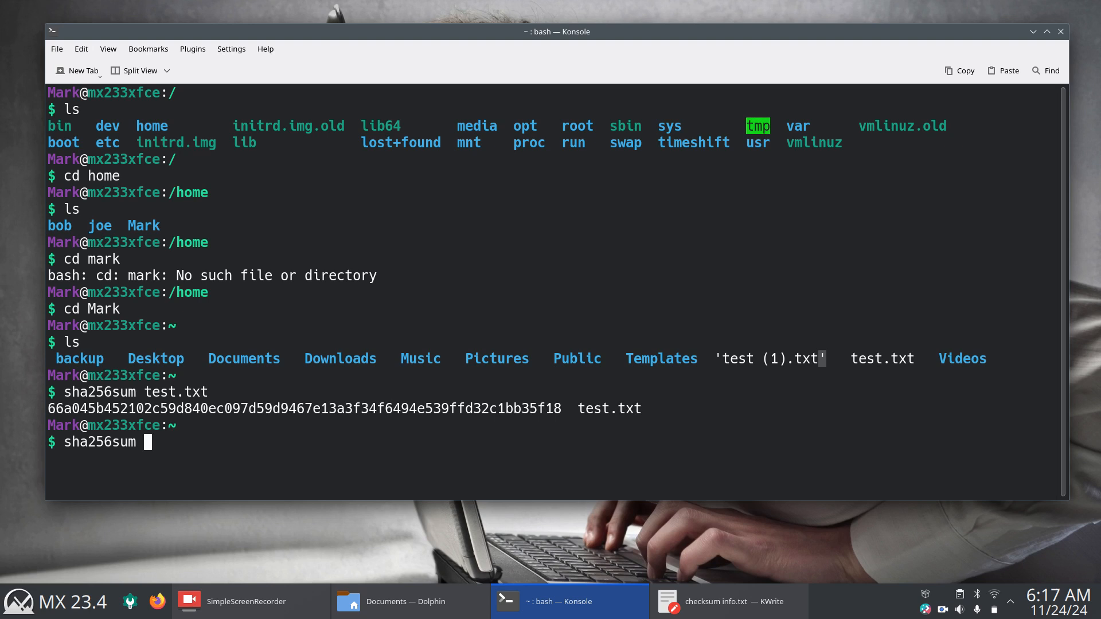
text(test)
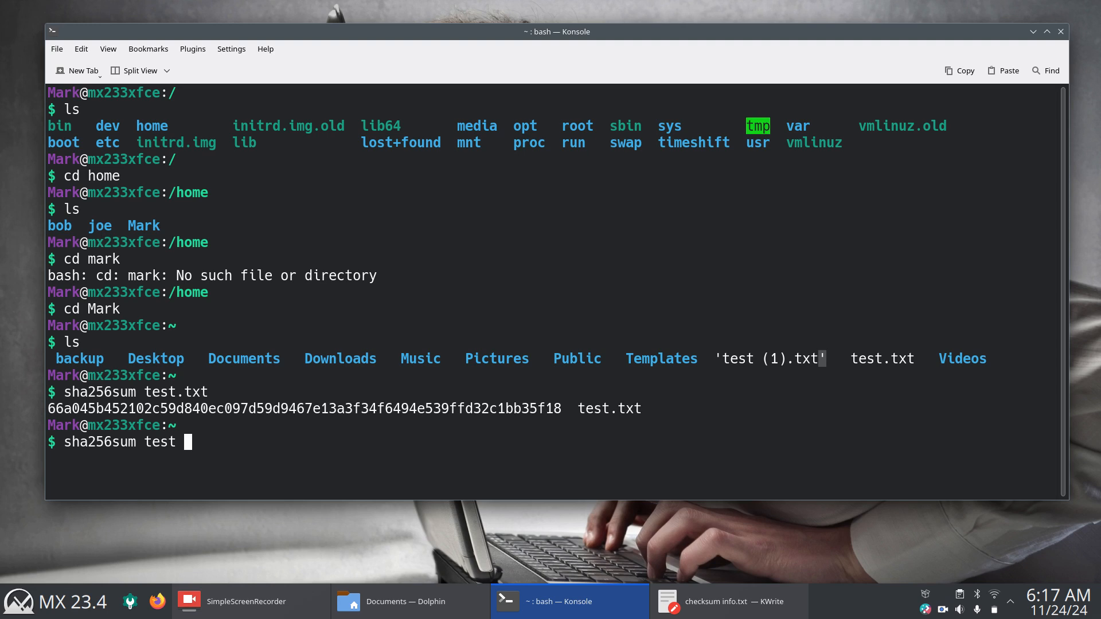
text((1))
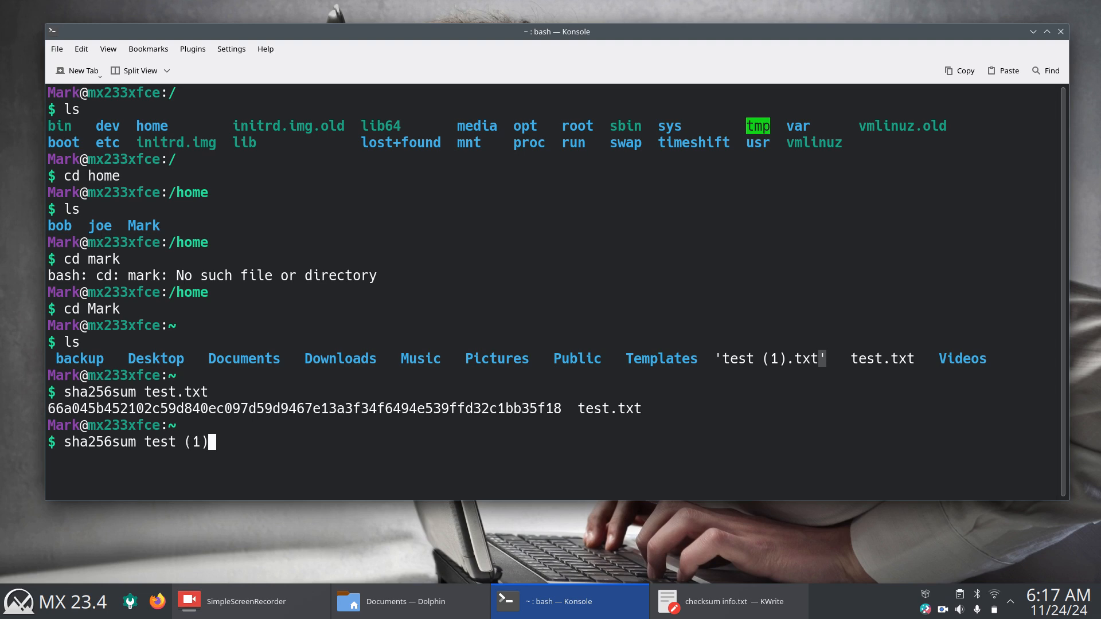
text(.txt)
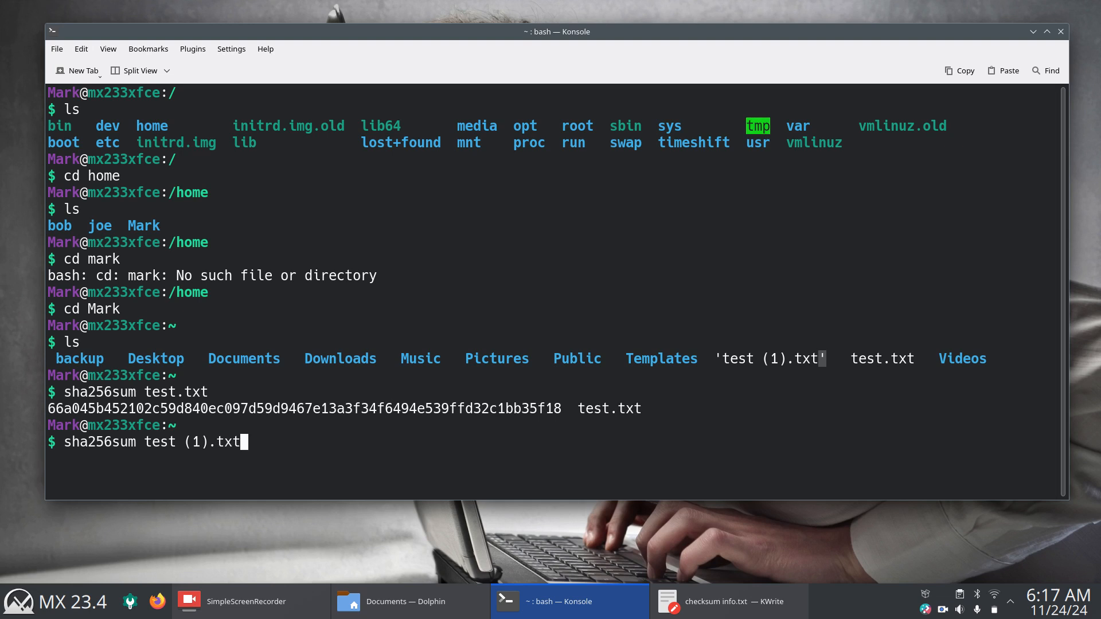
key(Return)
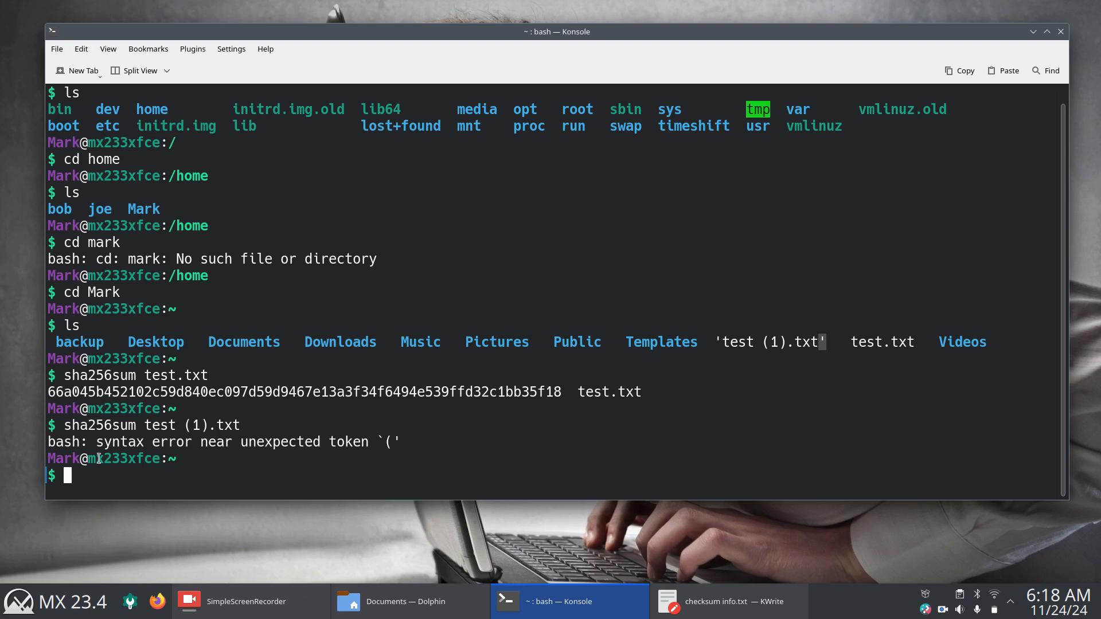
mouse_move(360, 528)
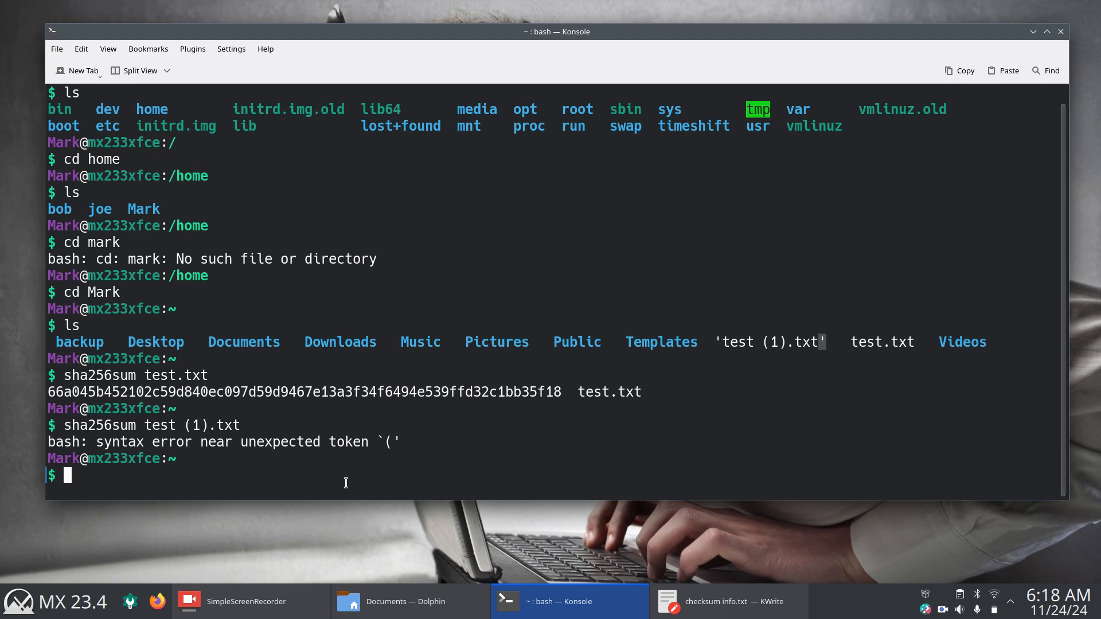
mouse_move(420, 475)
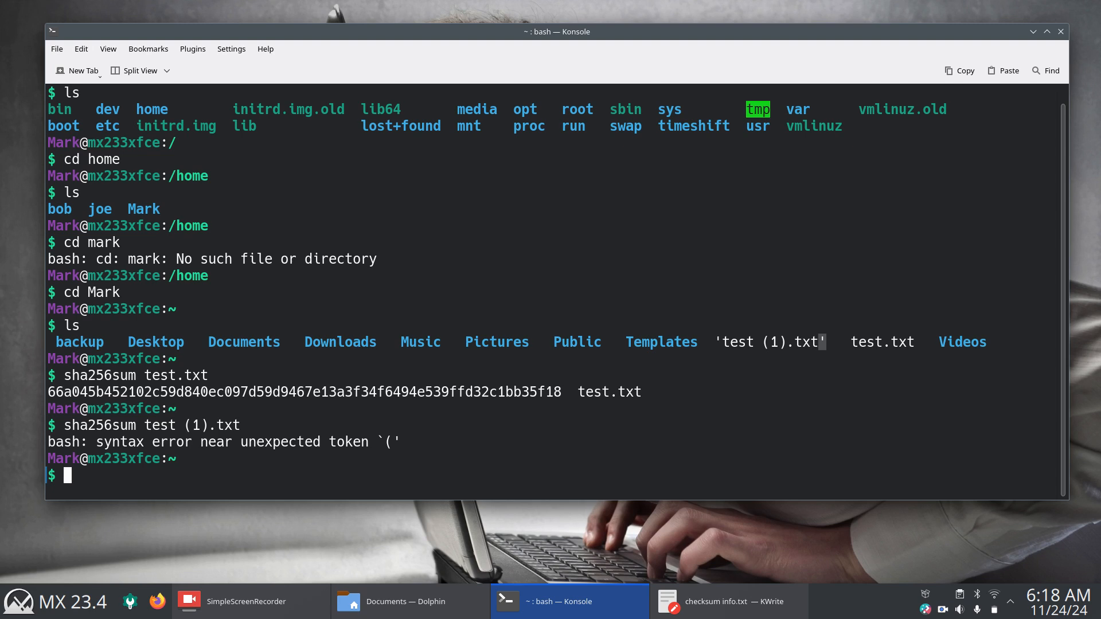
Step: Enter sha256sum 'test (1).txt' at the prompt, with the filename single-quoted and not yet run
text(s)
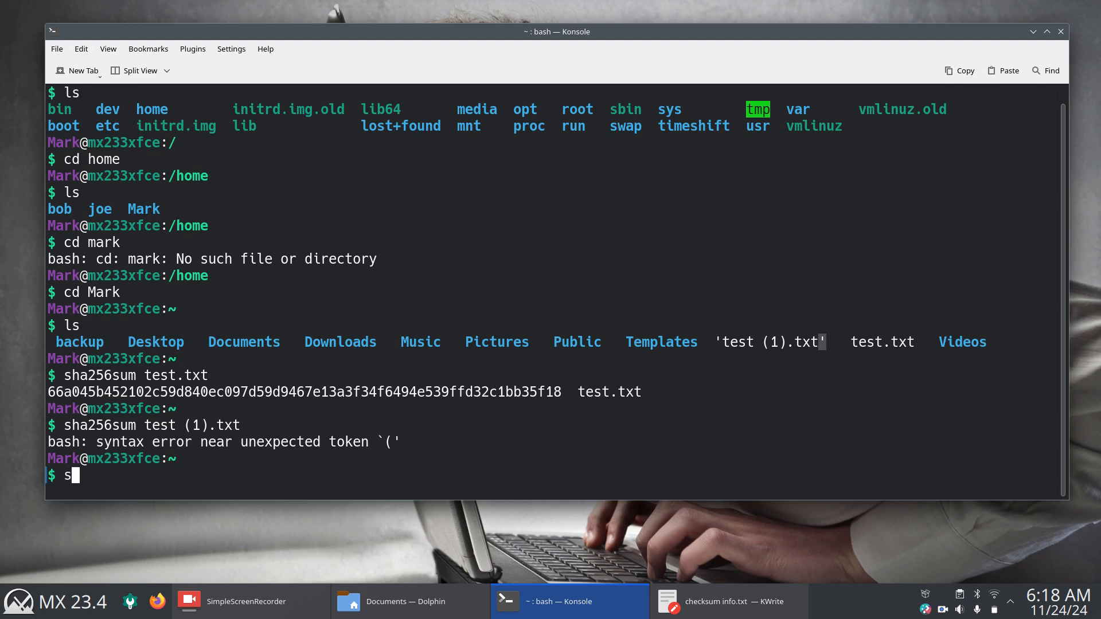
text(ha25)
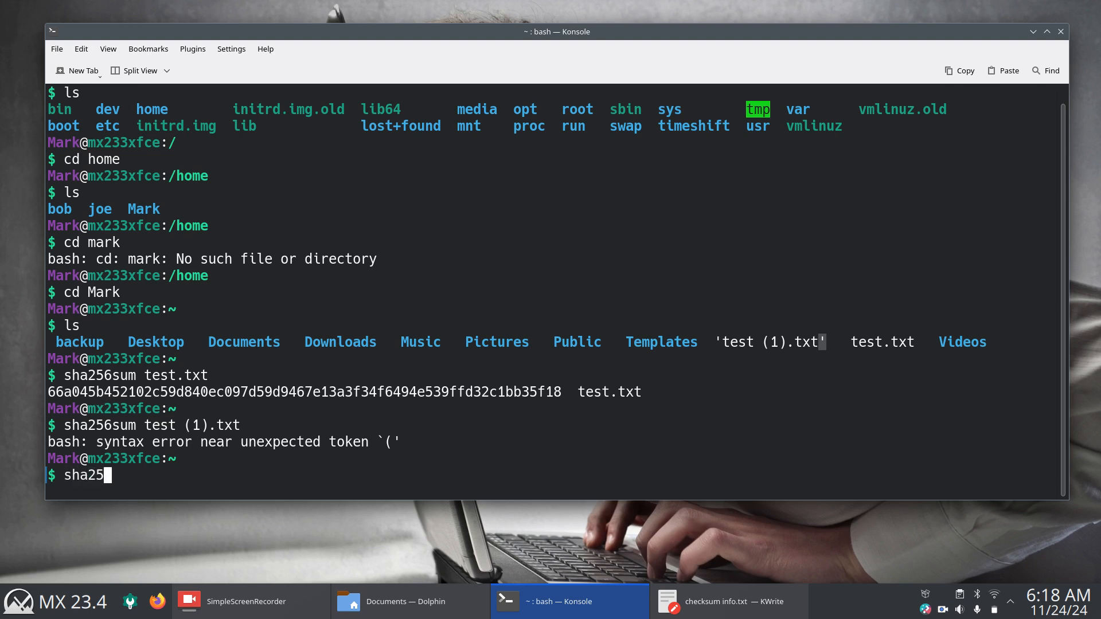
text(6sum)
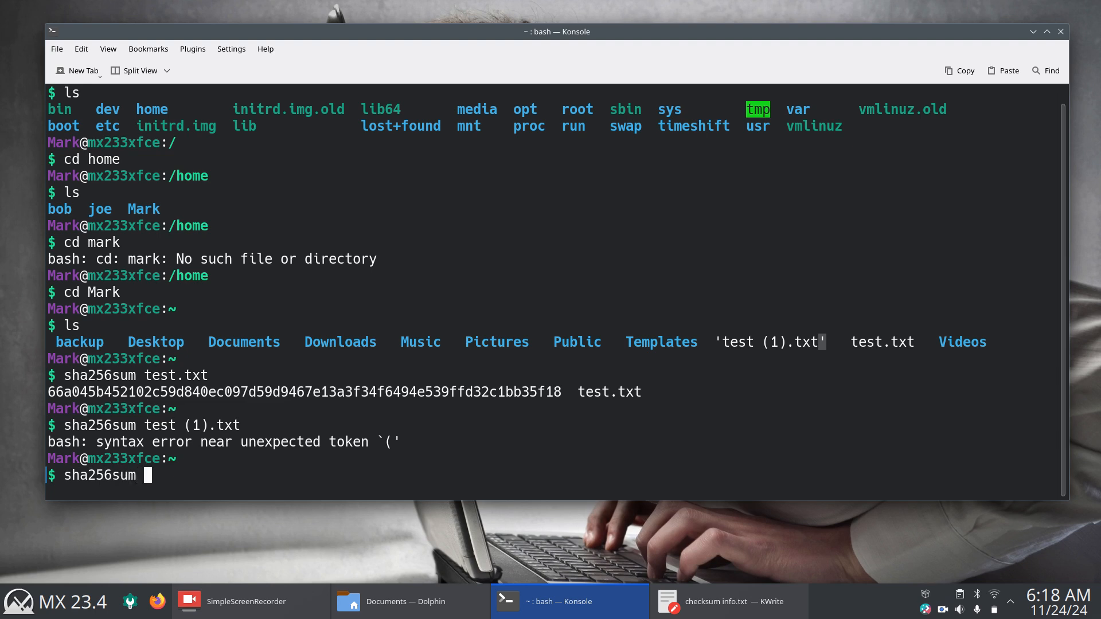
mouse_move(714, 335)
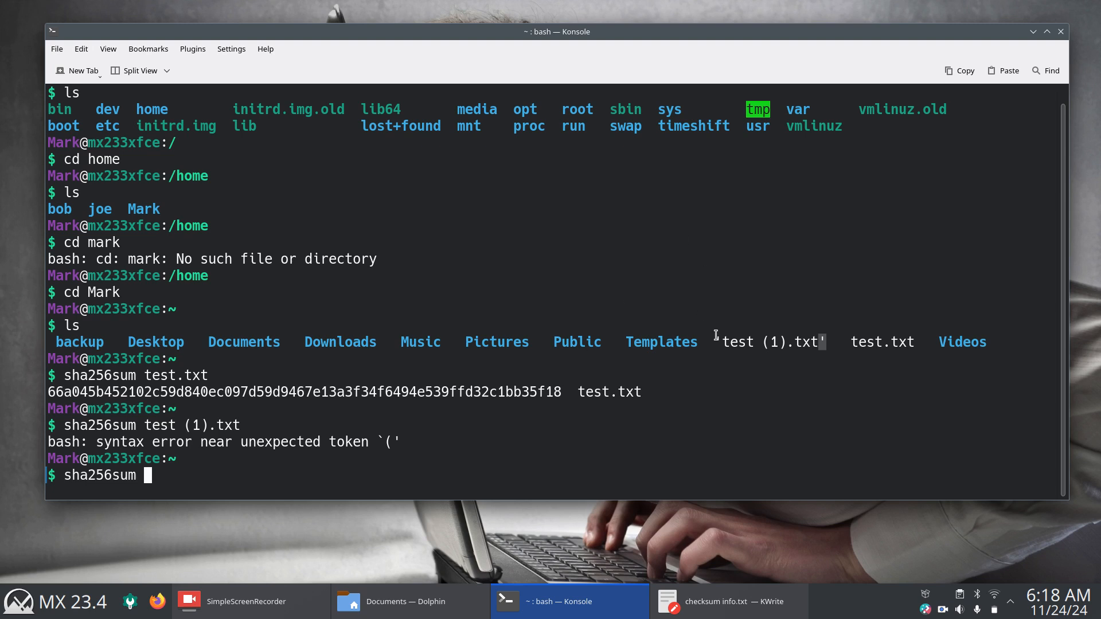
mouse_move(657, 400)
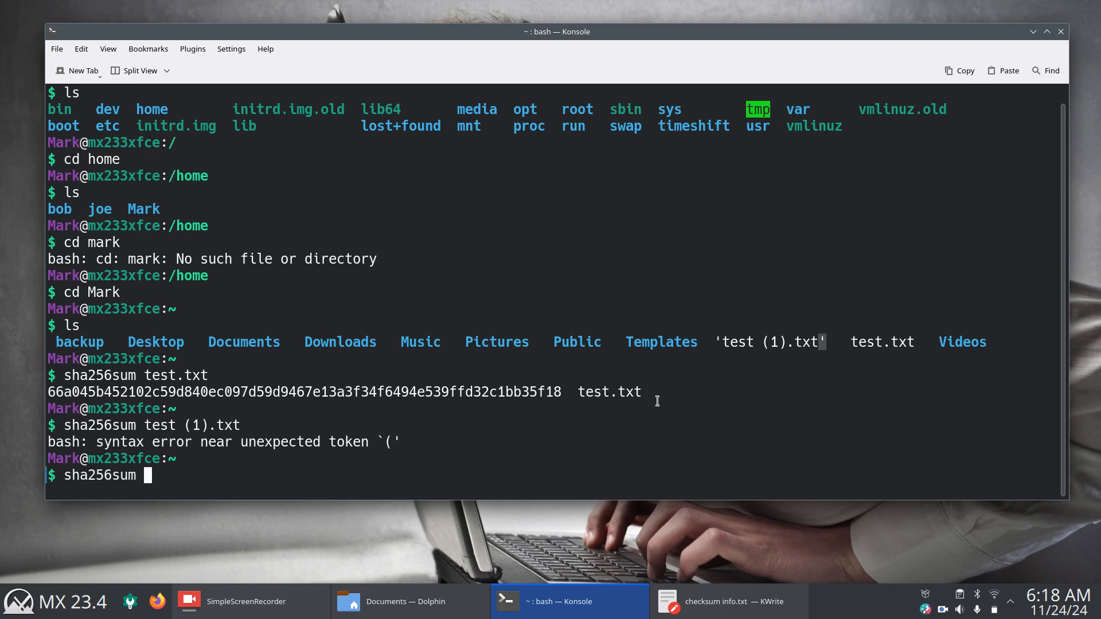
mouse_move(438, 481)
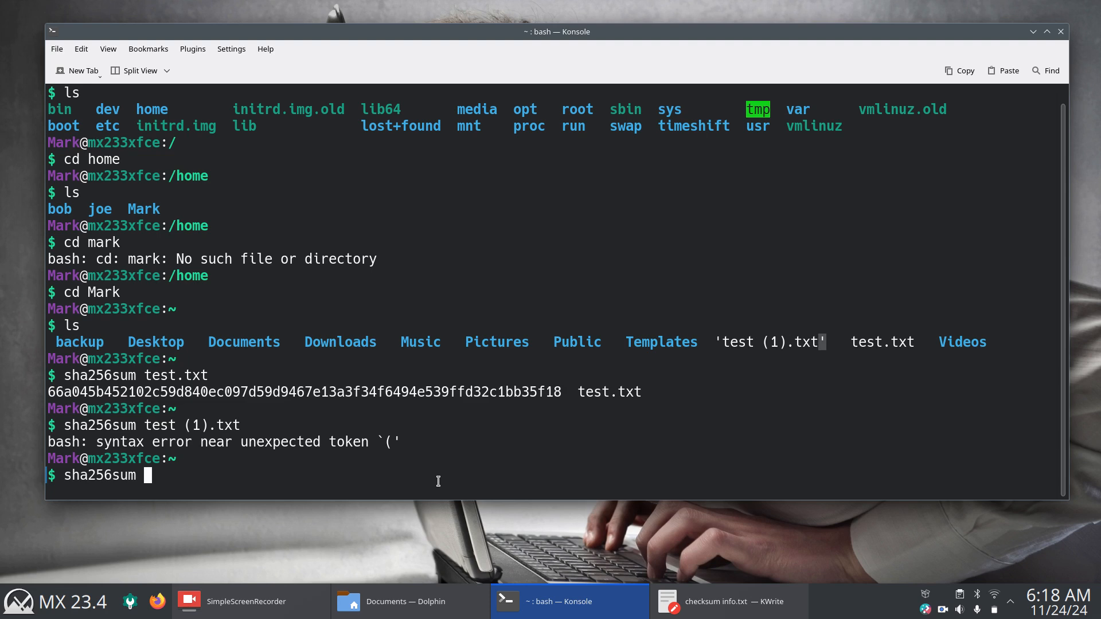
text(')
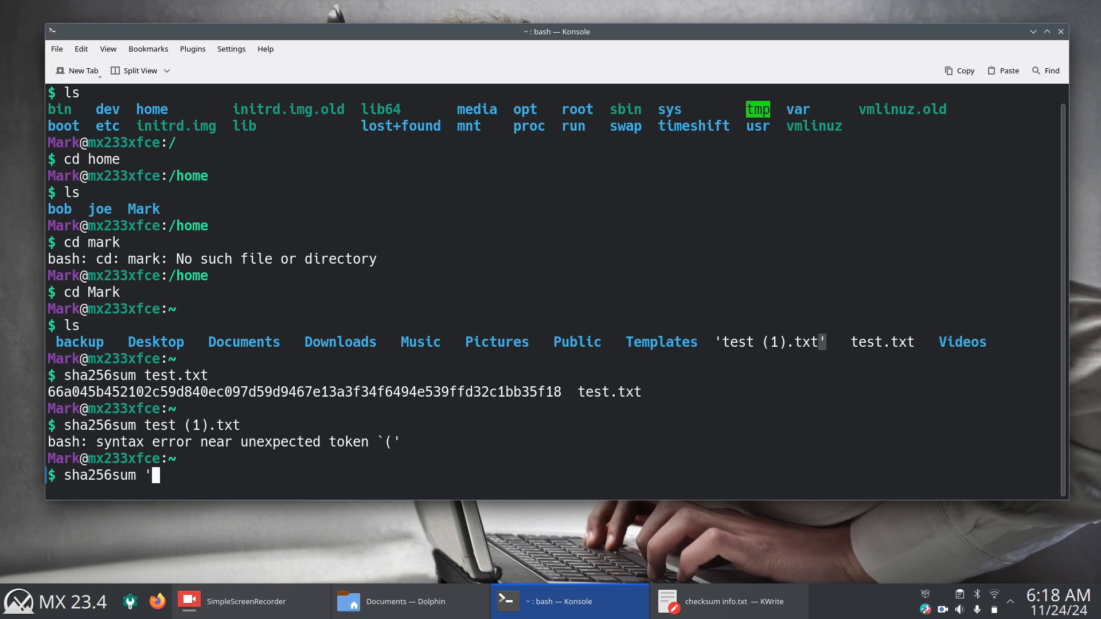
text(test)
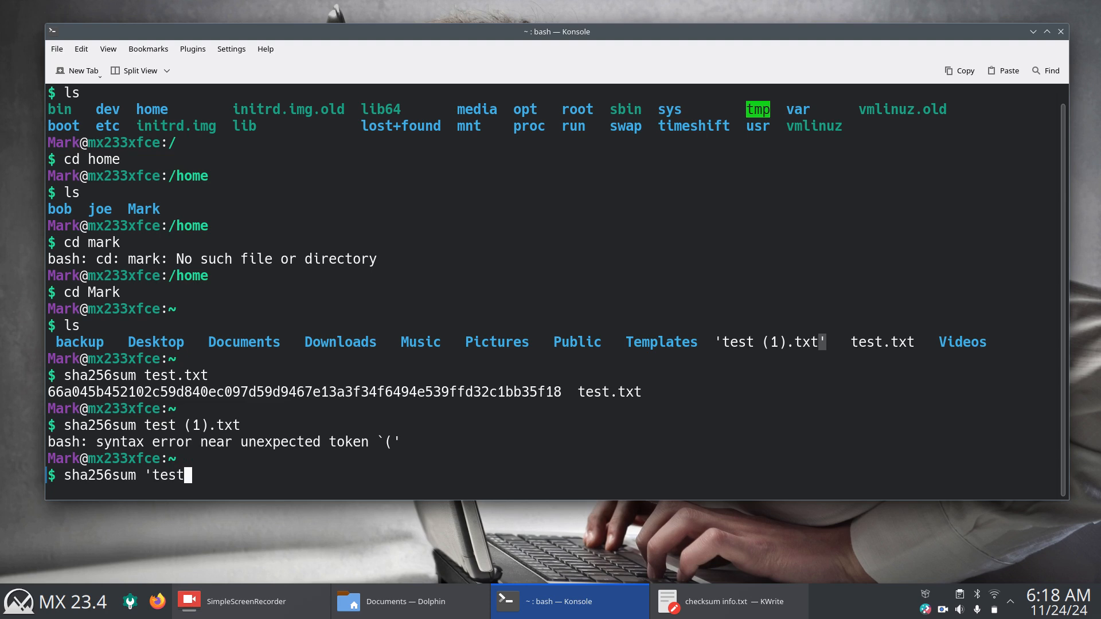
text(()
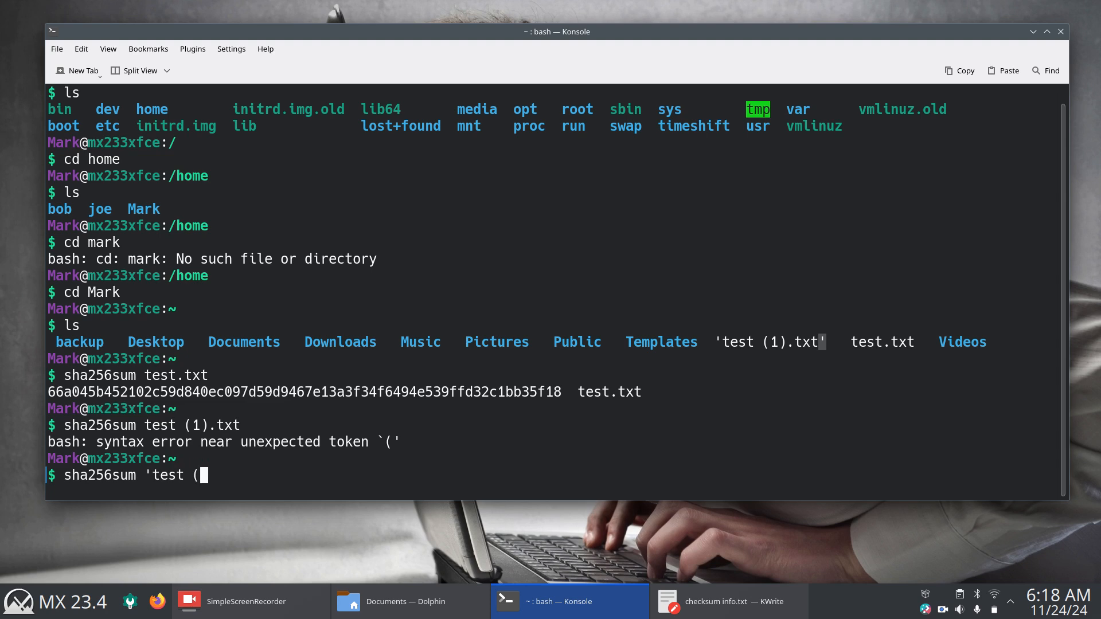
text(1))
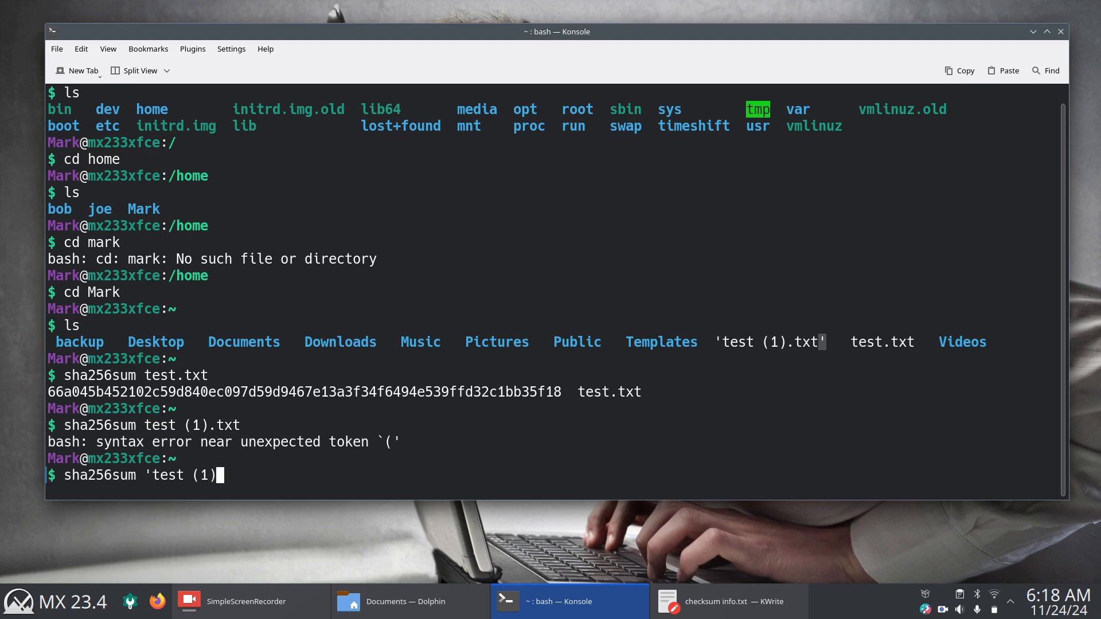
text(.)
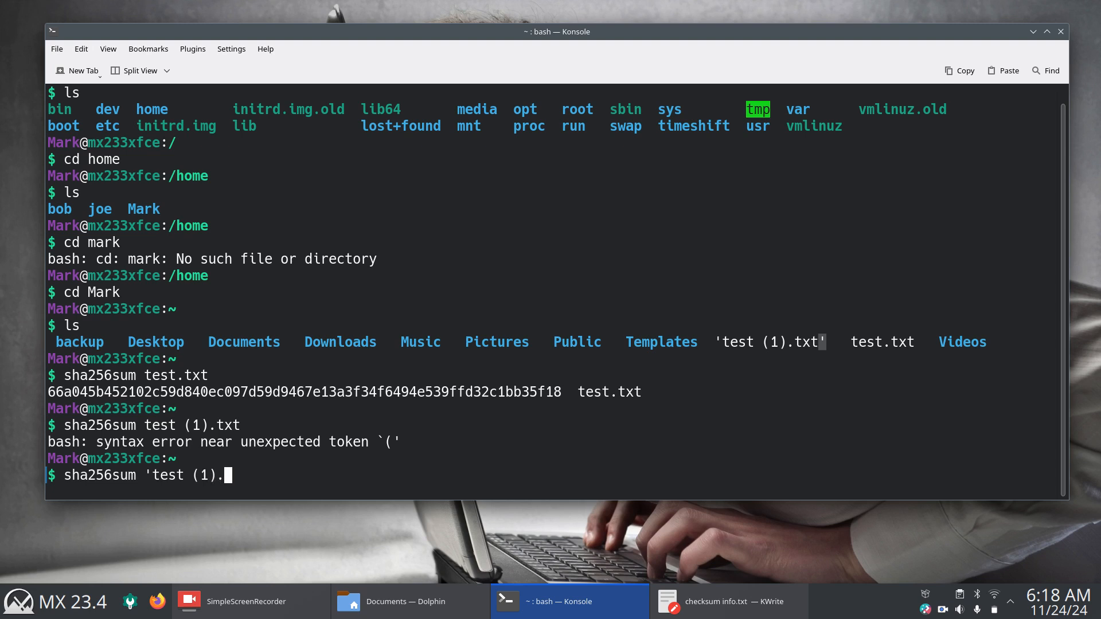
text(txt)
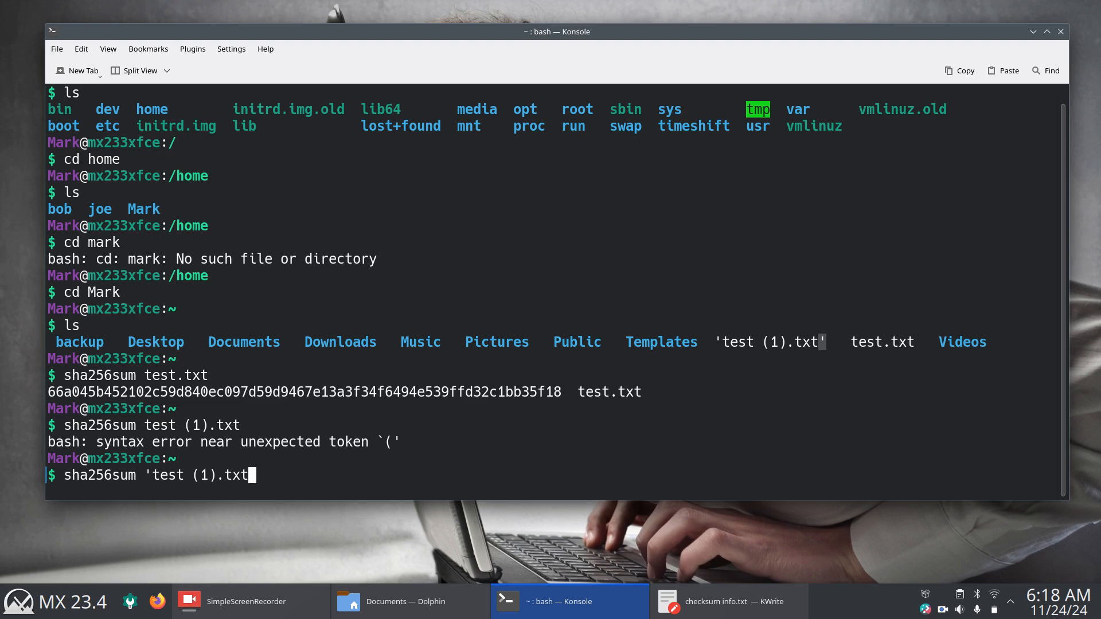
text(')
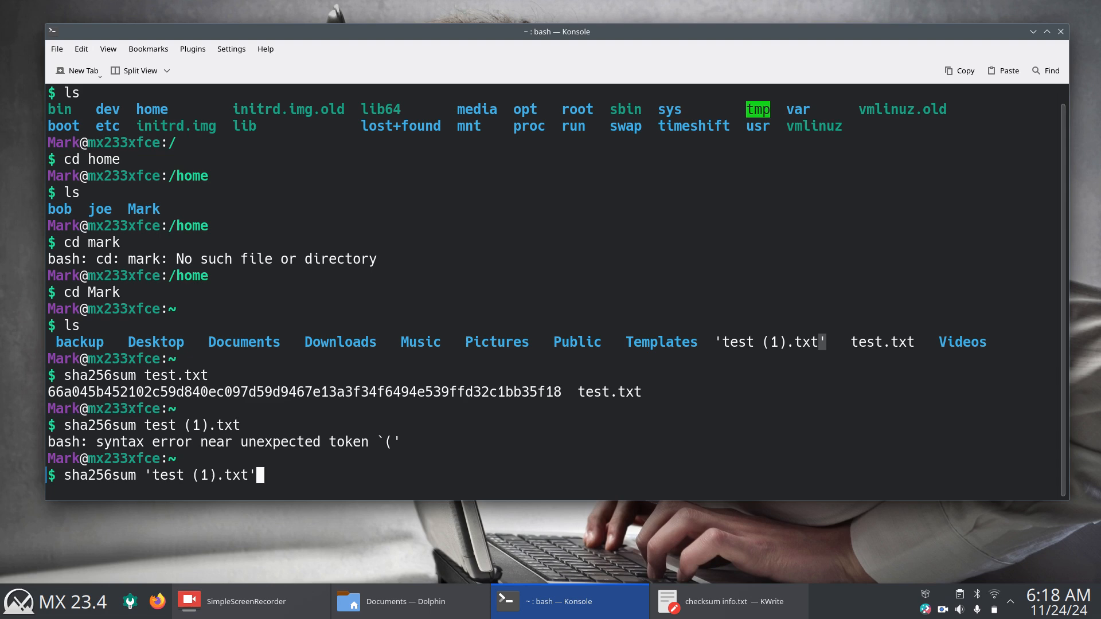
mouse_move(305, 491)
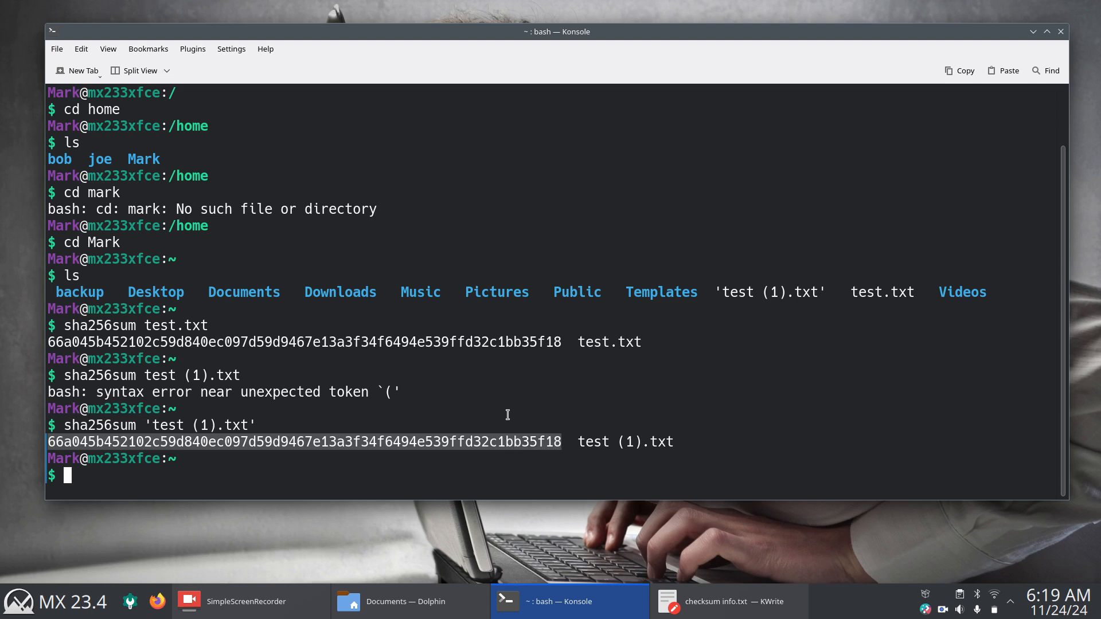
mouse_move(445, 459)
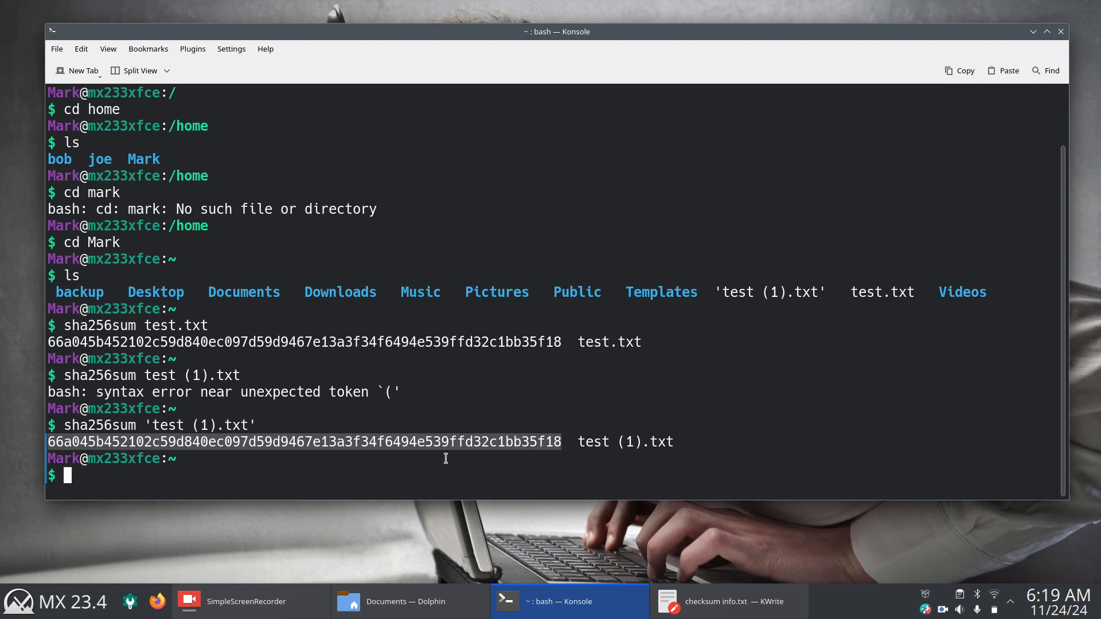
mouse_move(253, 449)
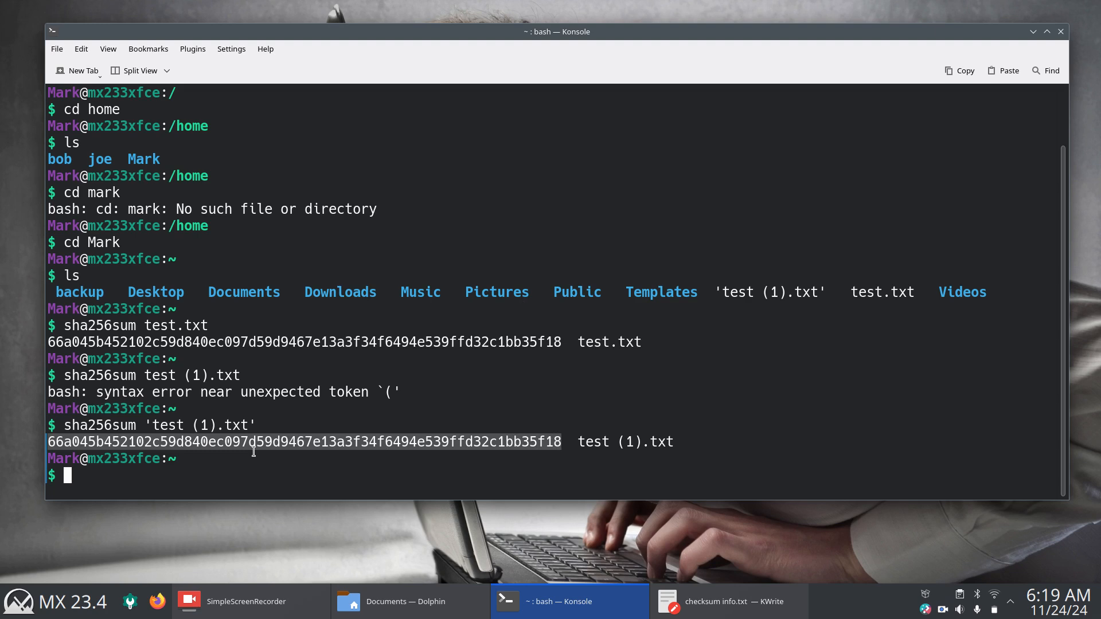
mouse_move(526, 460)
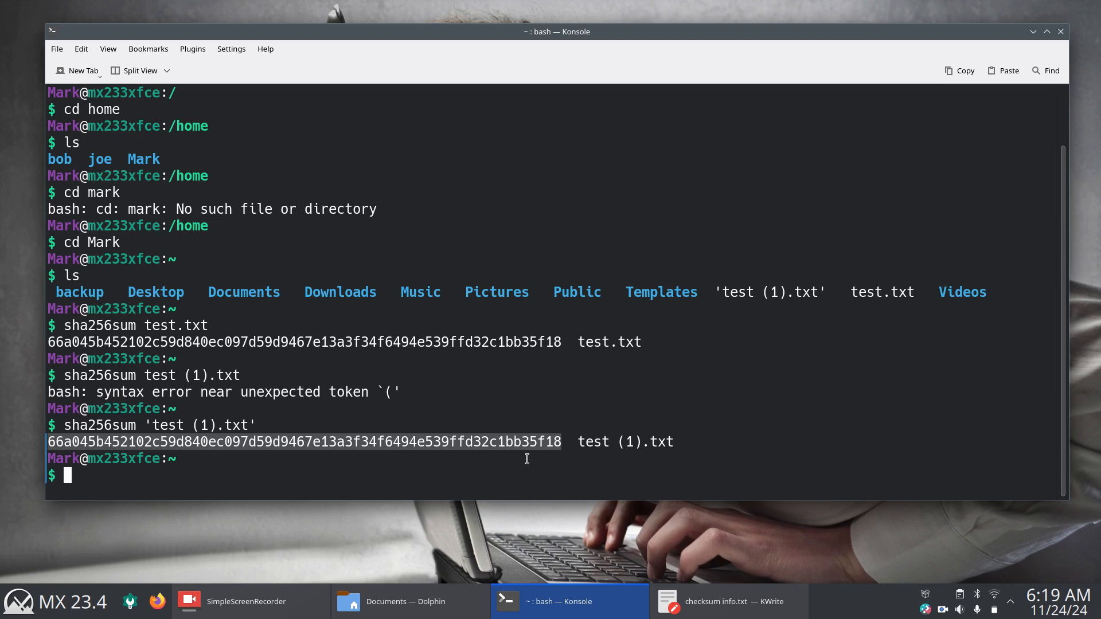
mouse_move(531, 410)
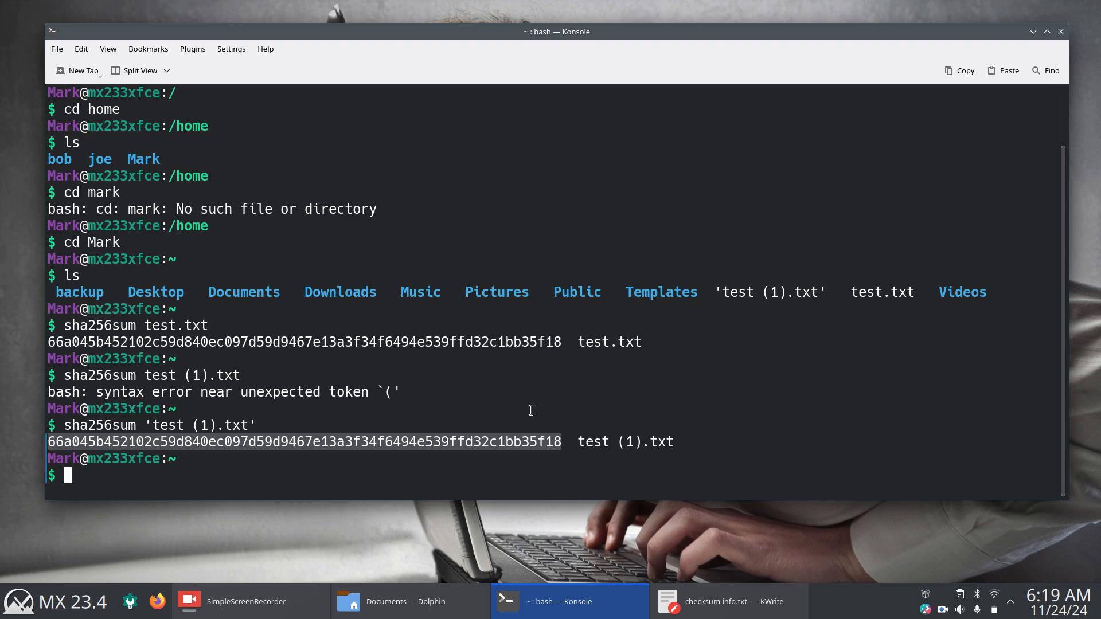
mouse_move(157, 602)
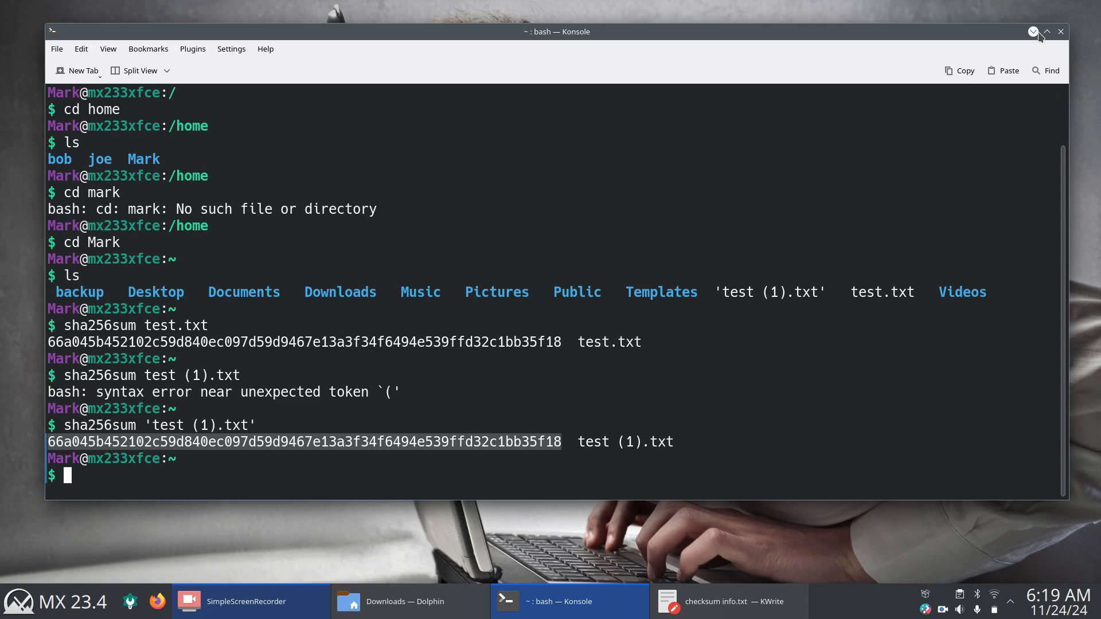
Step: Reach the MX Linux download mirrors page showing the MX-23.4_x64.iso SHA-256 checksum
click(1045, 31)
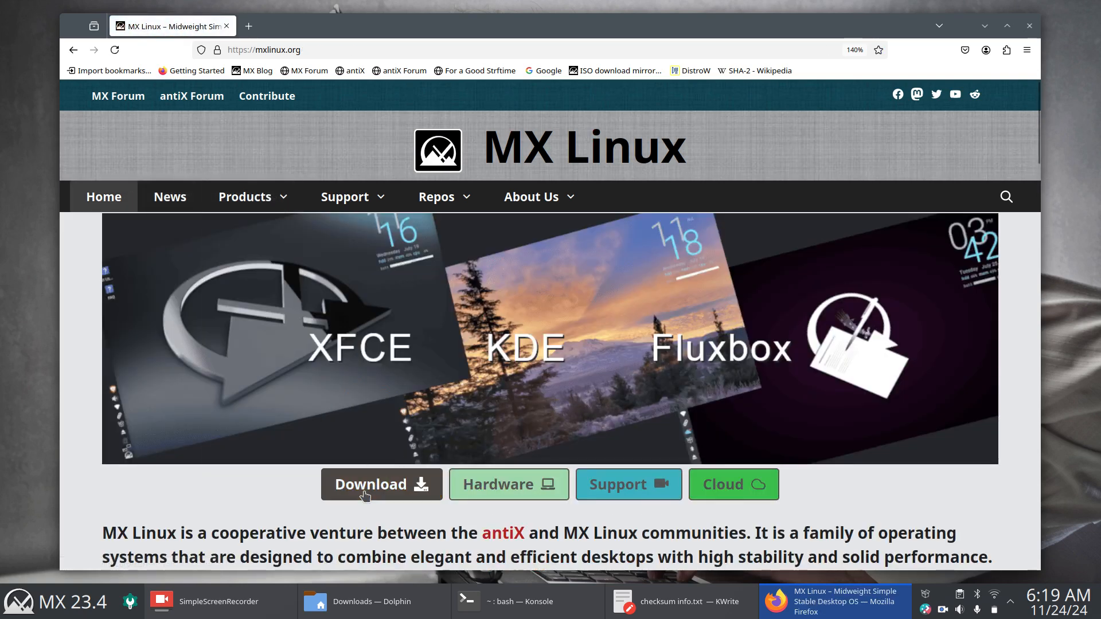
click(370, 484)
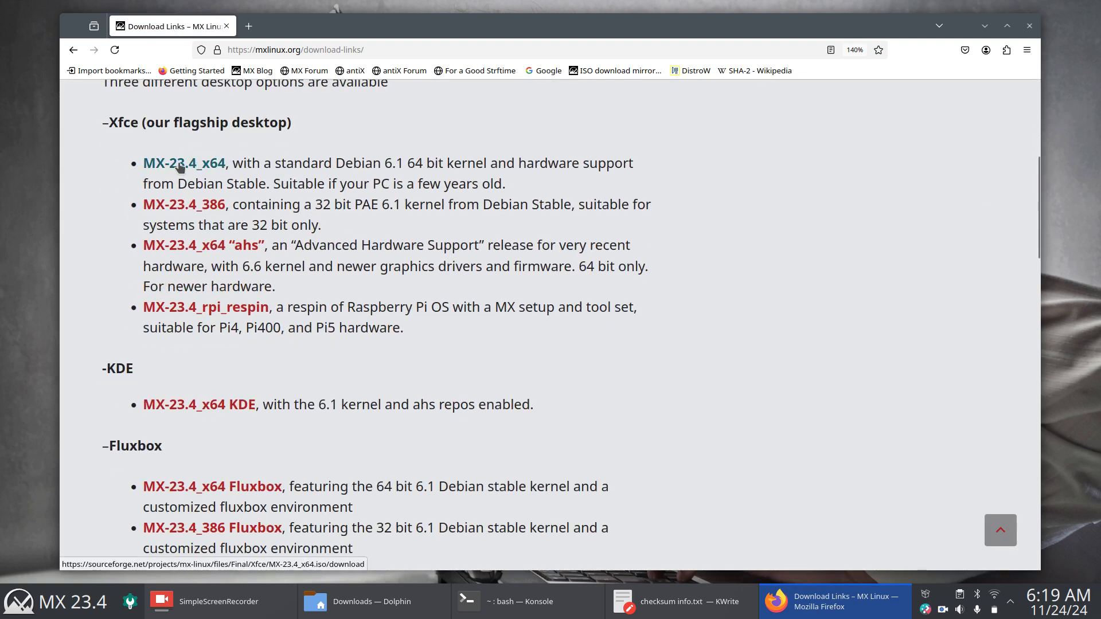
mouse_move(382, 581)
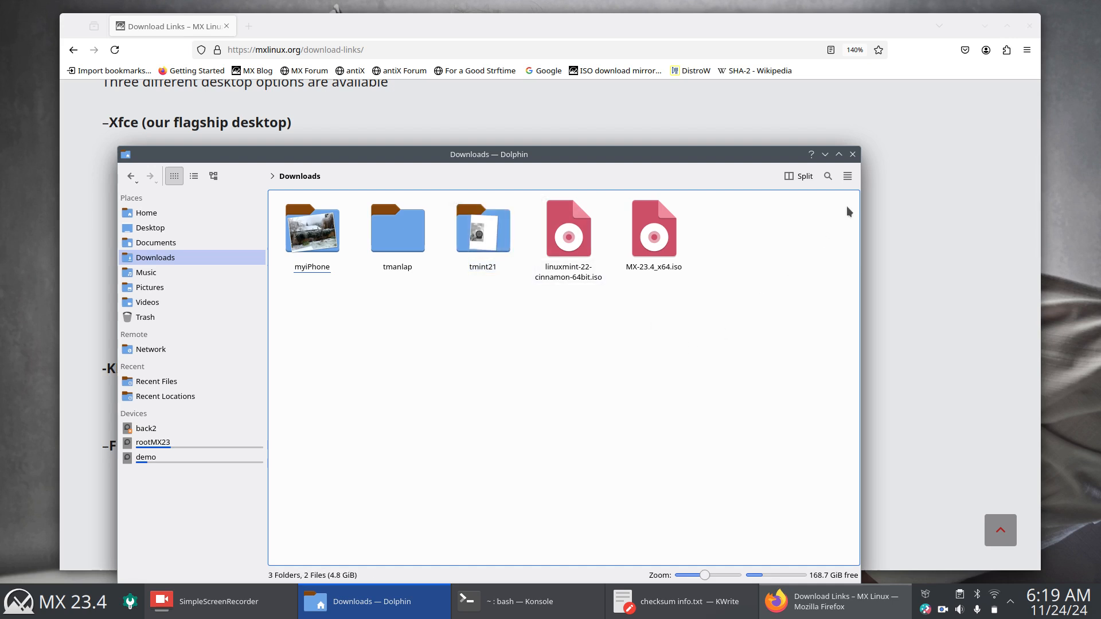
mouse_move(825, 154)
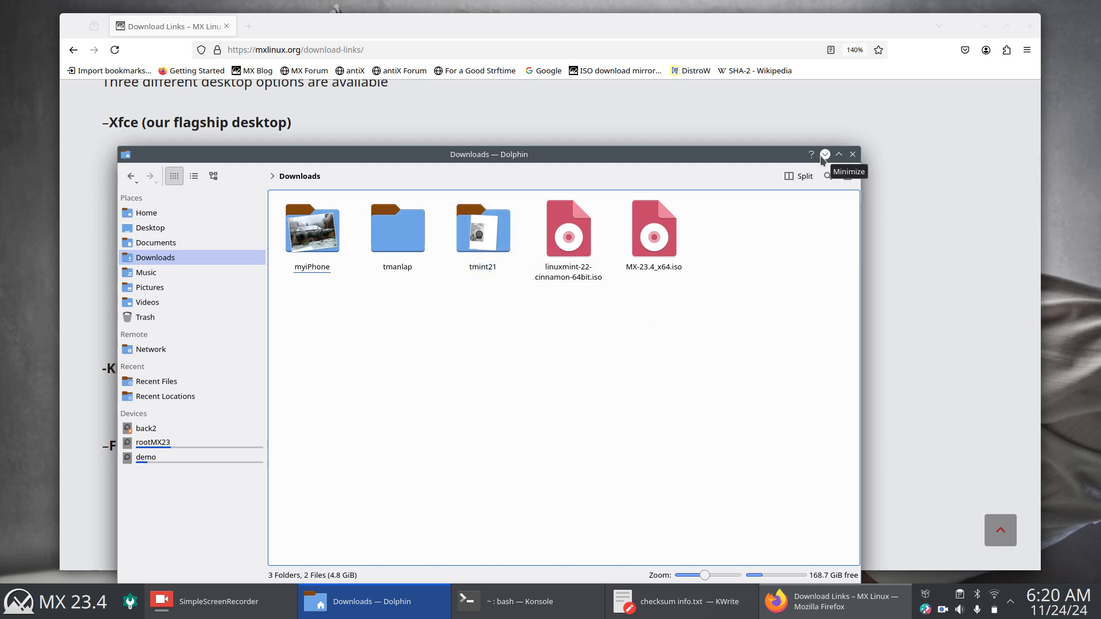
click(826, 154)
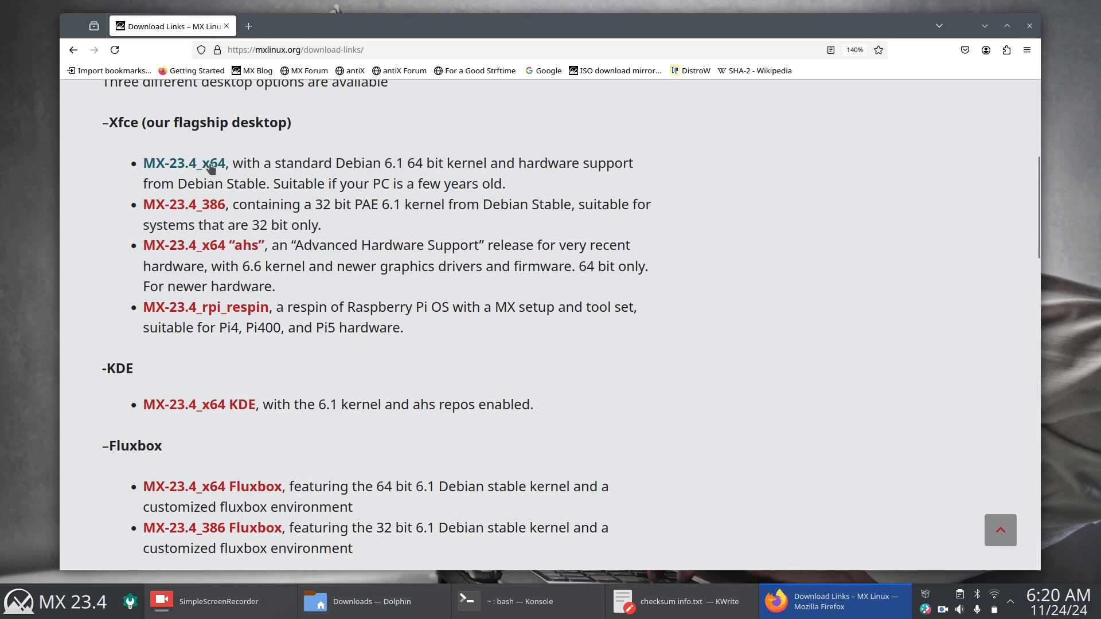
mouse_move(184, 162)
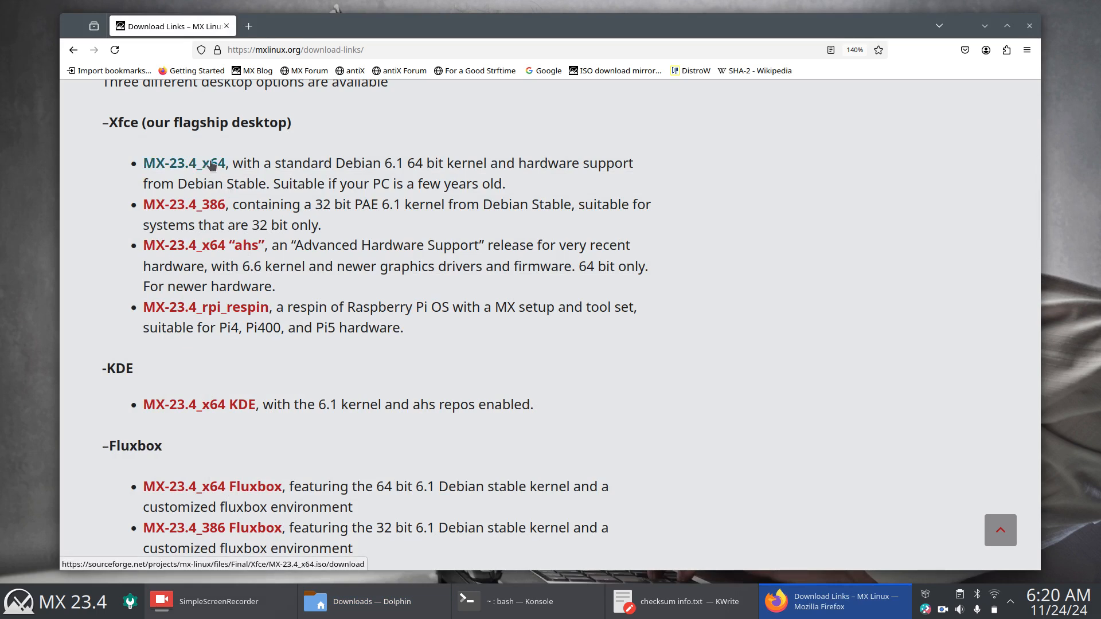
scroll(down, 3)
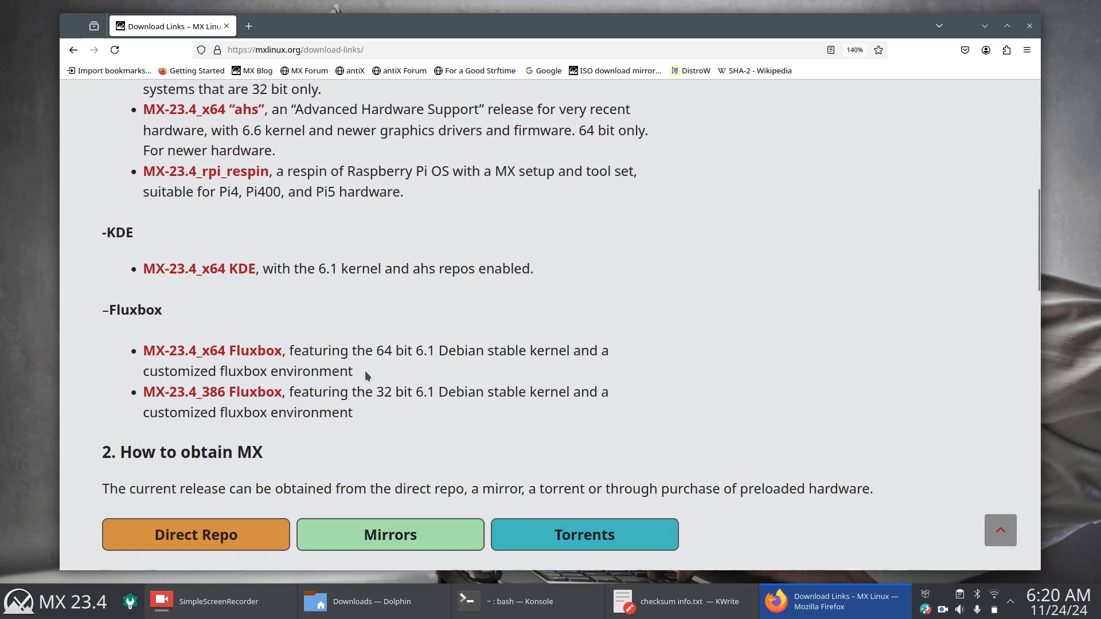
scroll(down, 3)
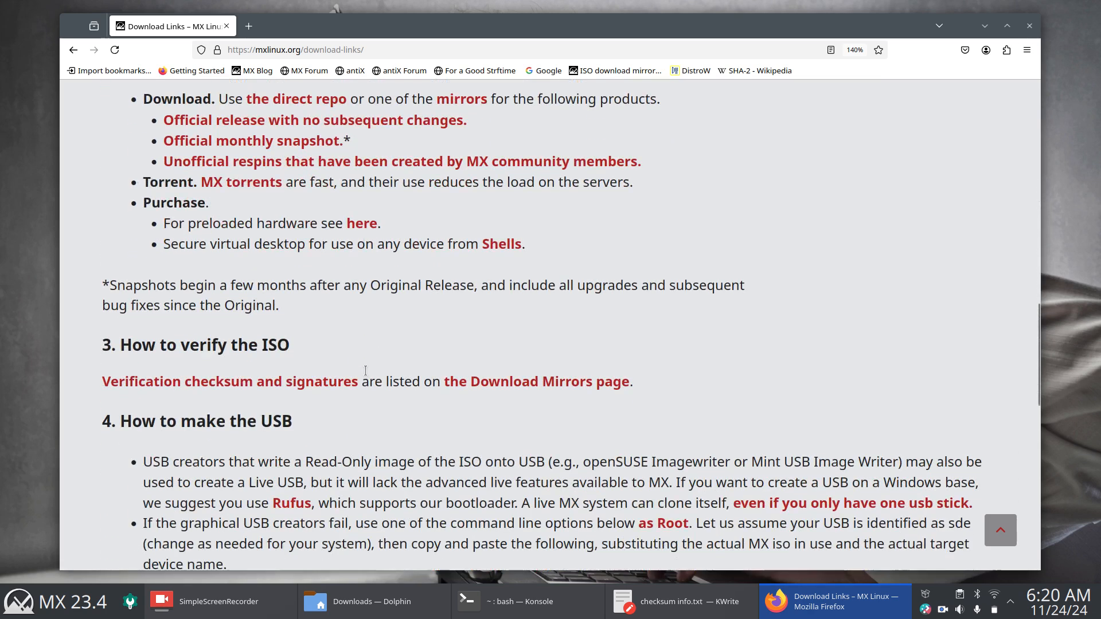
scroll(down, 3)
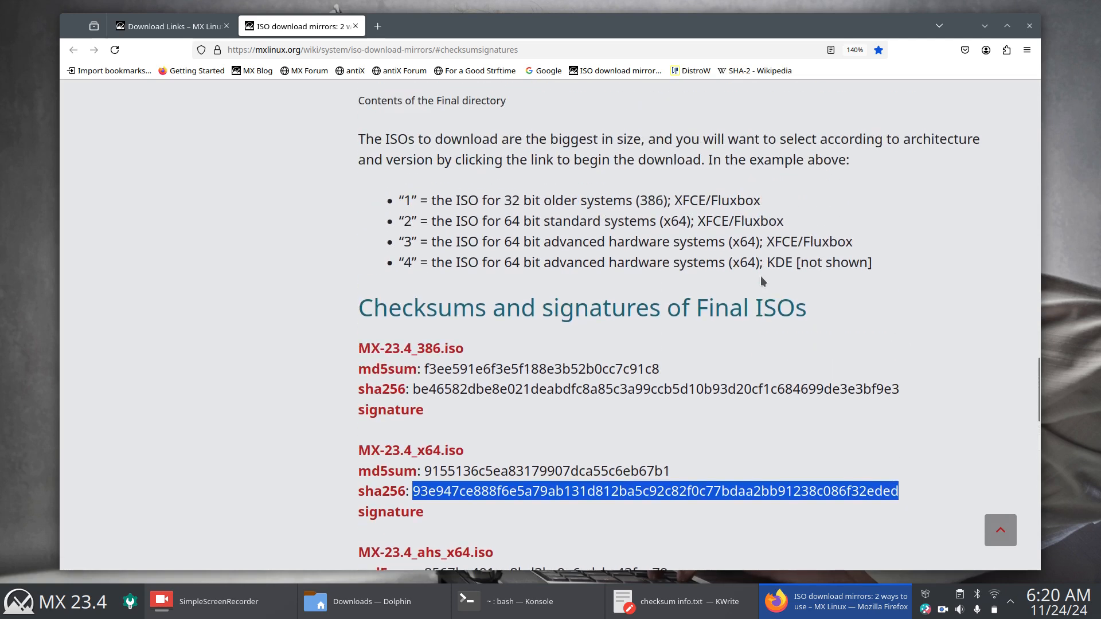
click(523, 601)
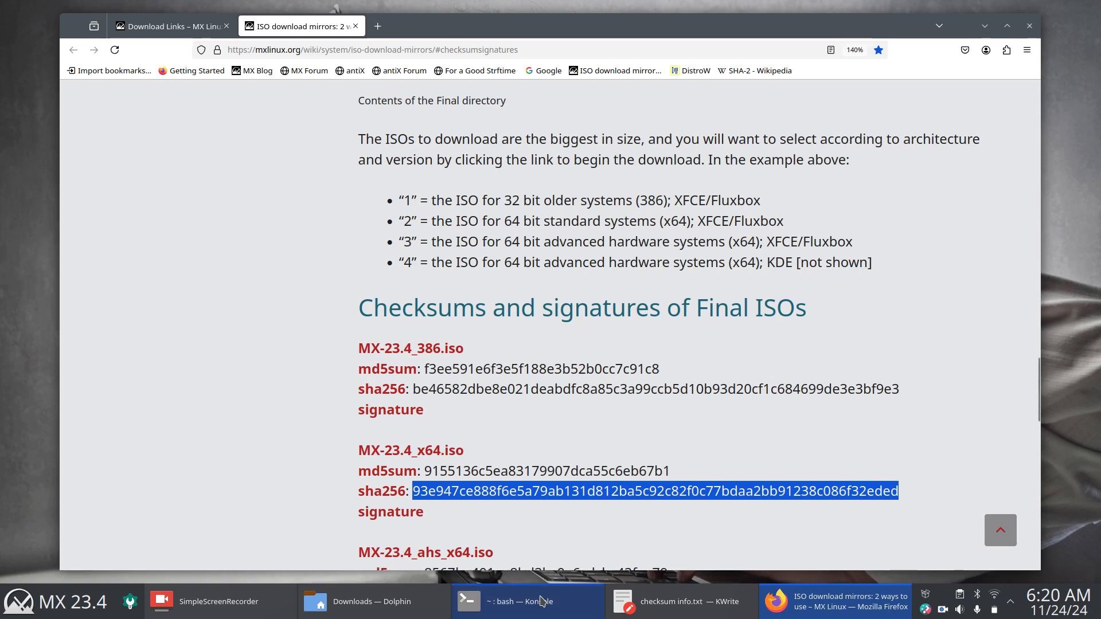
Step: Clear the Konsole screen and list the home folder contents
click(523, 602)
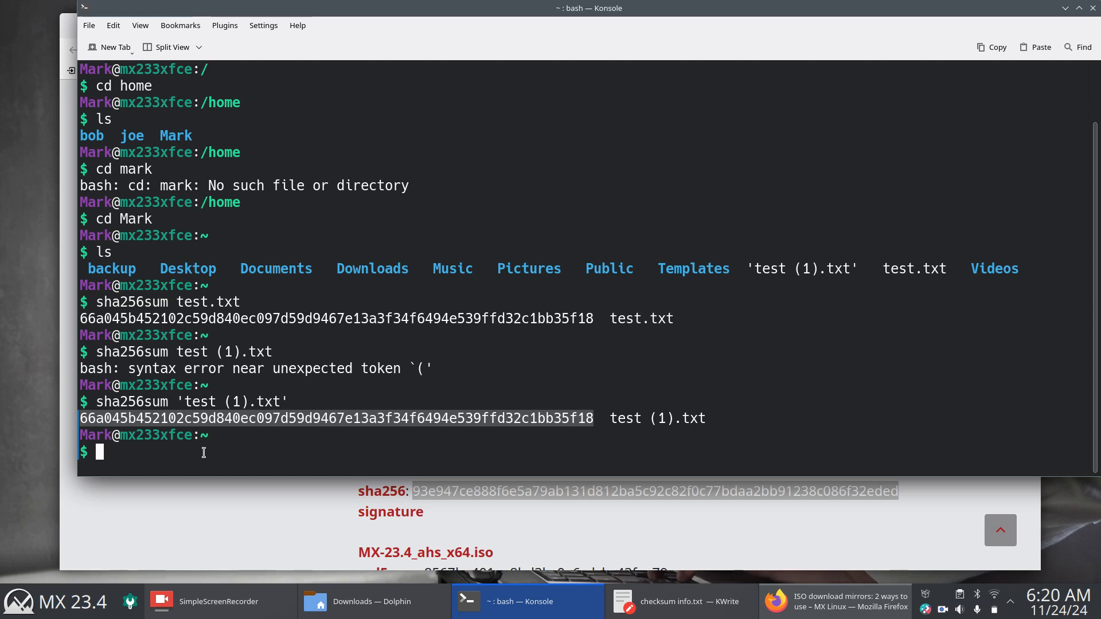
text(clear)
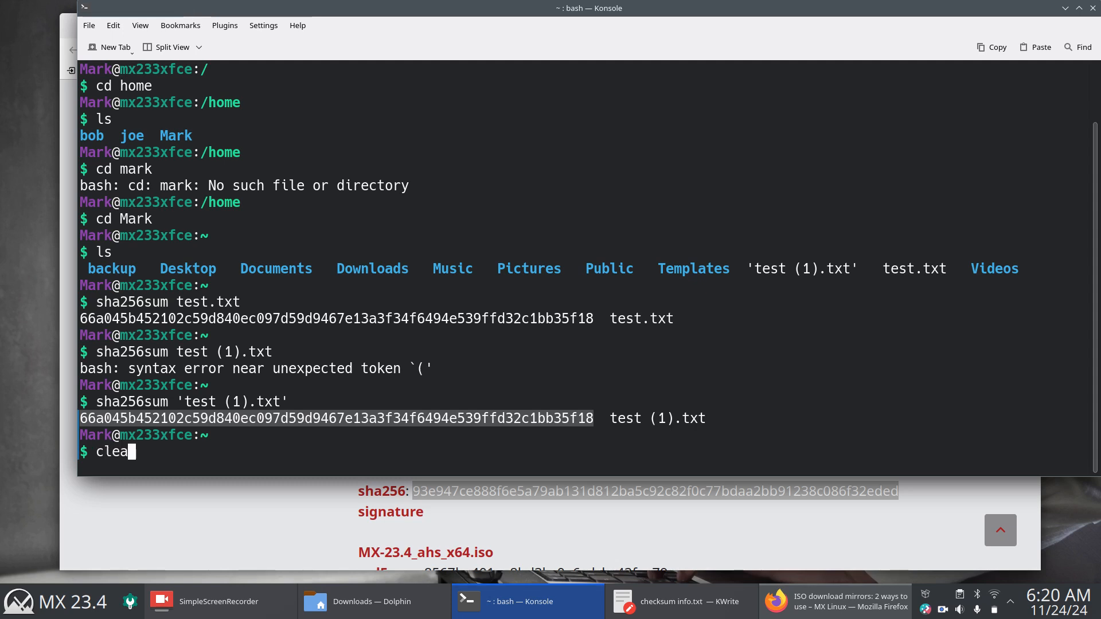
text(r)
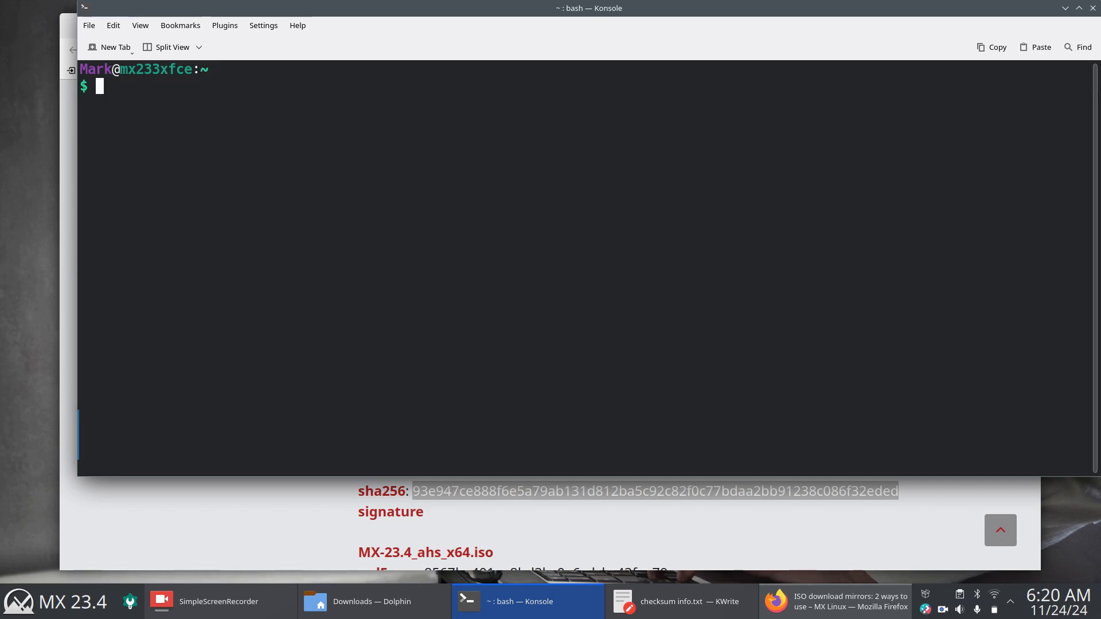
text(ls)
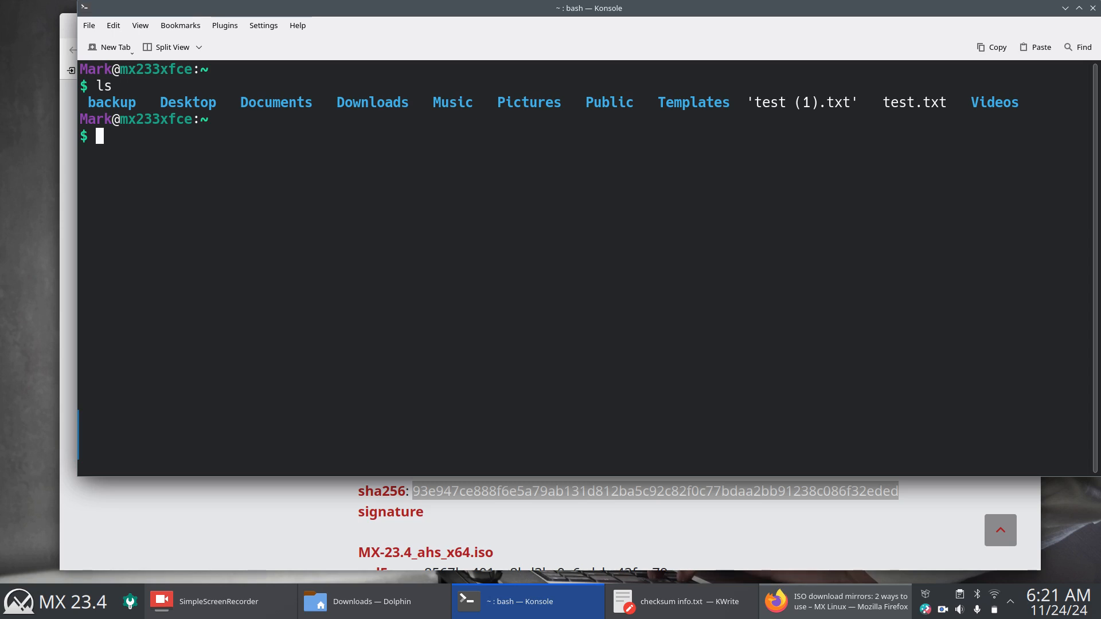
text(cd)
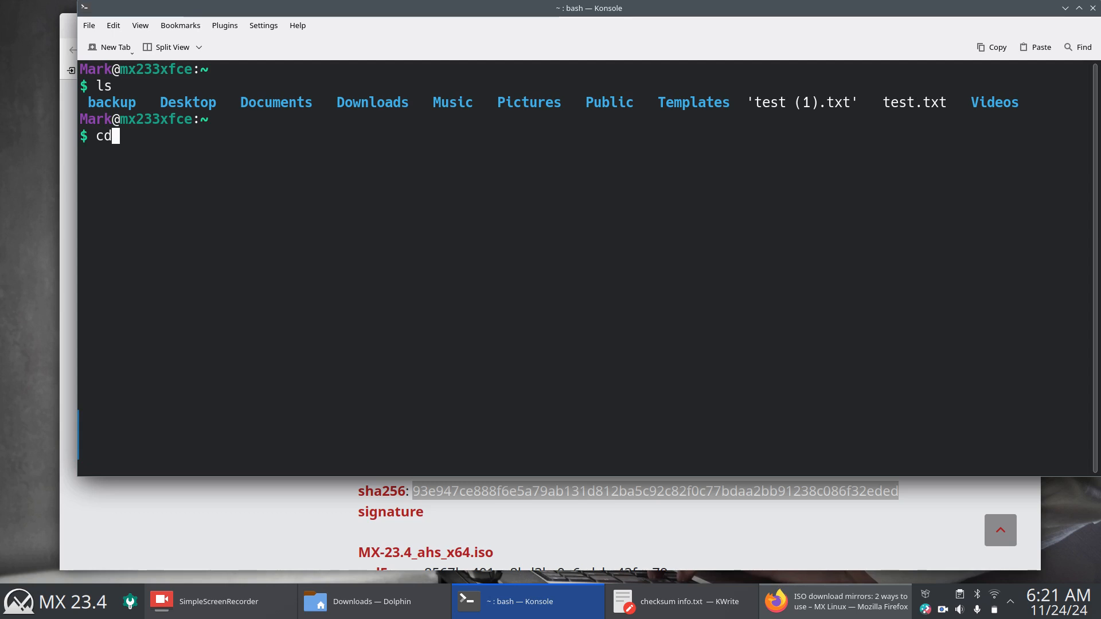
Step: Change into Downloads via Tab completion and list the MX and Linux Mint ISOs
text(D)
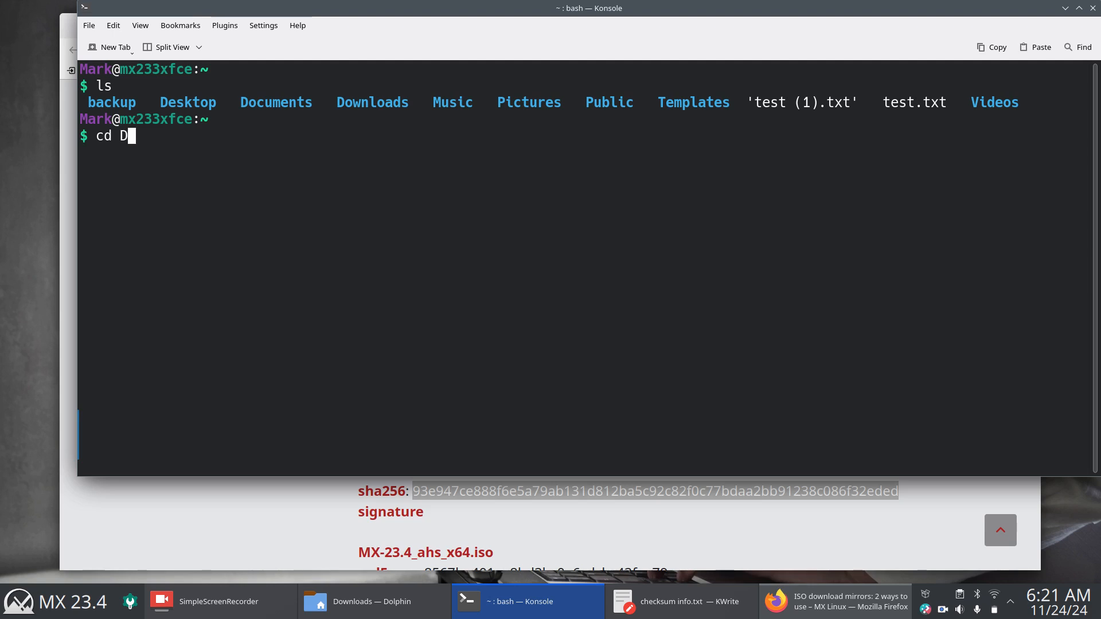
text(o)
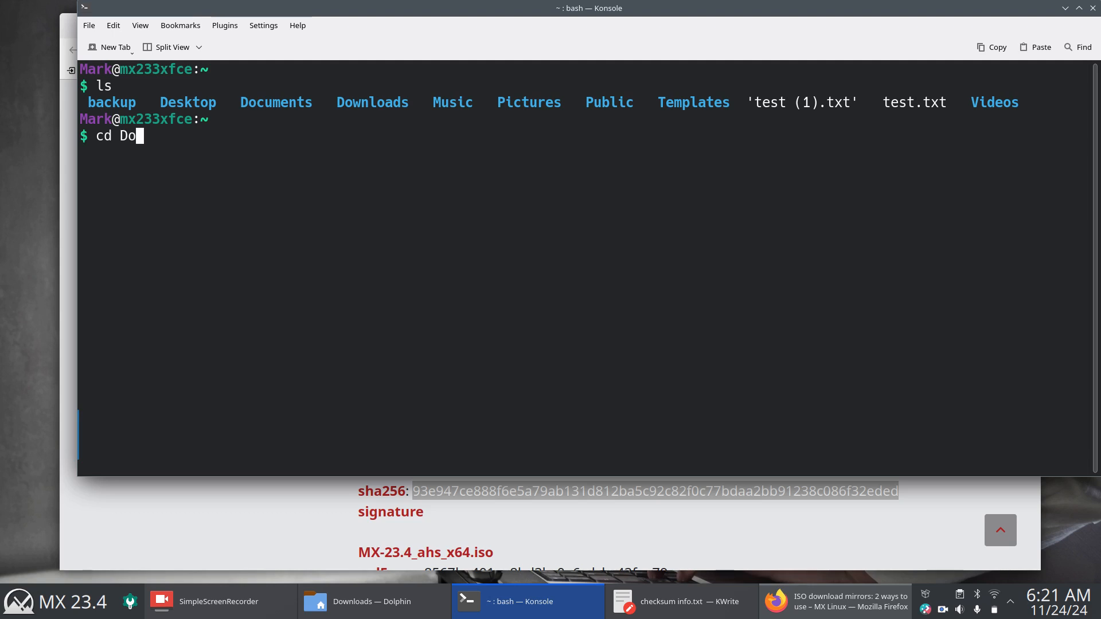
text(w)
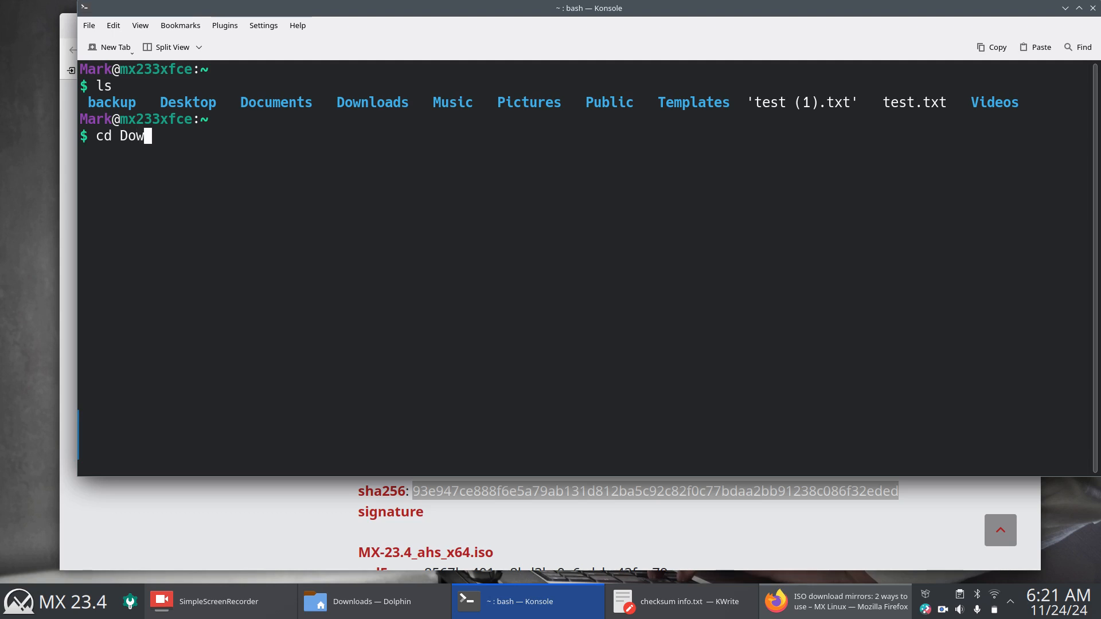
key(Tab)
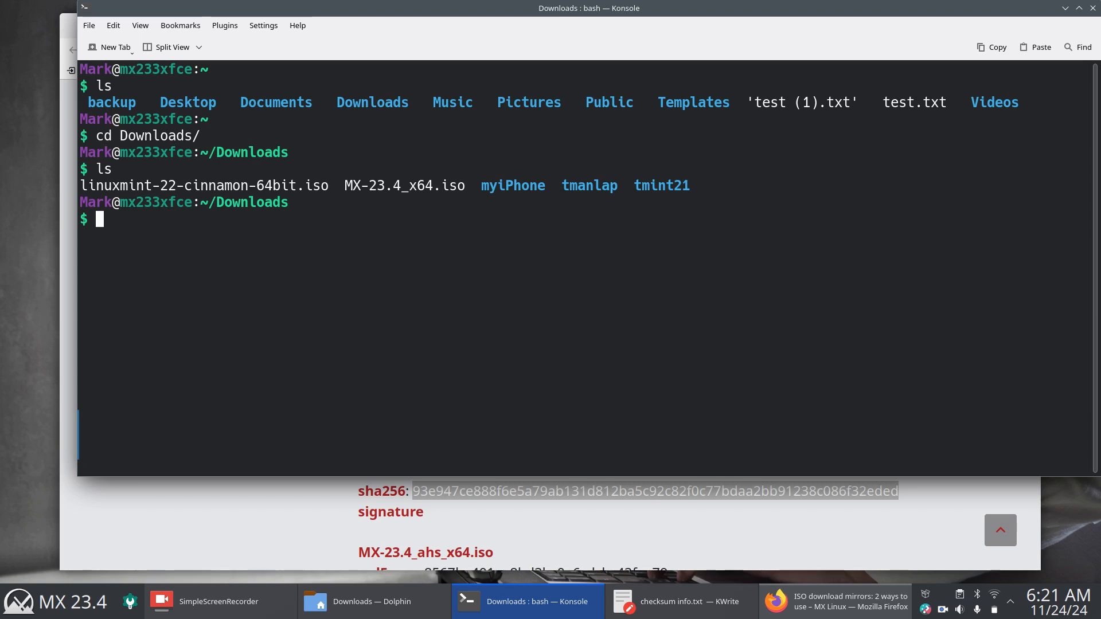
text(ls)
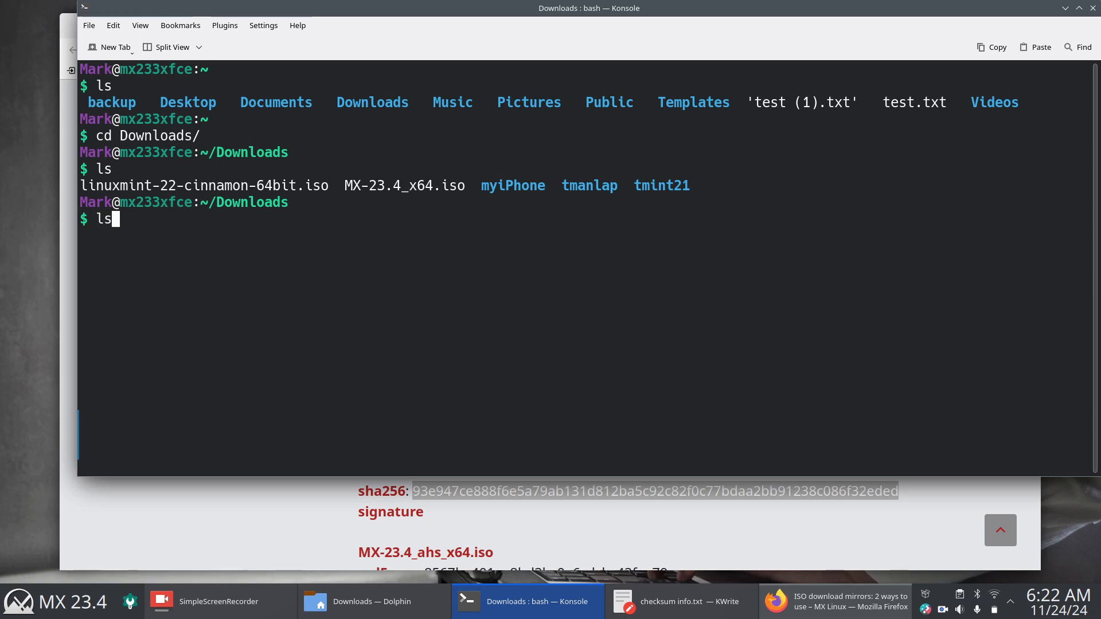
Step: Compute the SHA-256 of MX-23.4_x64.iso, ending f32eded, and compare it in Firefox
text(sha256sum 'test (1).txt')
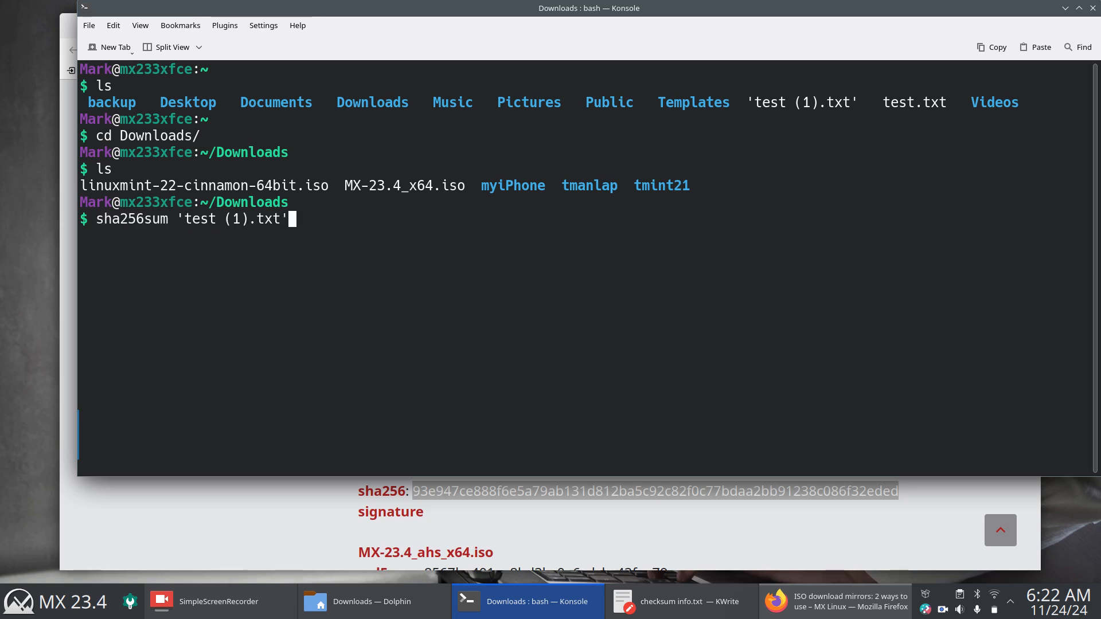
key(BackSpace)
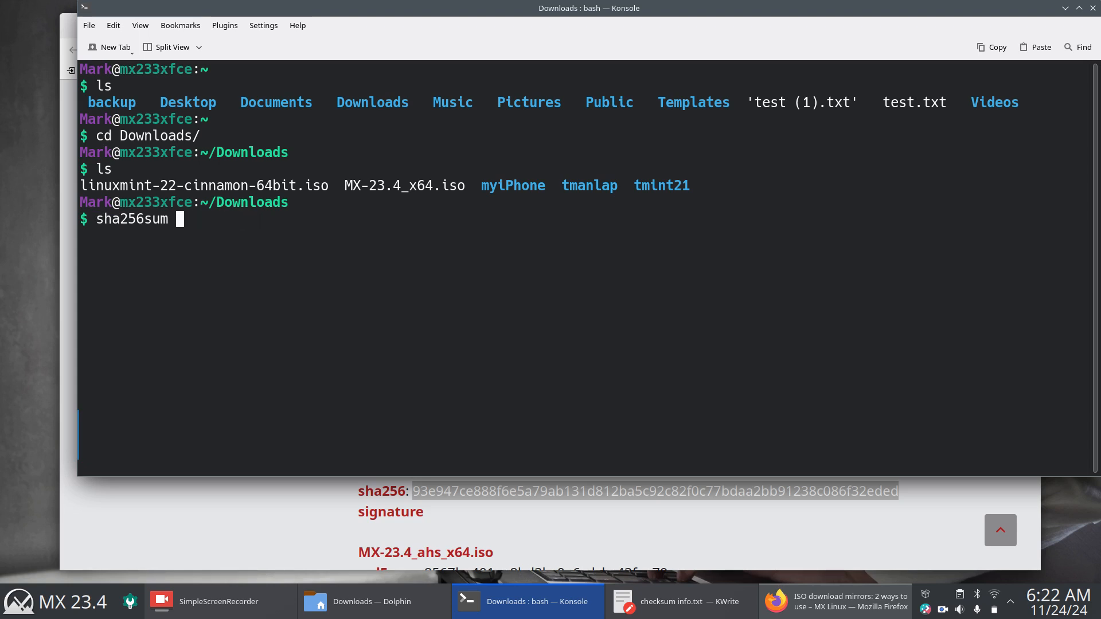
key(BackSpace)
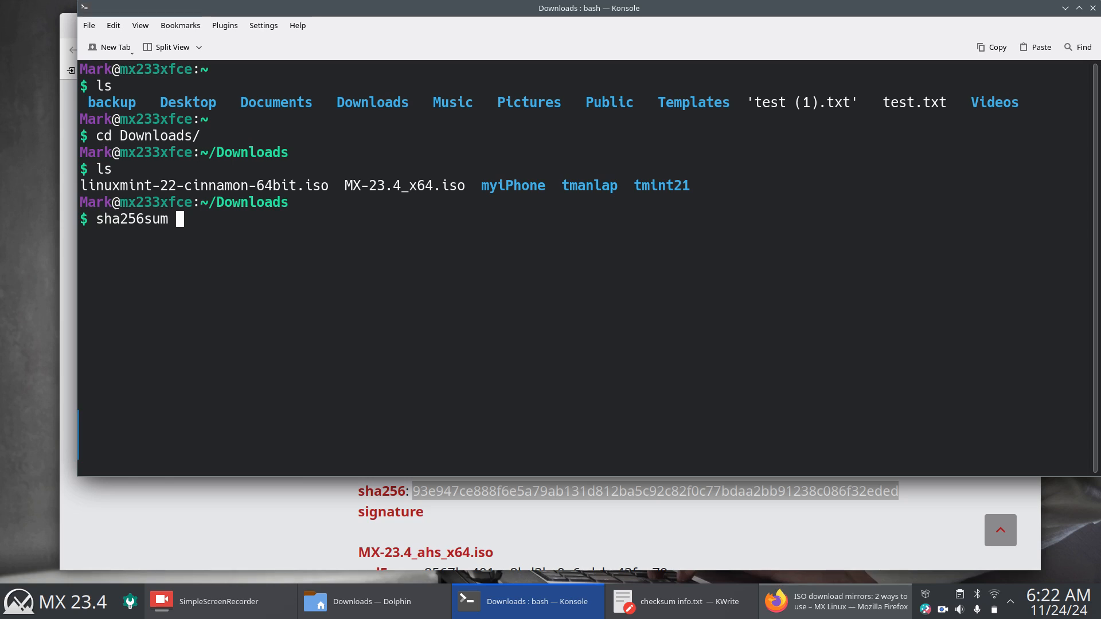
text(MX-23.4_x64.iso)
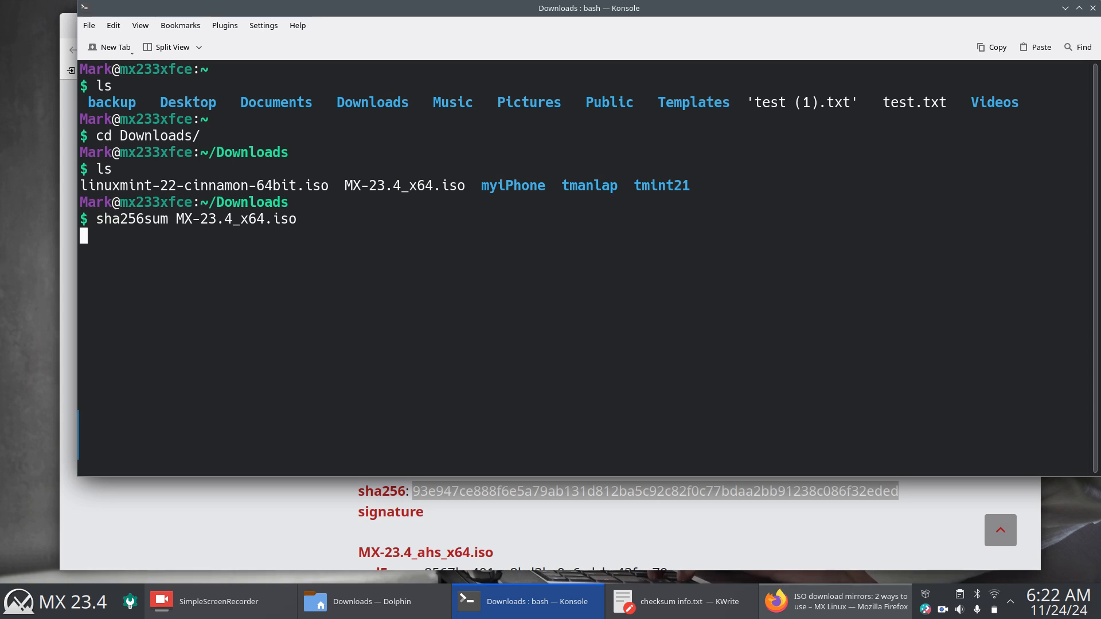
key(Return)
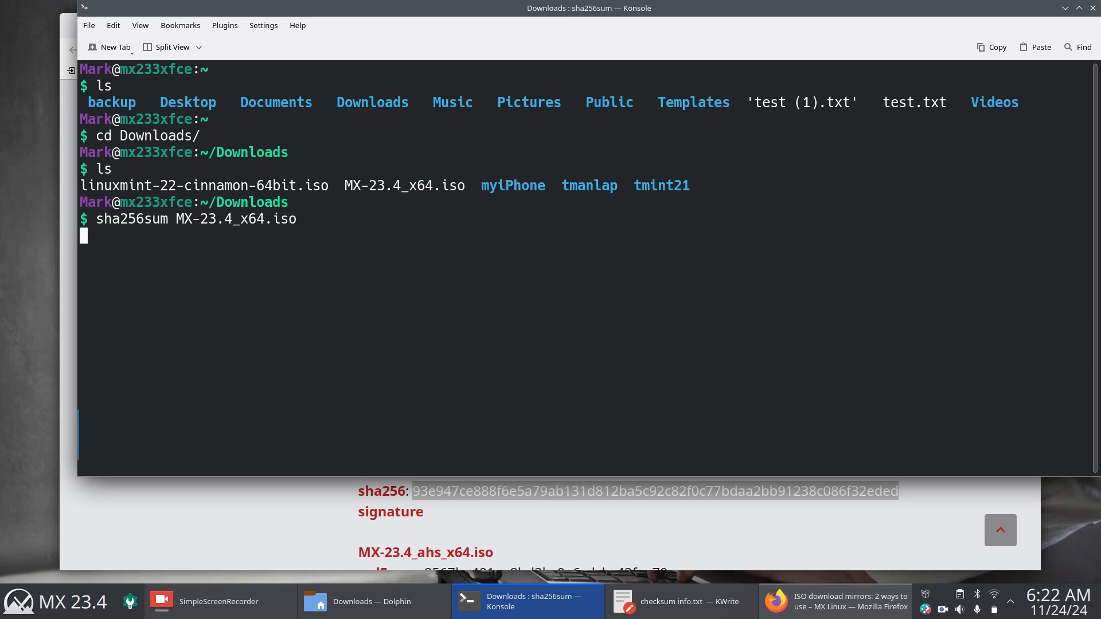
key(Return)
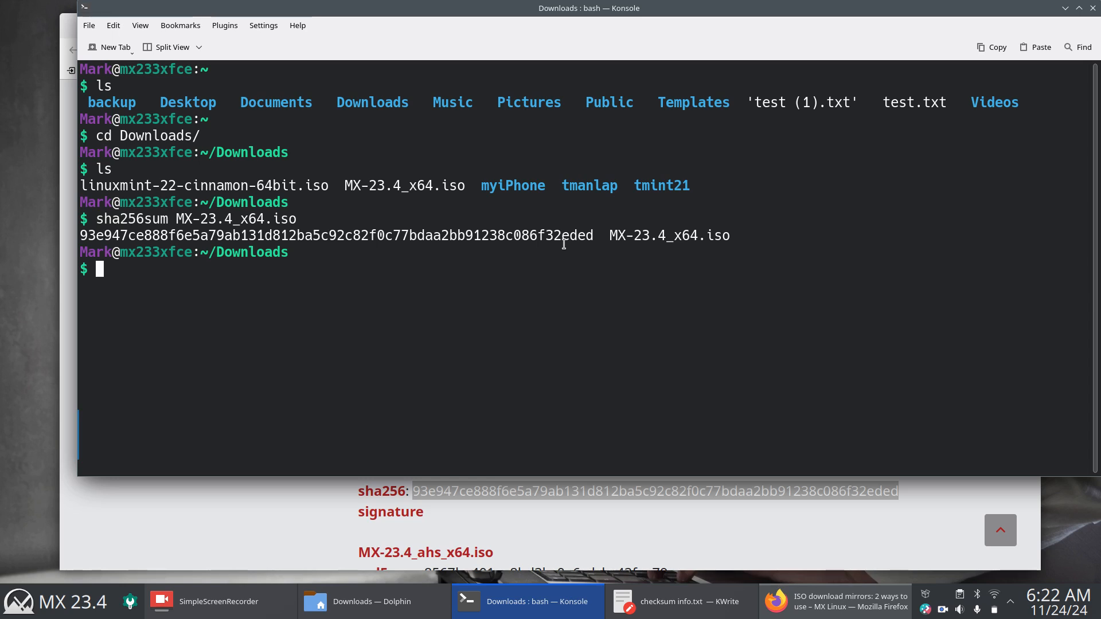
mouse_move(884, 510)
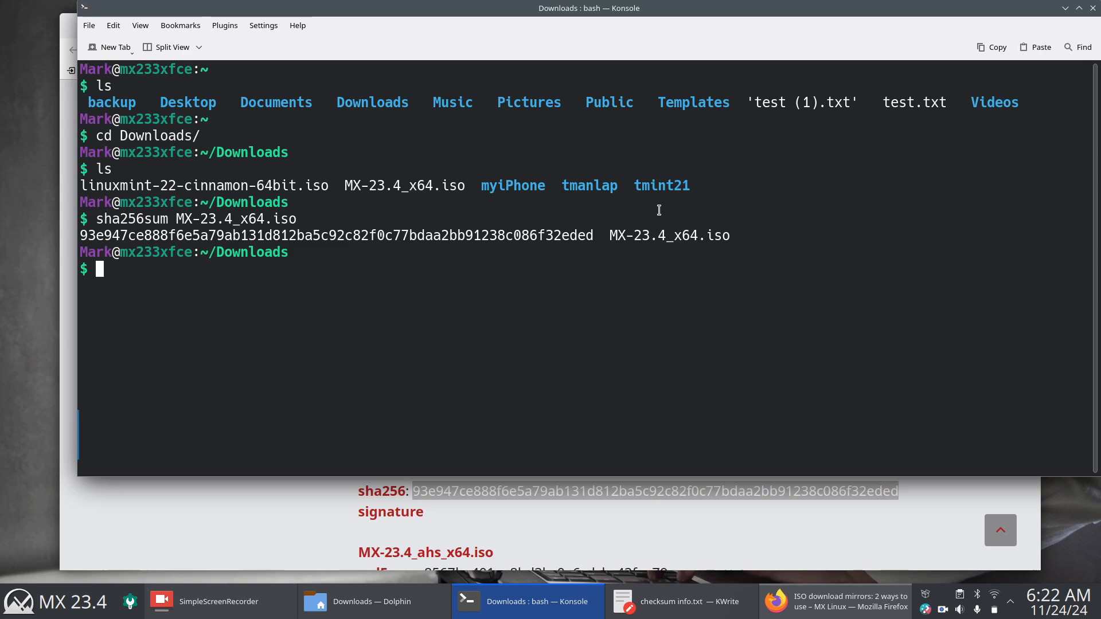
mouse_move(341, 184)
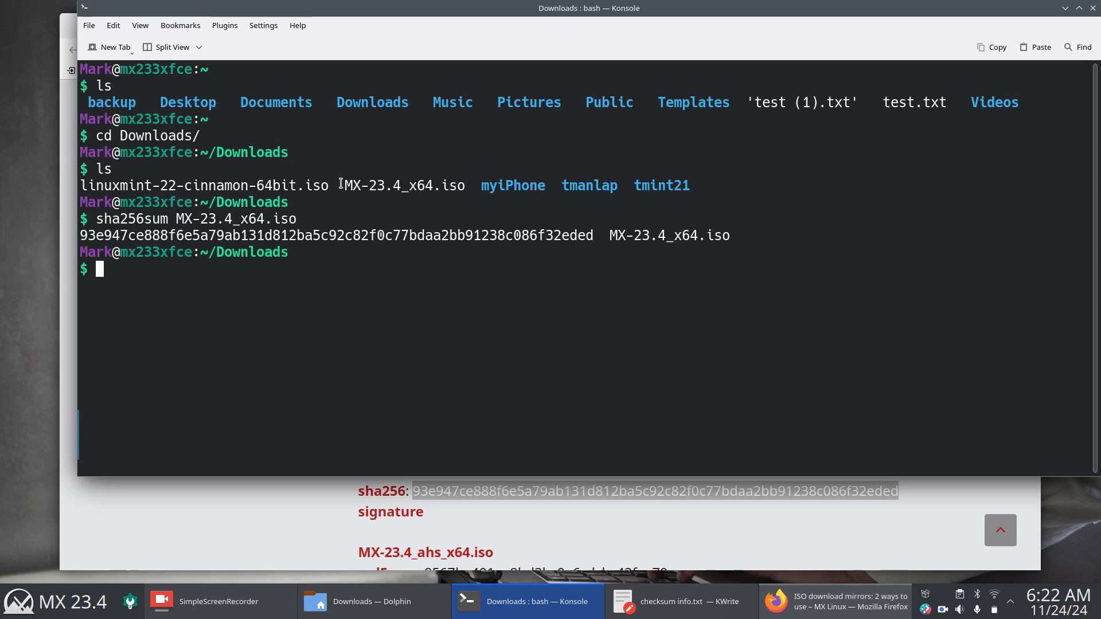
double_click(404, 185)
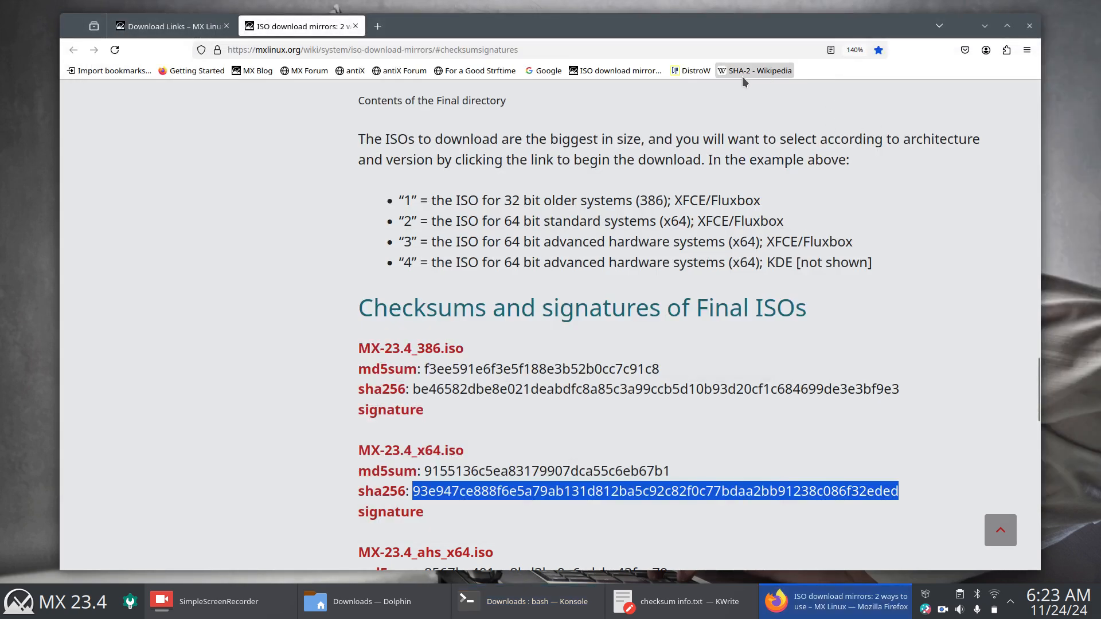
Step: Open the DistroWatch homepage and scroll down the page
click(695, 70)
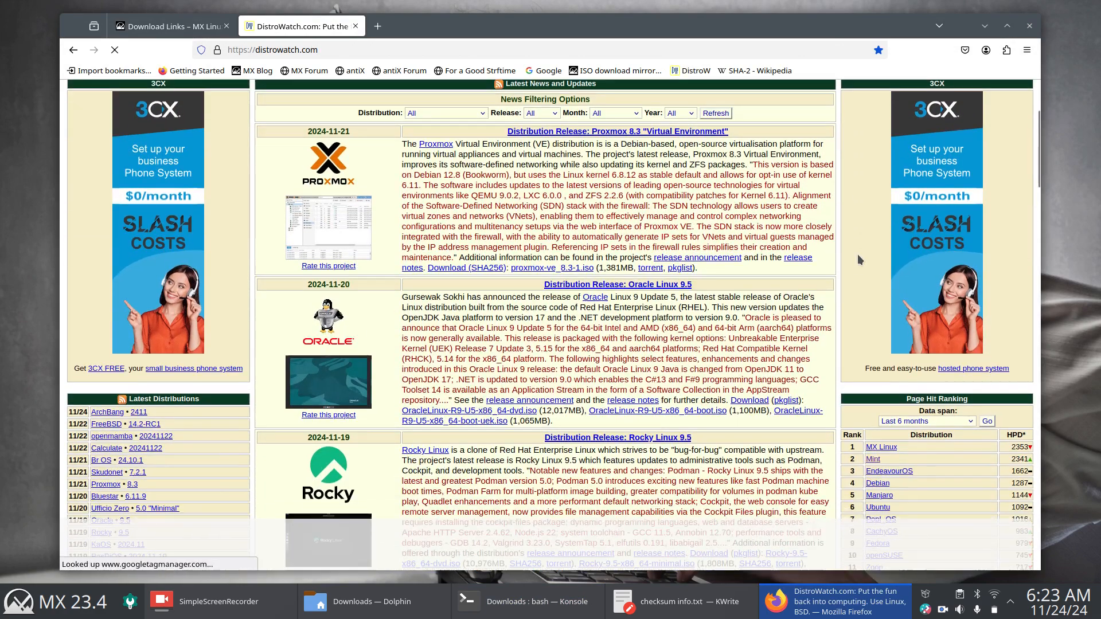
scroll(down, 3)
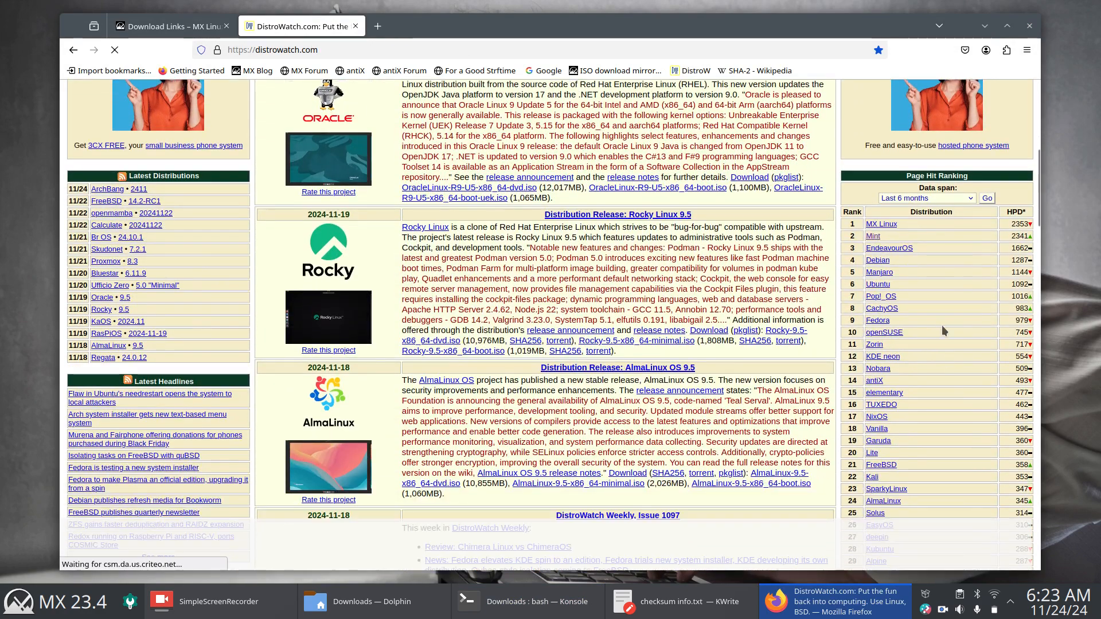
mouse_move(872, 236)
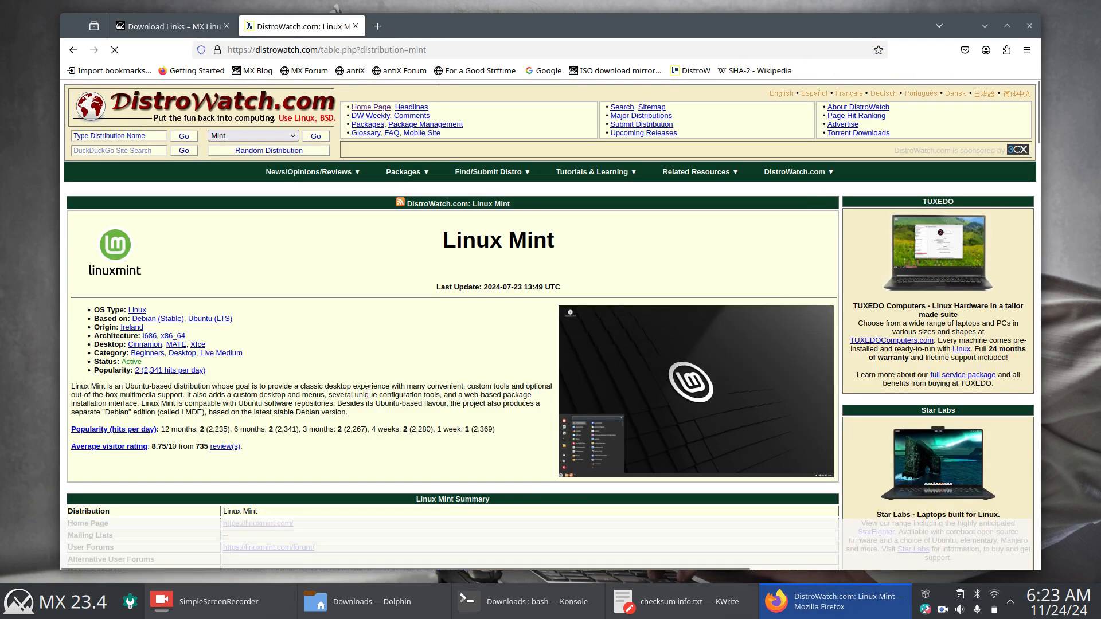
scroll(down, 3)
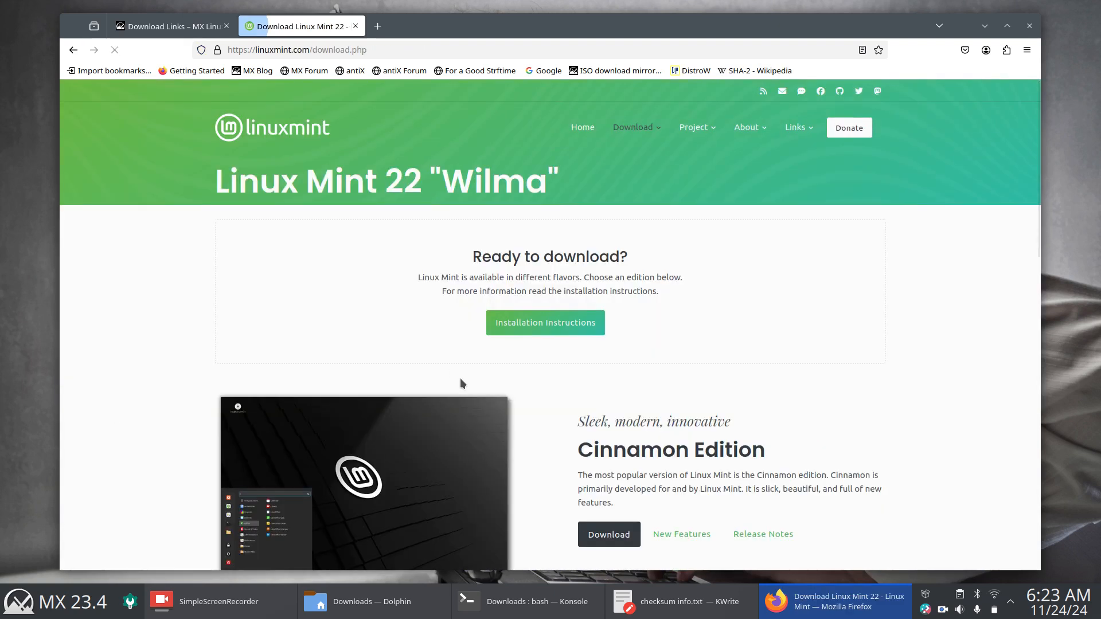
scroll(down, 3)
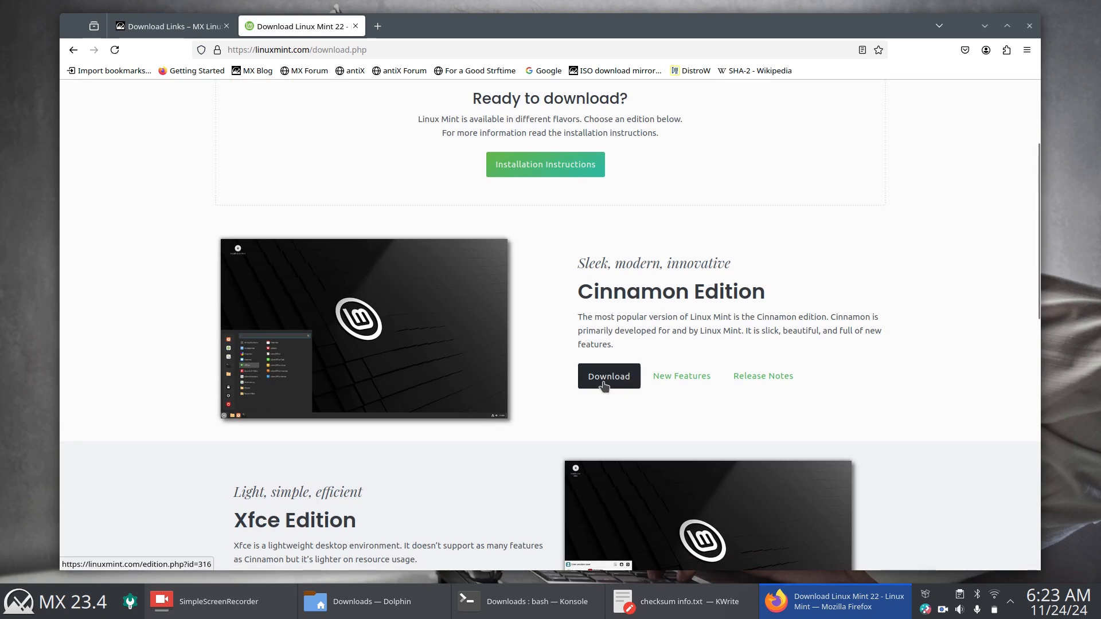
Step: Open the Linux Mint 22 Cinnamon Edition download page and its sha256sum.txt list
click(608, 375)
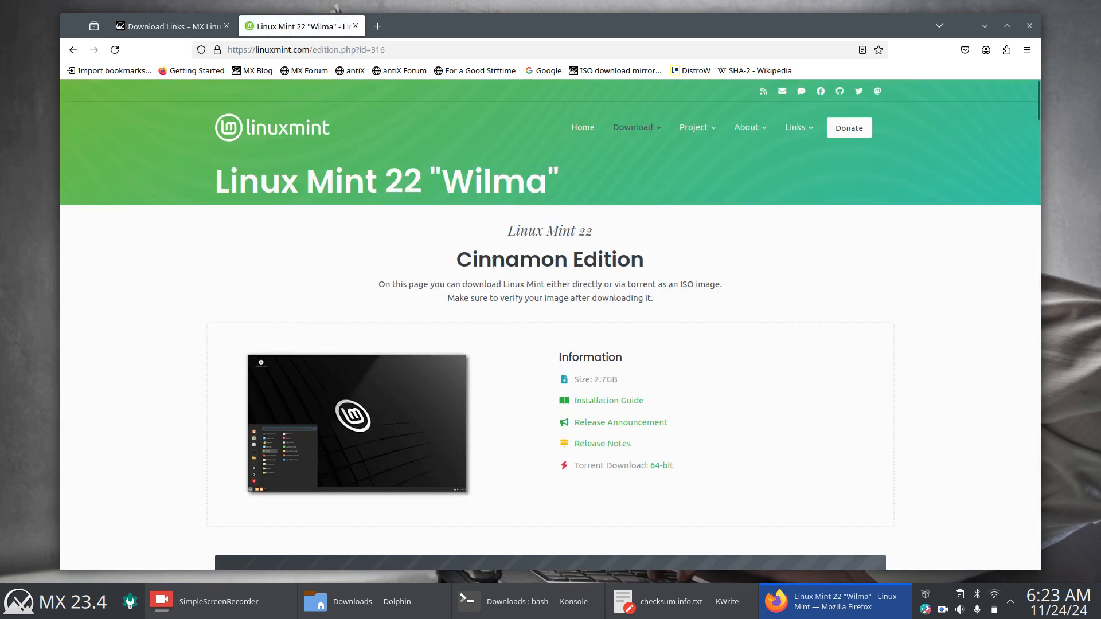
scroll(down, 3)
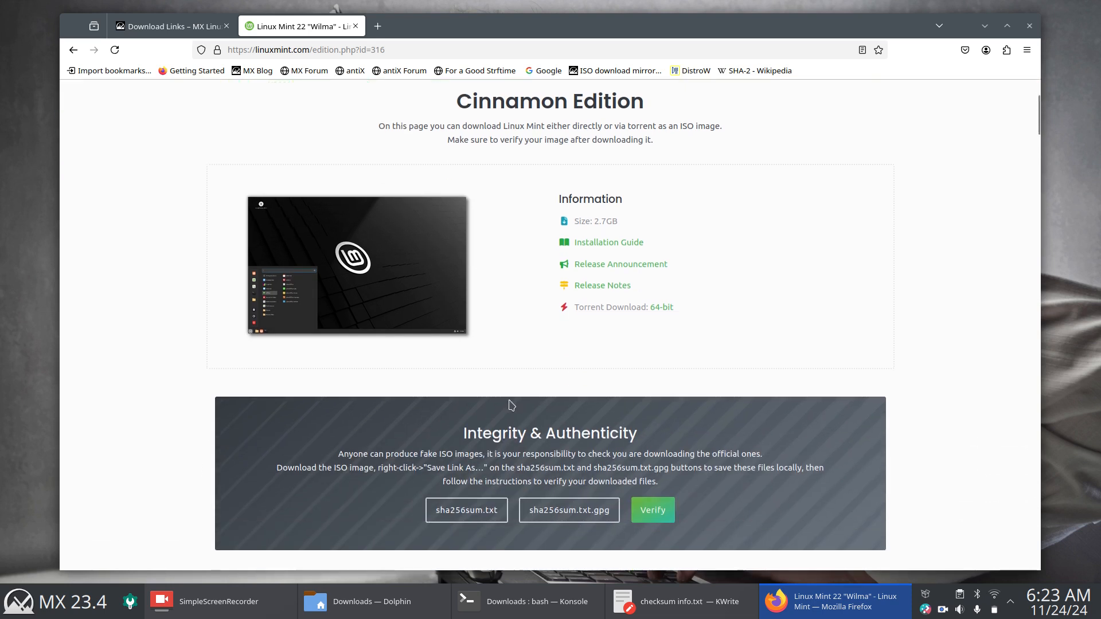
scroll(down, 3)
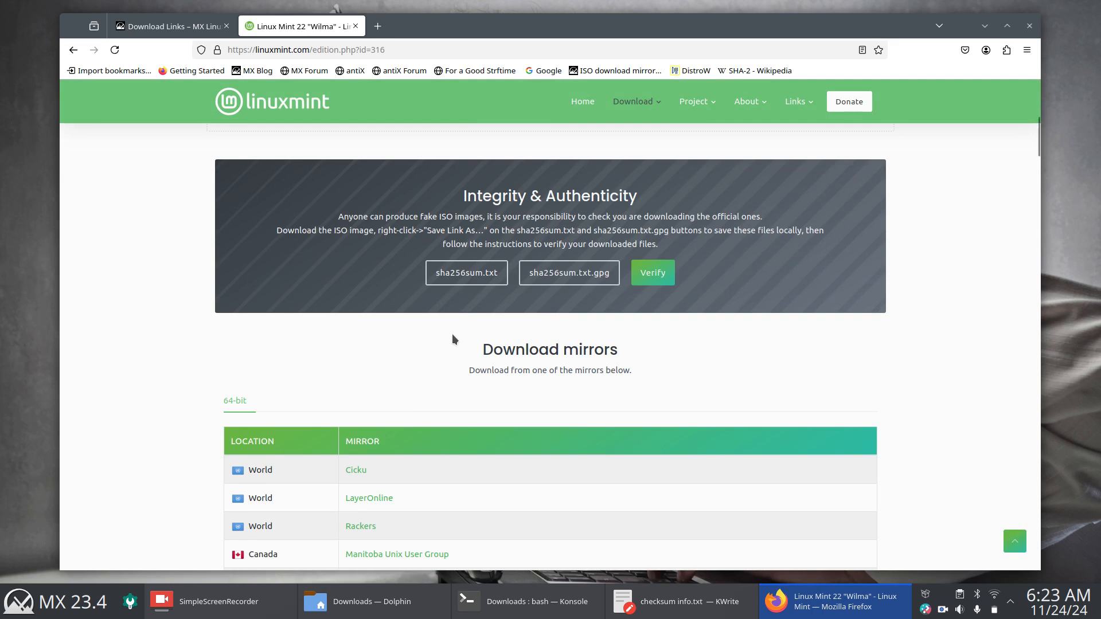
mouse_move(467, 272)
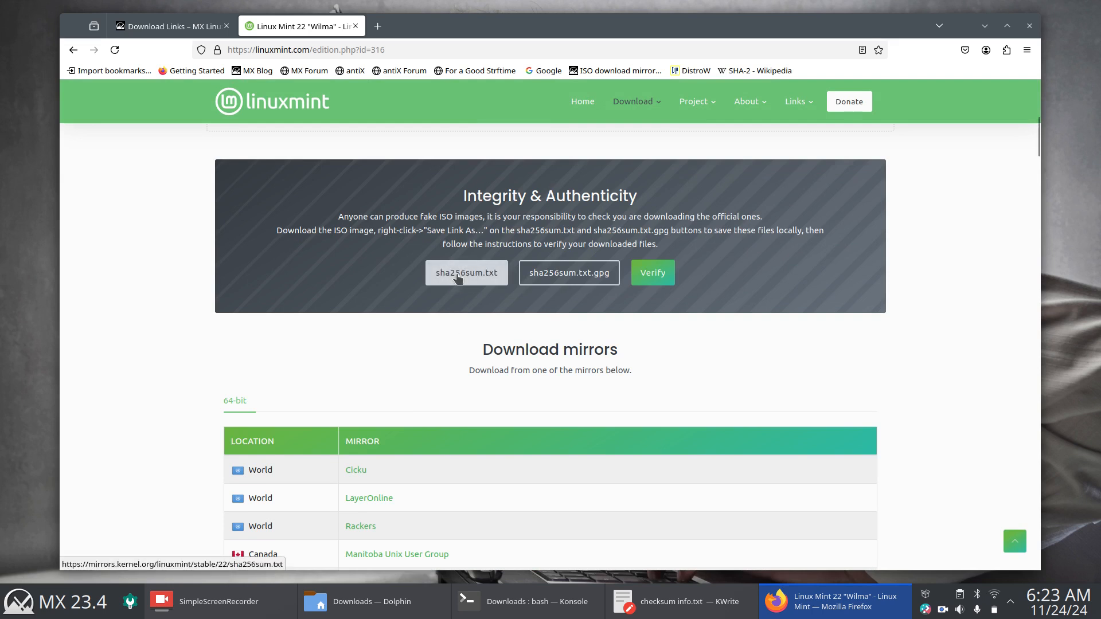
click(466, 273)
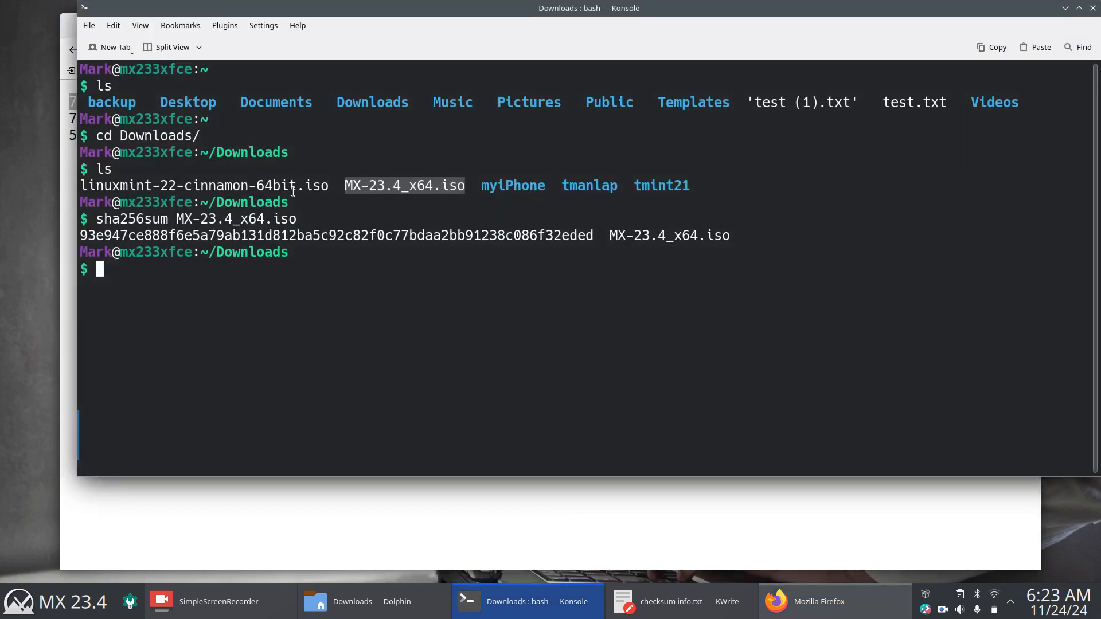
mouse_move(344, 315)
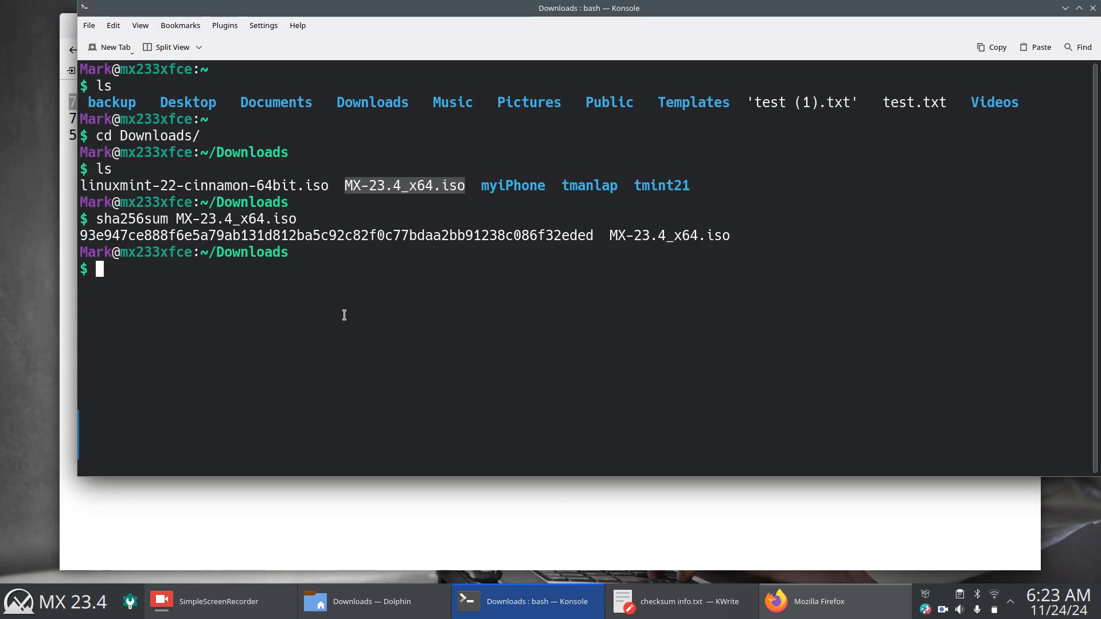
mouse_move(382, 321)
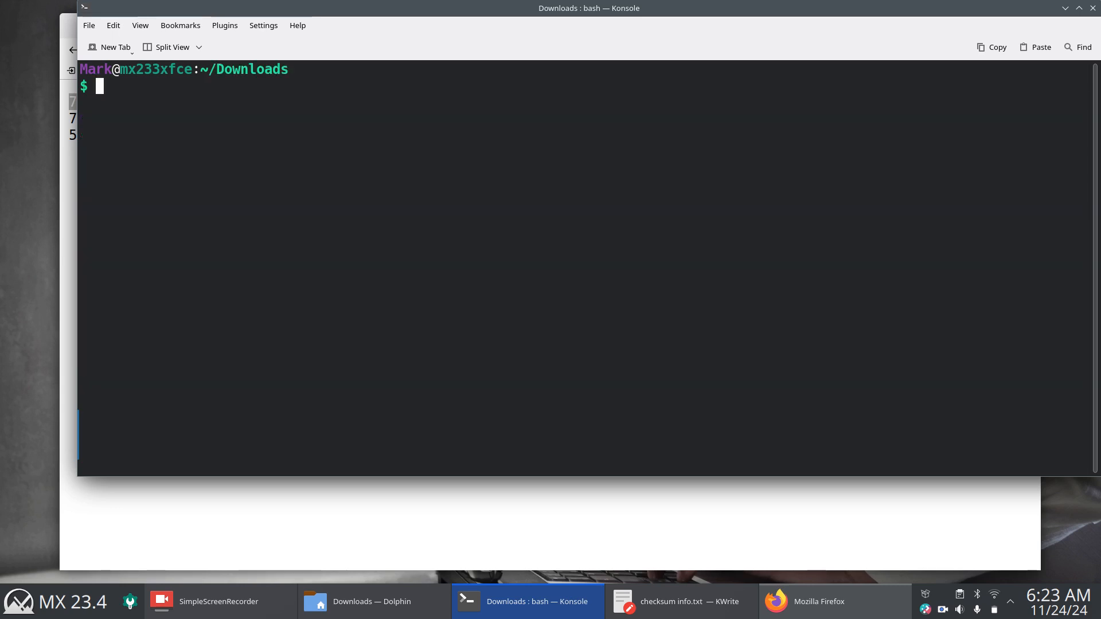
Step: List the files in the Downloads folder
text(ls)
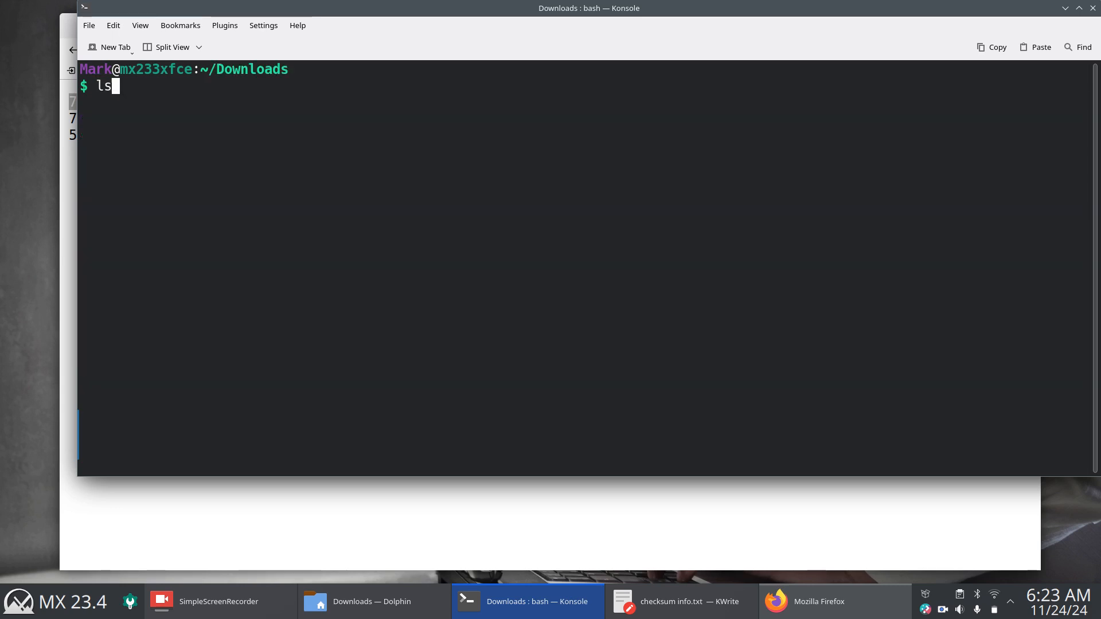
key(Return)
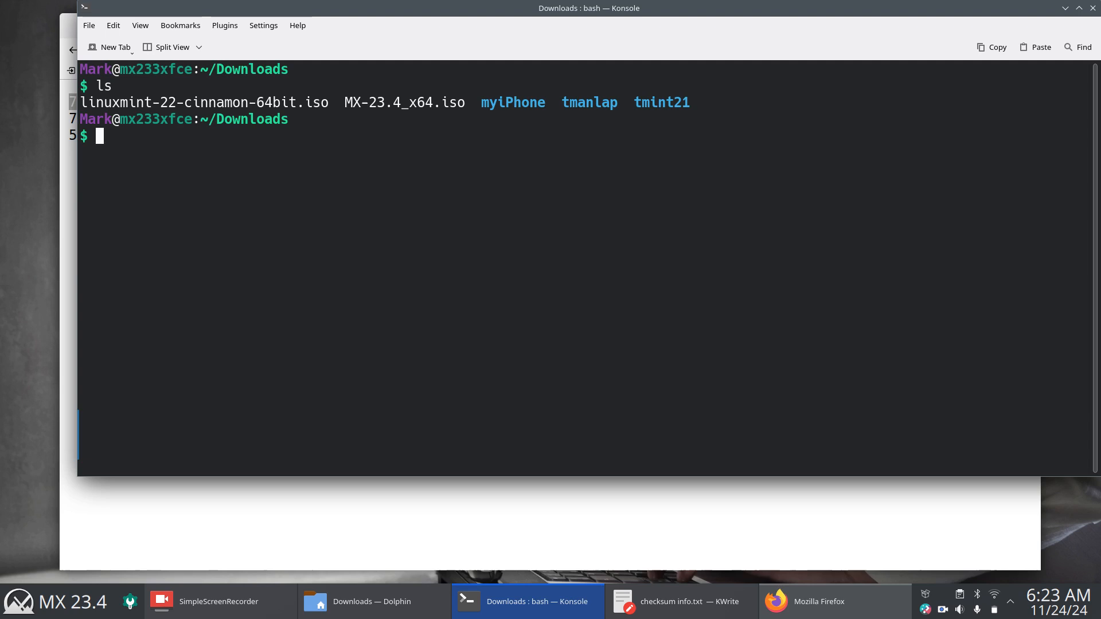
text(ls)
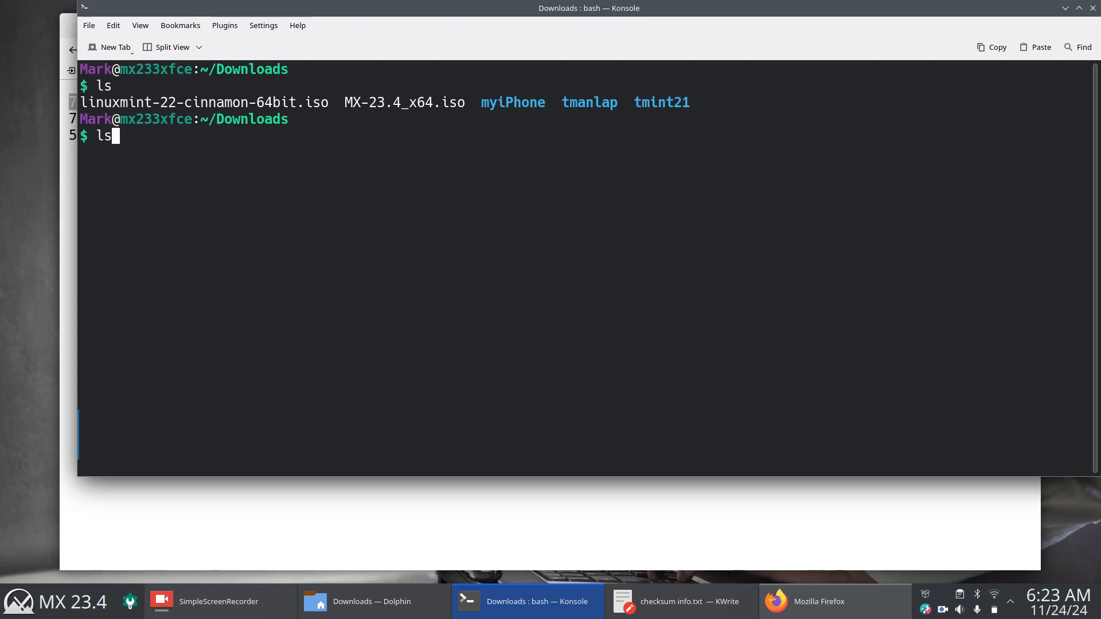
Step: Compute the SHA-256 of linuxmint-22-cinnamon-64bit.iso, beginning 7a04b548 and ending f29b8f
text(sha256sum MX-23.4_x64.iso)
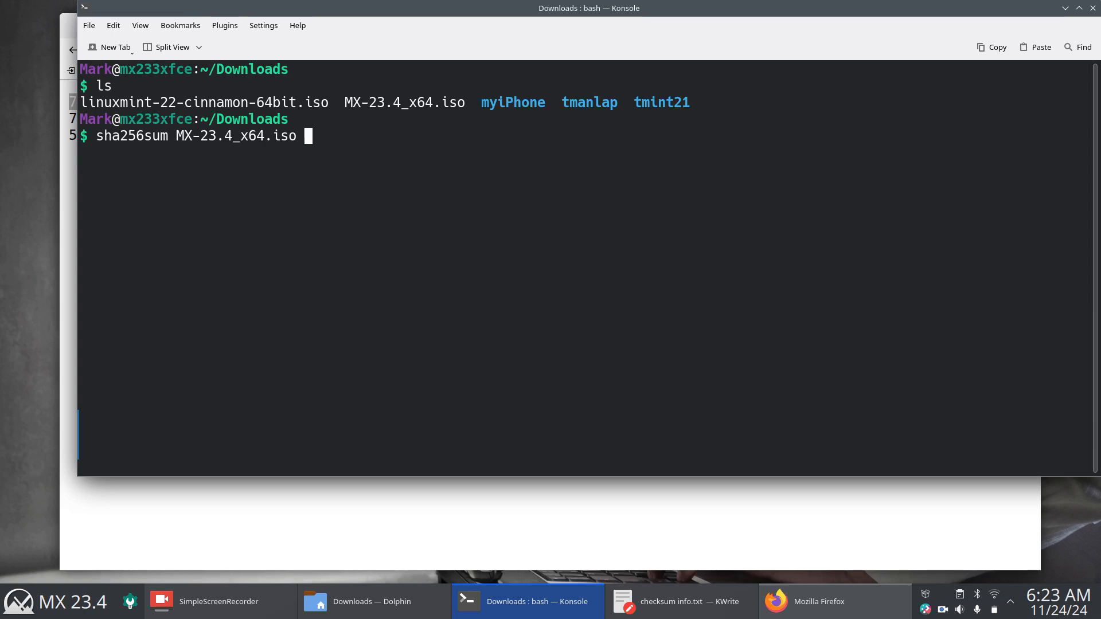
key(BackSpace)
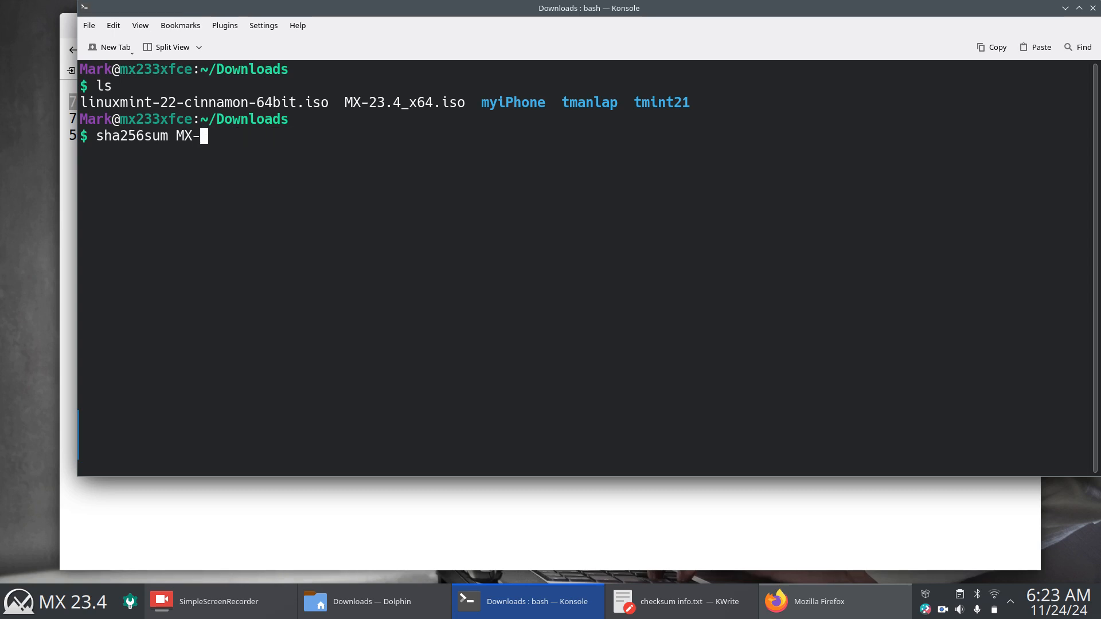
key(BackSpace)
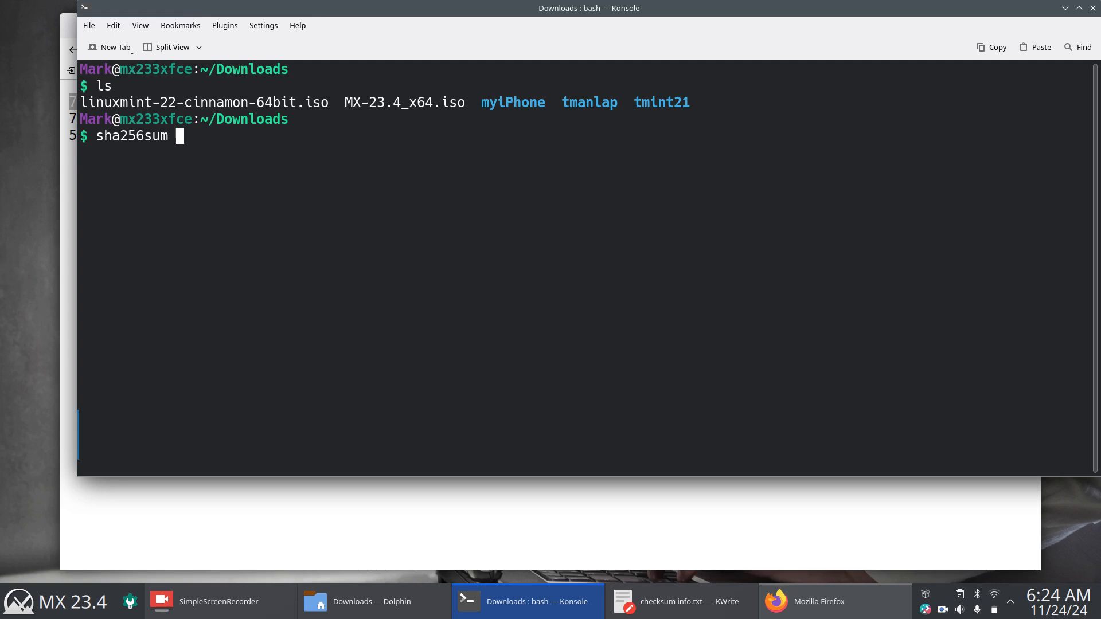
text(li)
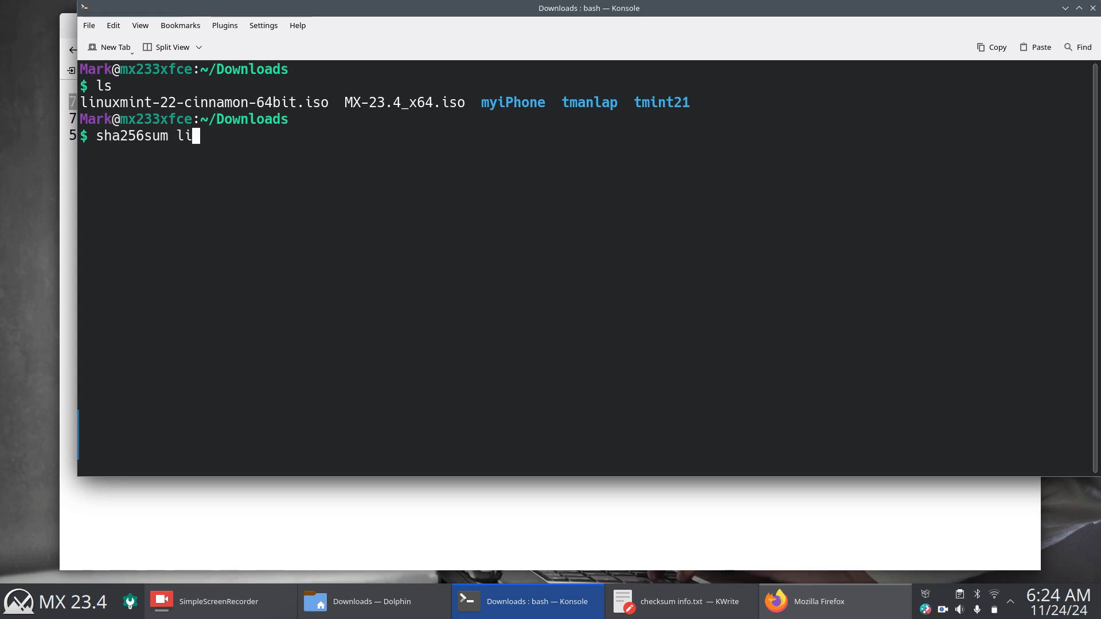
key(Tab)
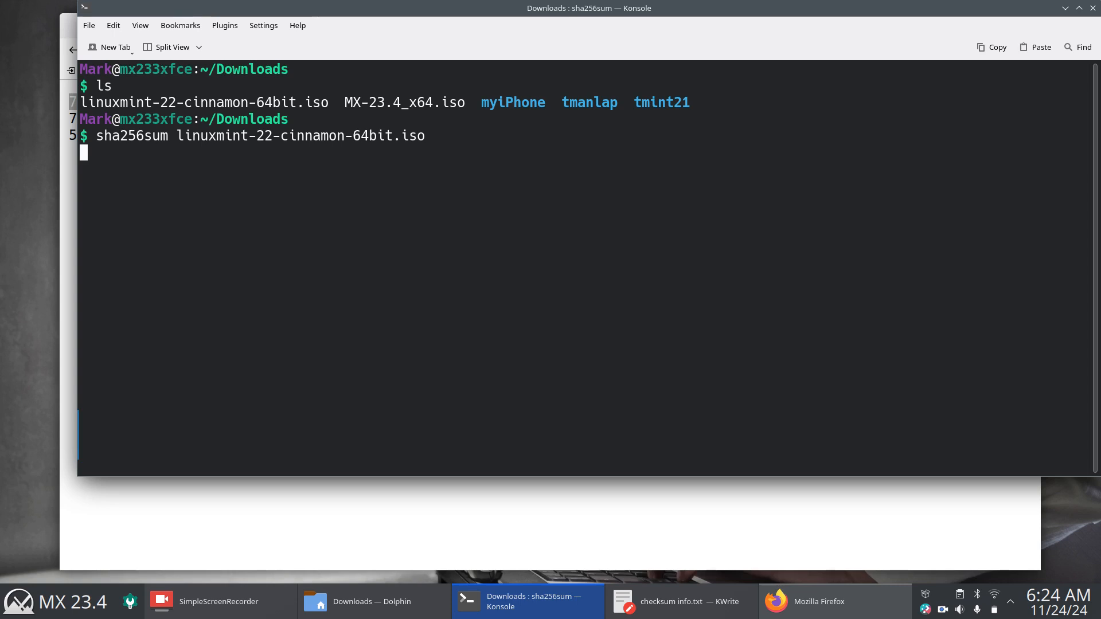
key(Return)
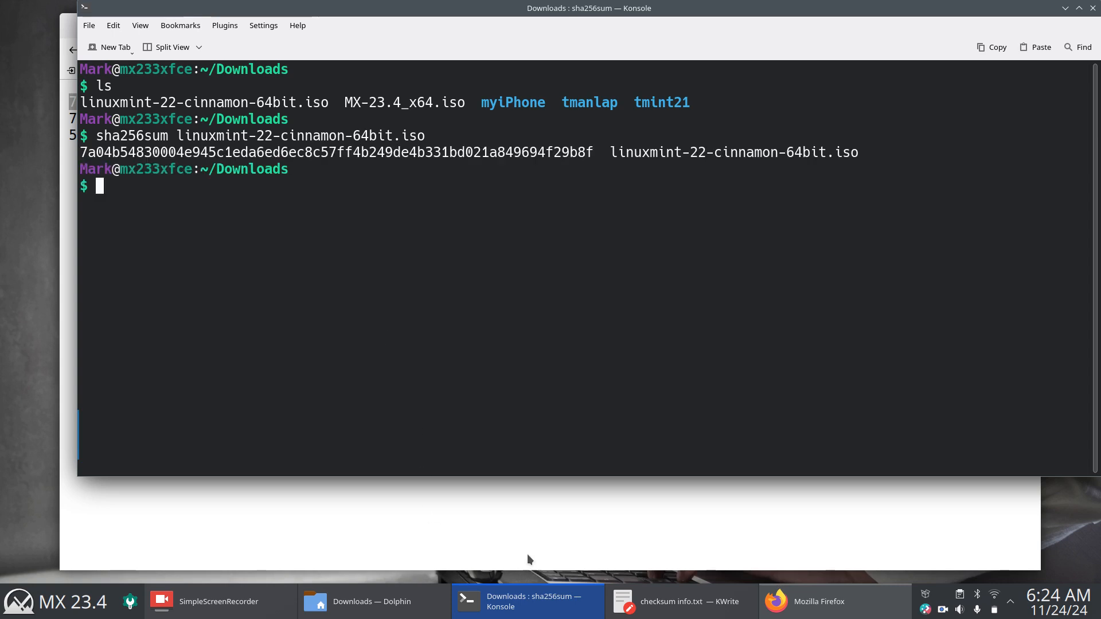
Step: Place Konsole beneath the published Mint hash to confirm the match, then close Konsole
drag(573, 478, 573, 406)
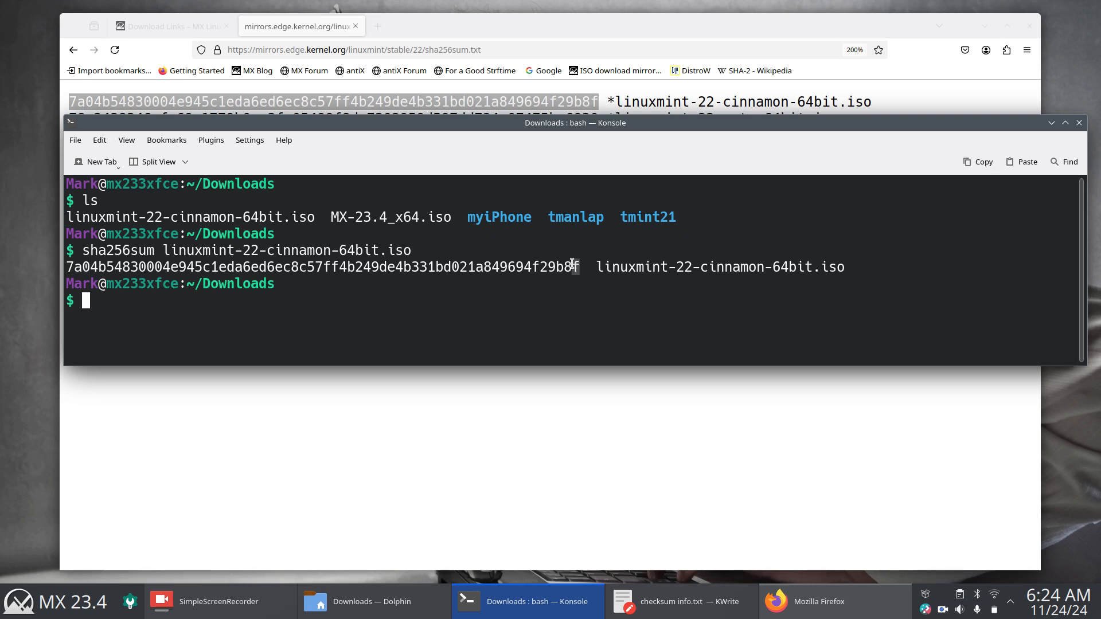
mouse_move(554, 304)
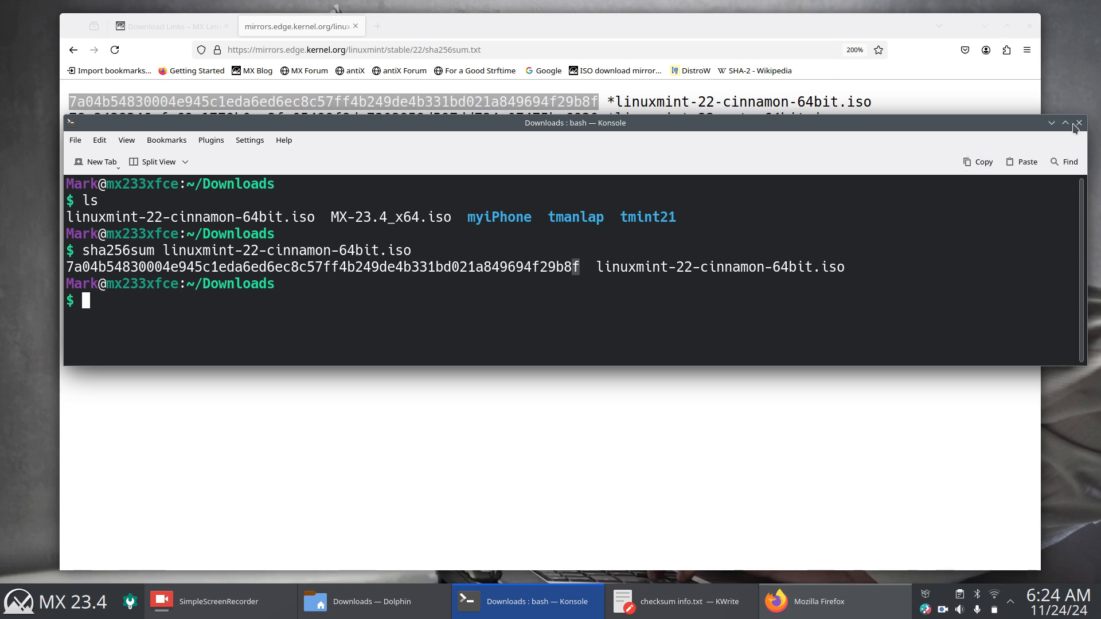
click(1080, 123)
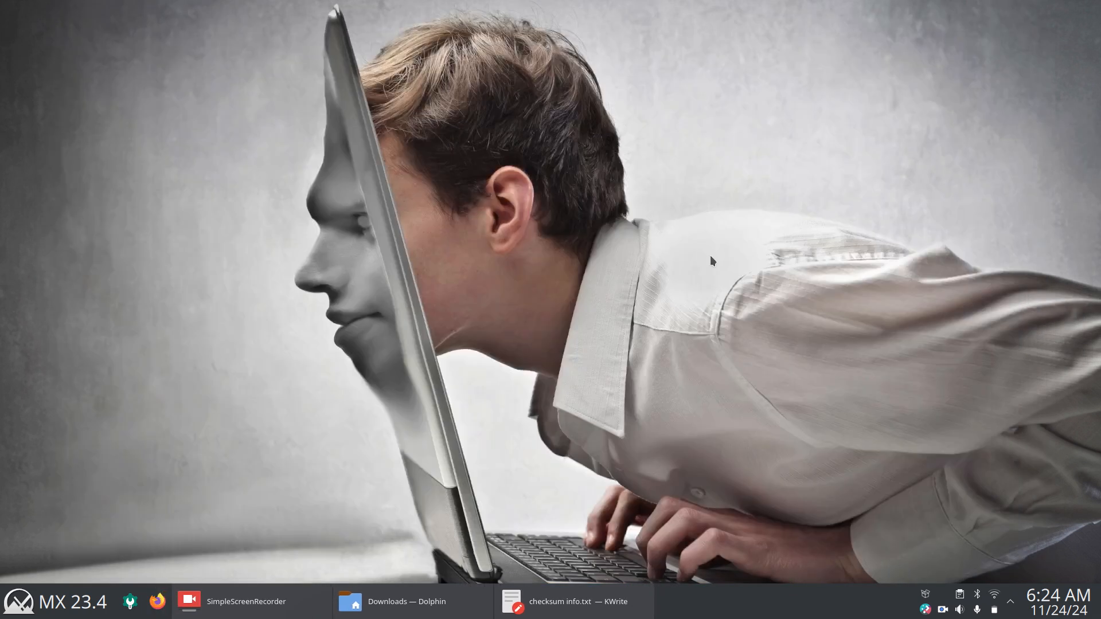
click(412, 602)
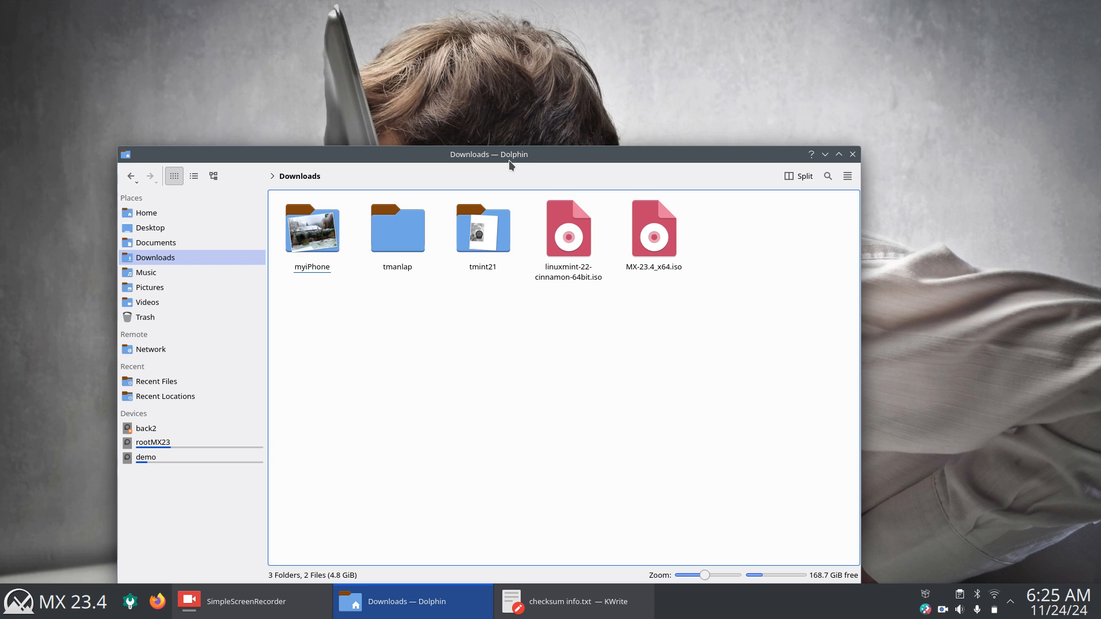
Step: Calculate MX-23.4_x64.iso's SHA256 on the Checksums tab of Dolphin's Properties
click(653, 229)
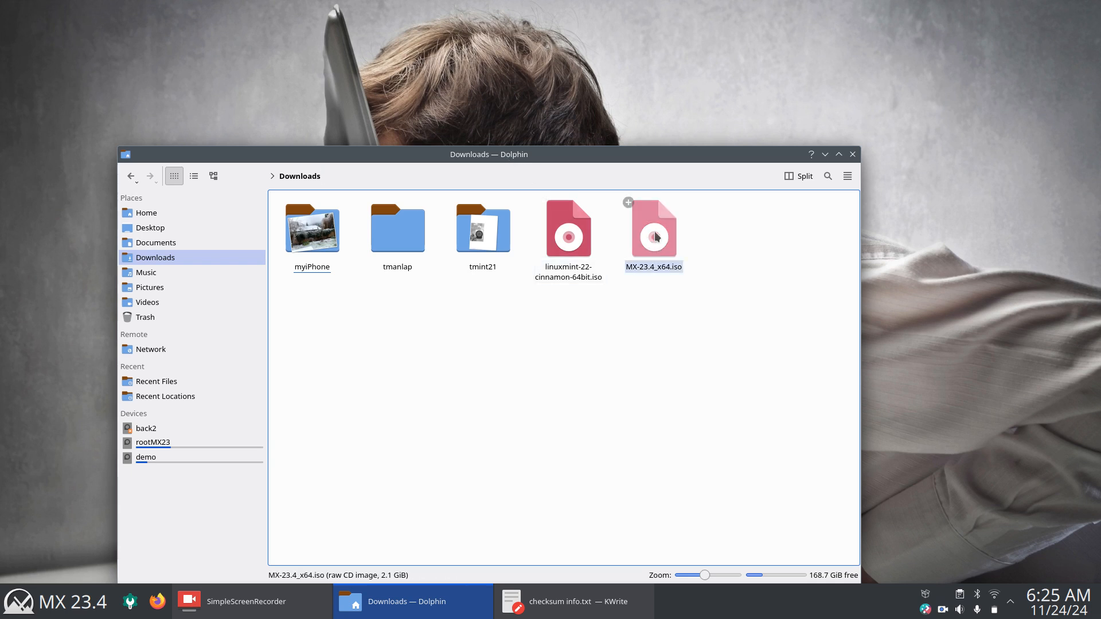
right_click(653, 228)
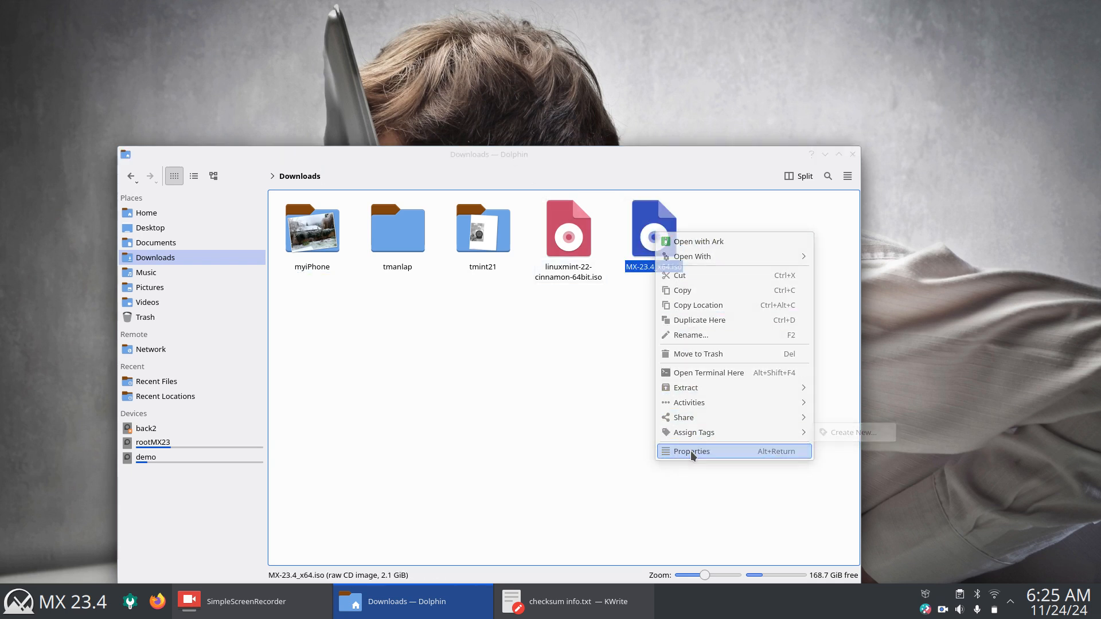
click(690, 451)
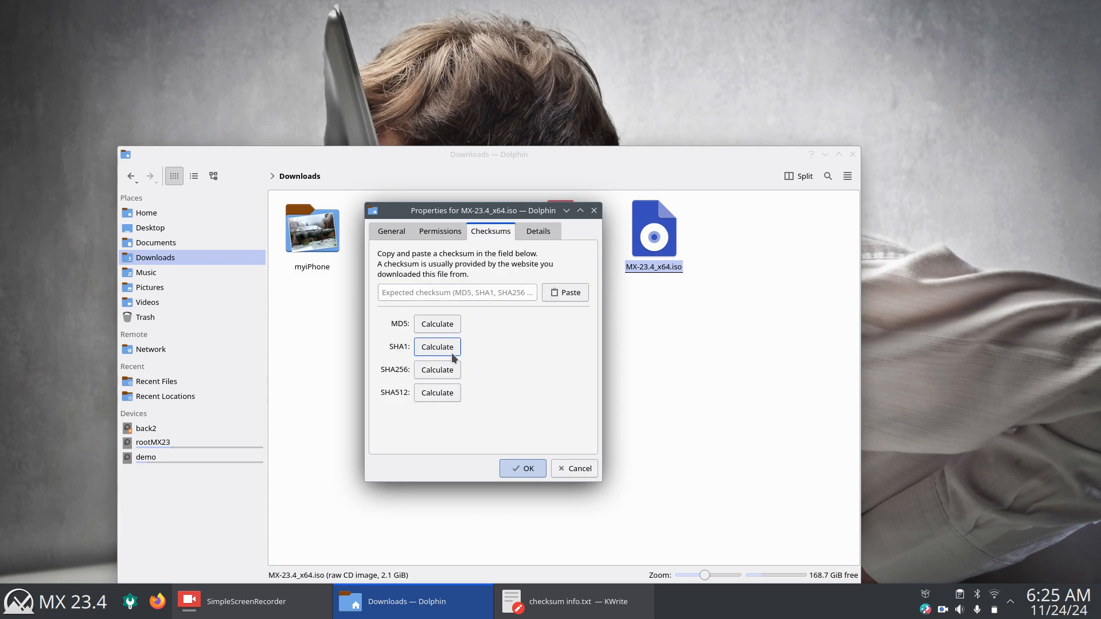
click(436, 370)
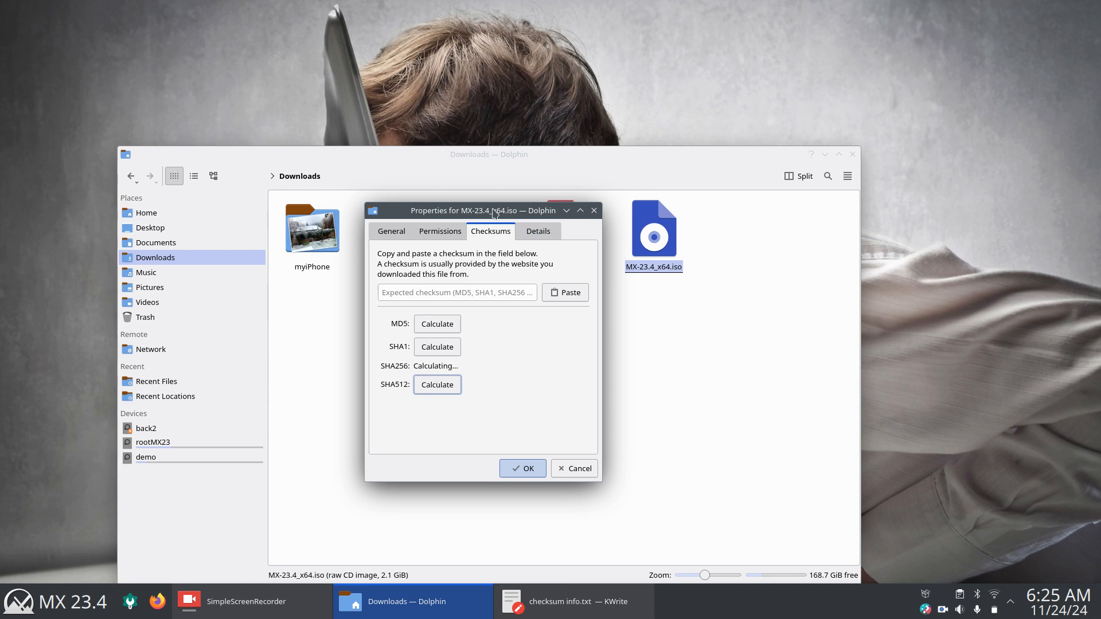
mouse_move(547, 391)
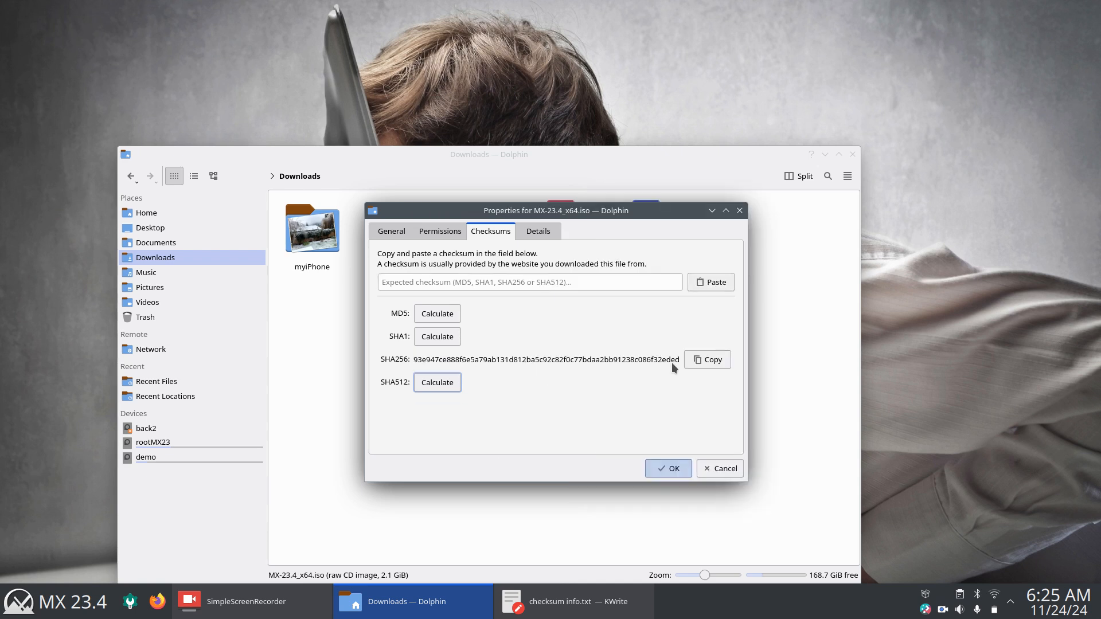
mouse_move(418, 371)
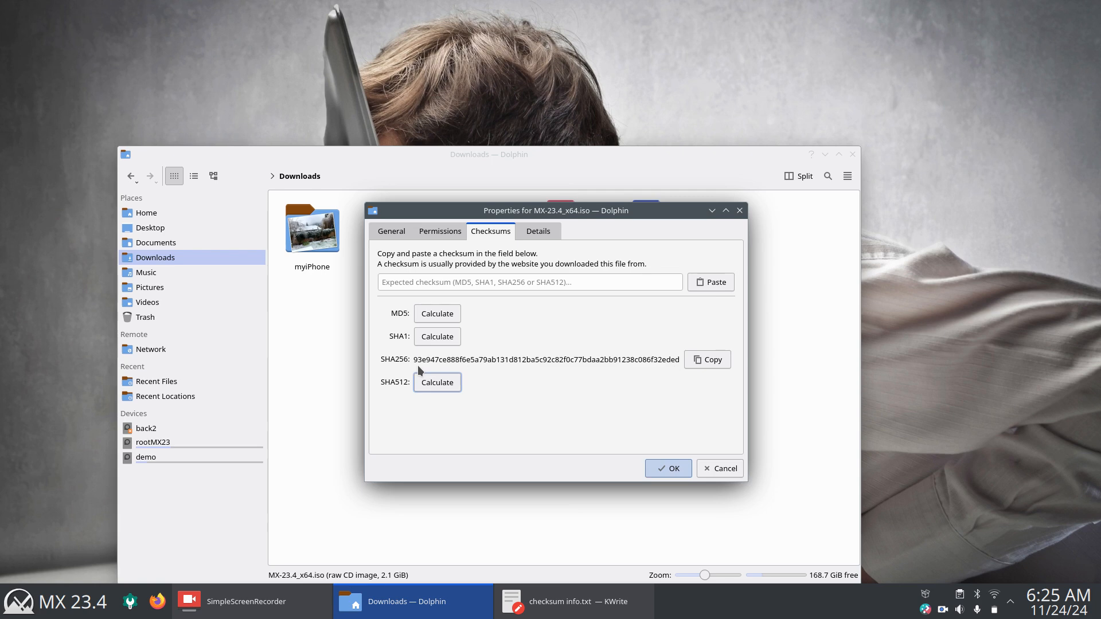
mouse_move(423, 370)
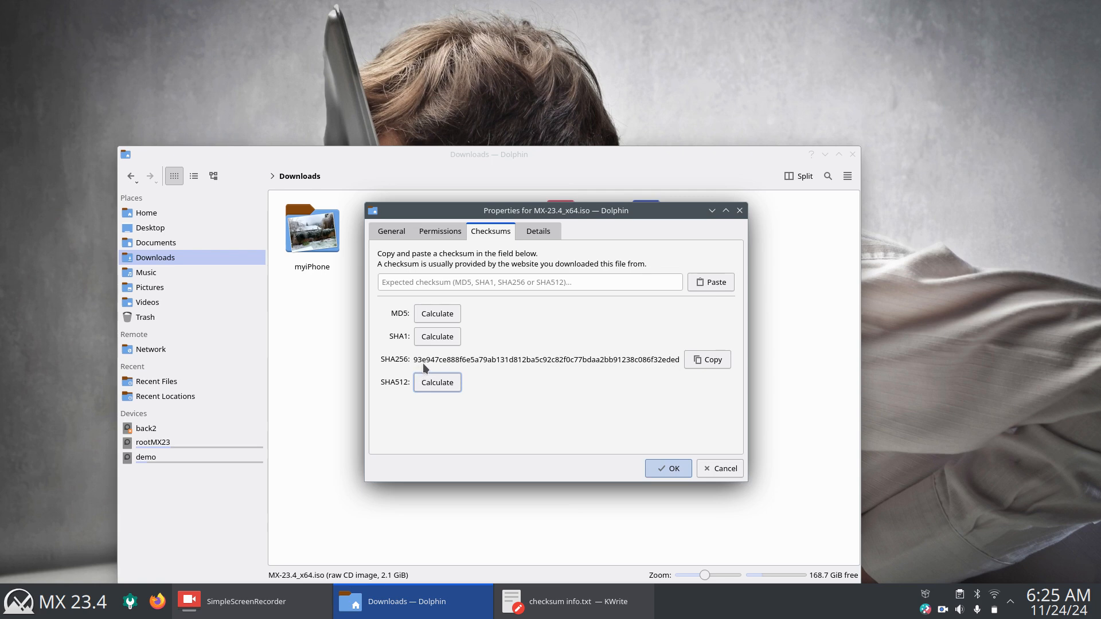
mouse_move(649, 222)
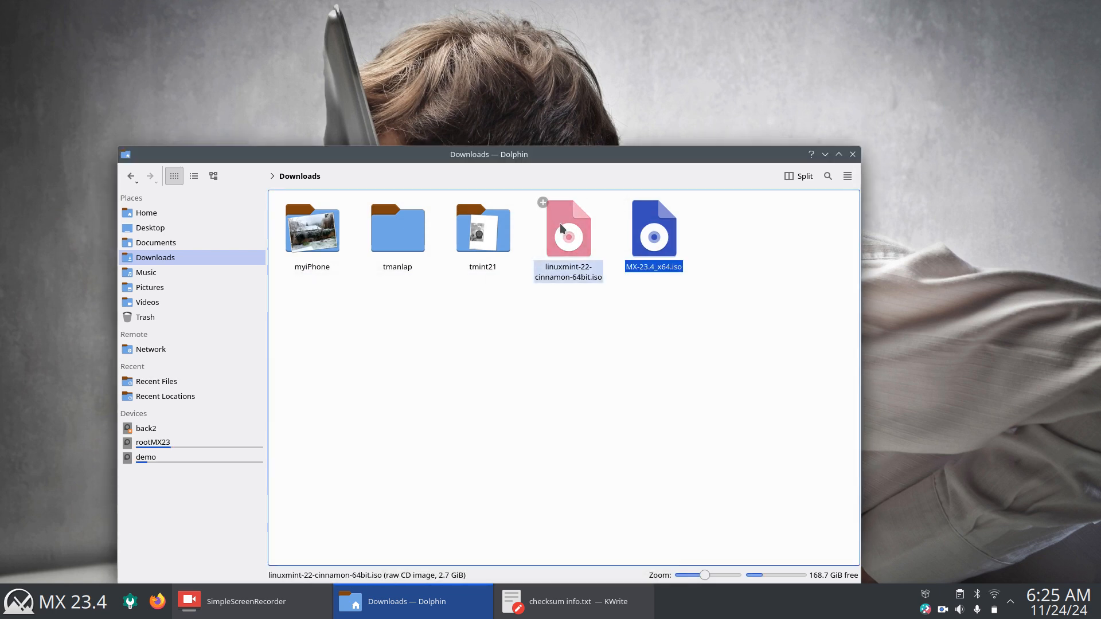
Step: Calculate the SHA256 checksum of linuxmint-22-cinnamon-64bit.iso from its Properties Checksums tab
right_click(569, 228)
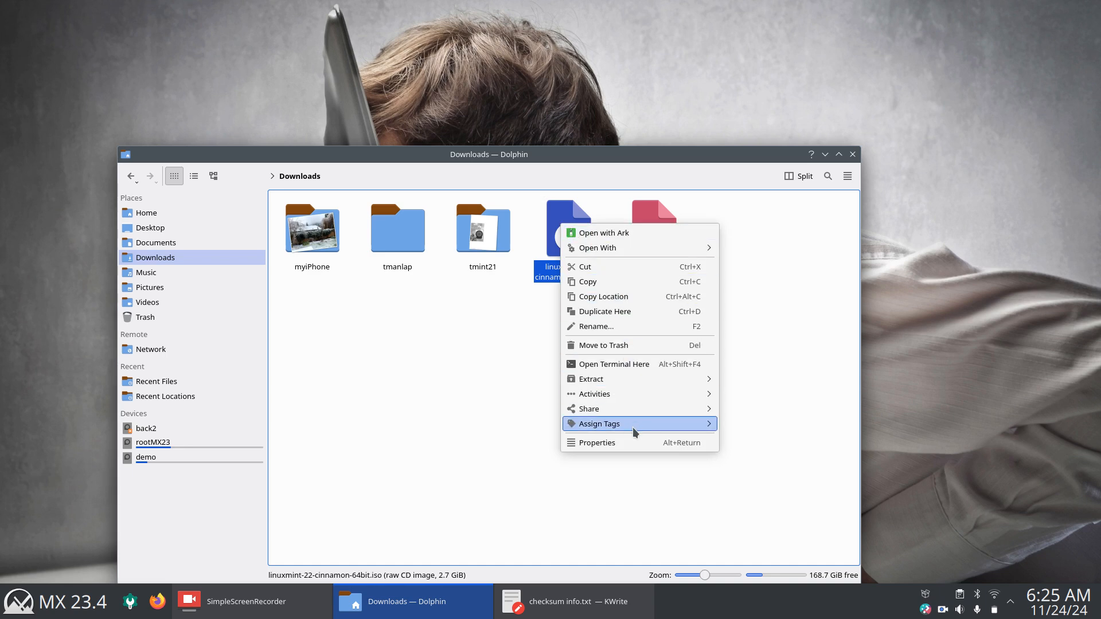
click(598, 442)
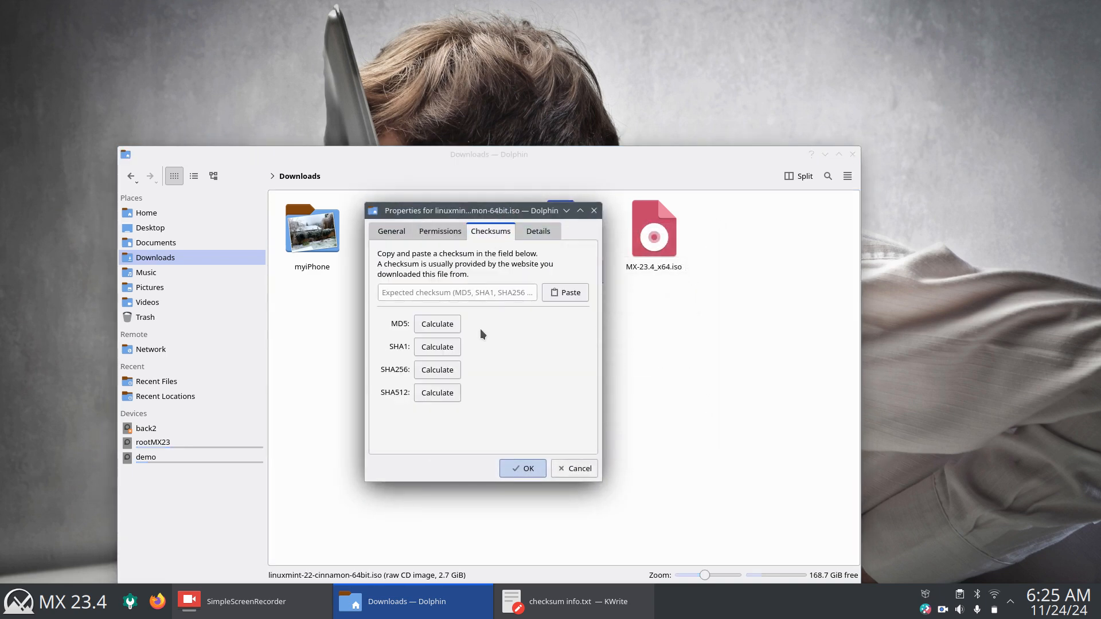
click(436, 369)
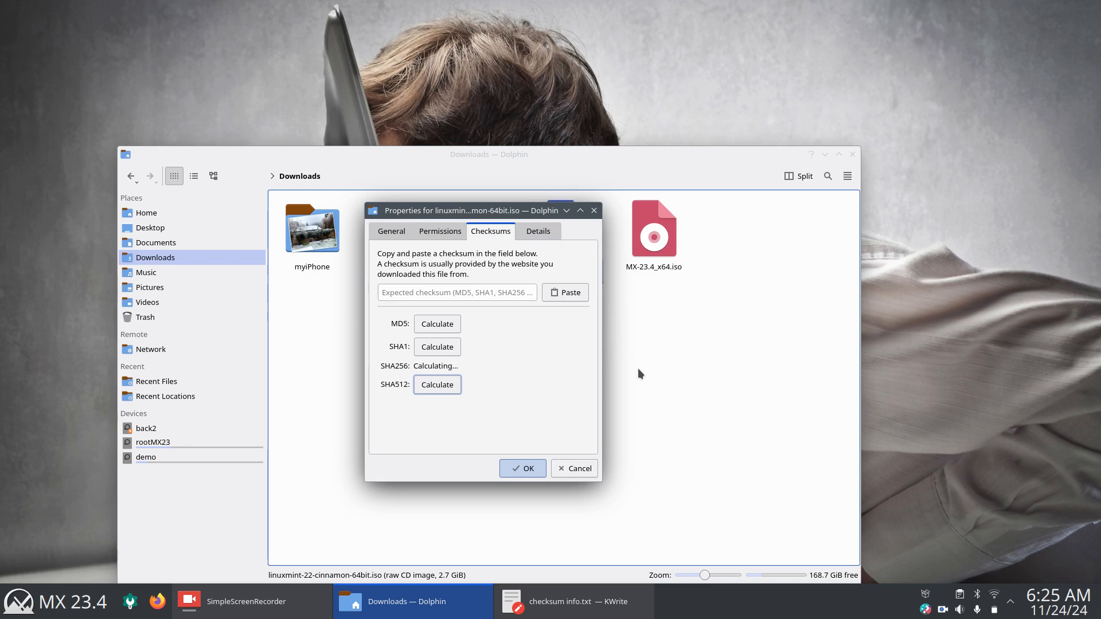
mouse_move(412, 375)
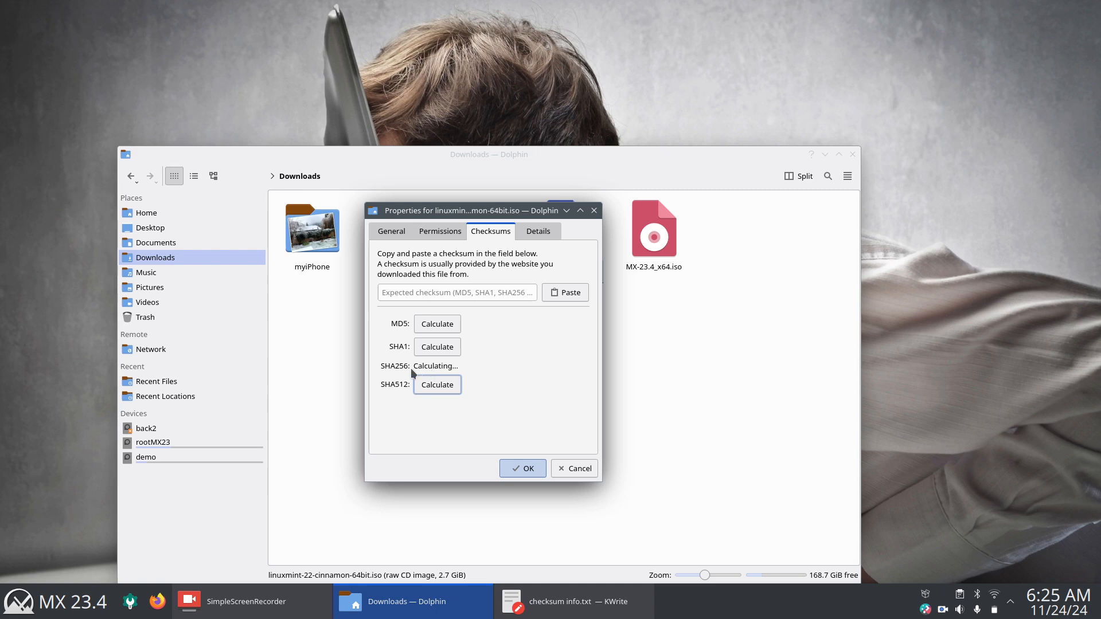
mouse_move(711, 360)
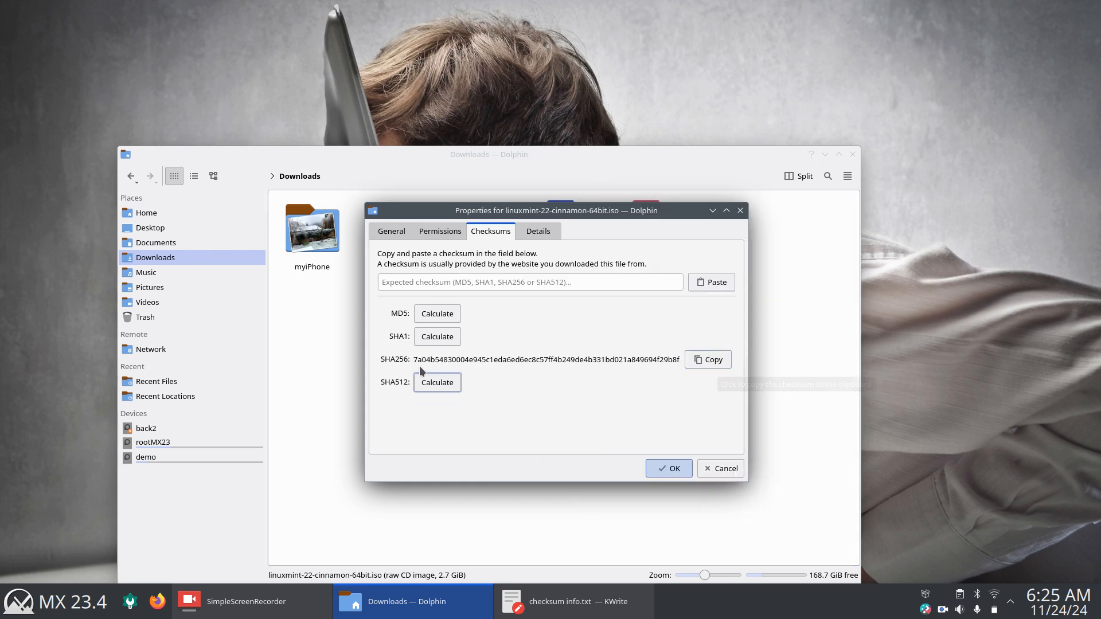
mouse_move(670, 372)
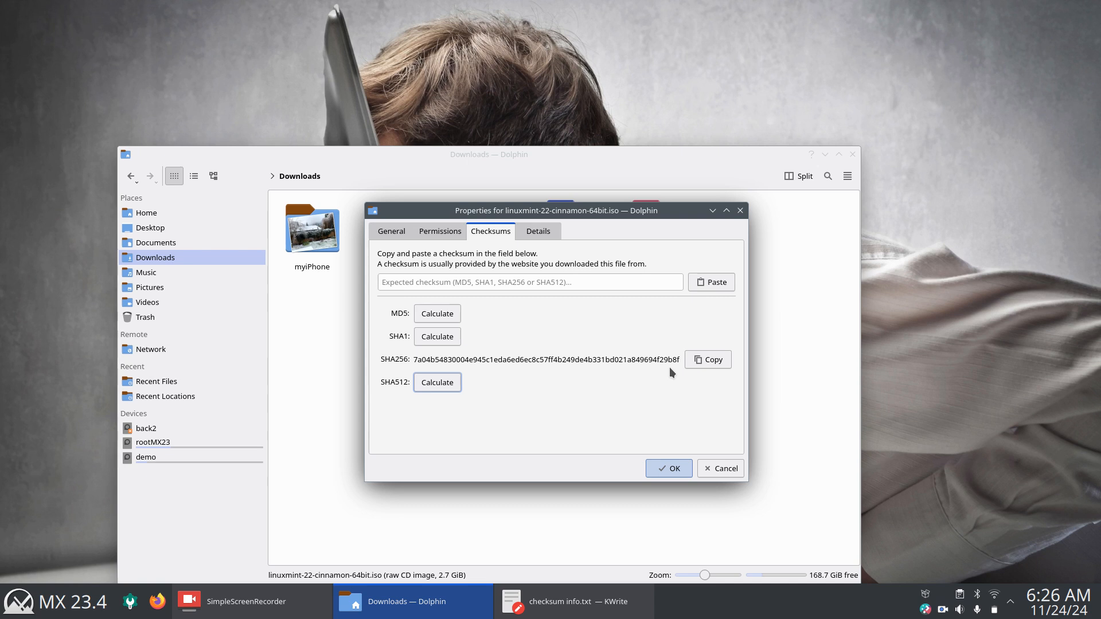
mouse_move(739, 210)
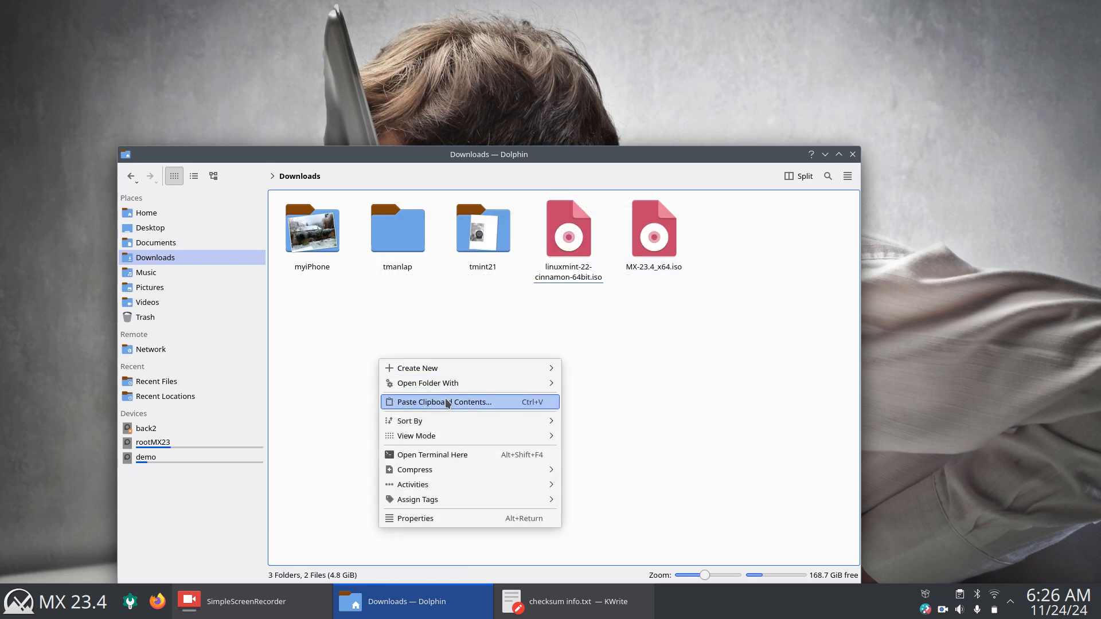
mouse_move(416, 368)
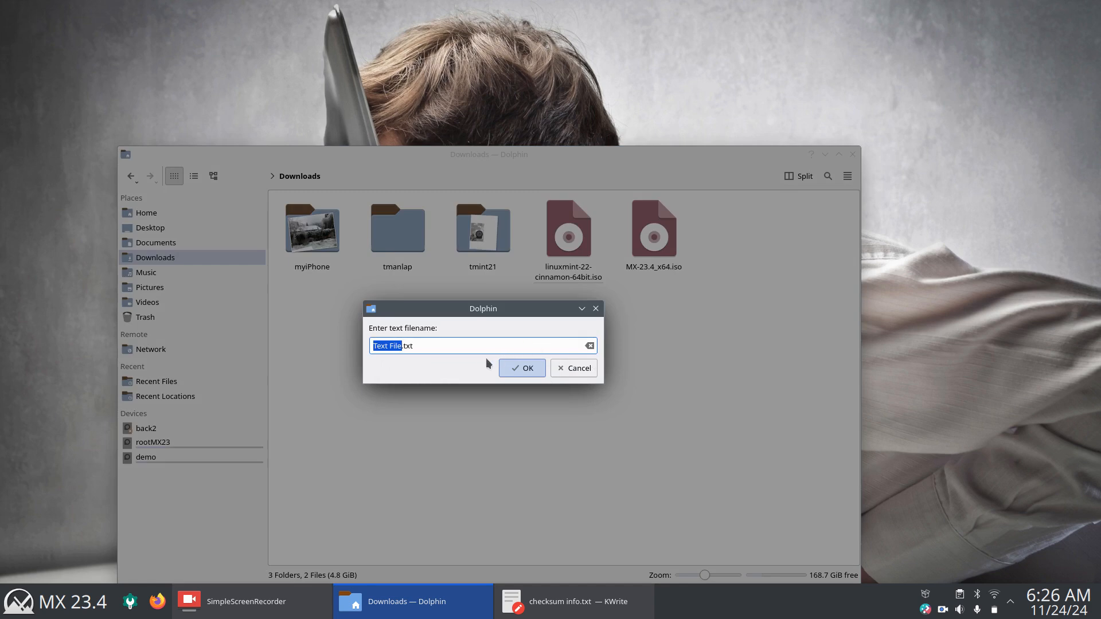
Step: Save the Mint ISO's SHA256 (7a04b548…f29b8f) into a new Text File.txt in Downloads
click(521, 368)
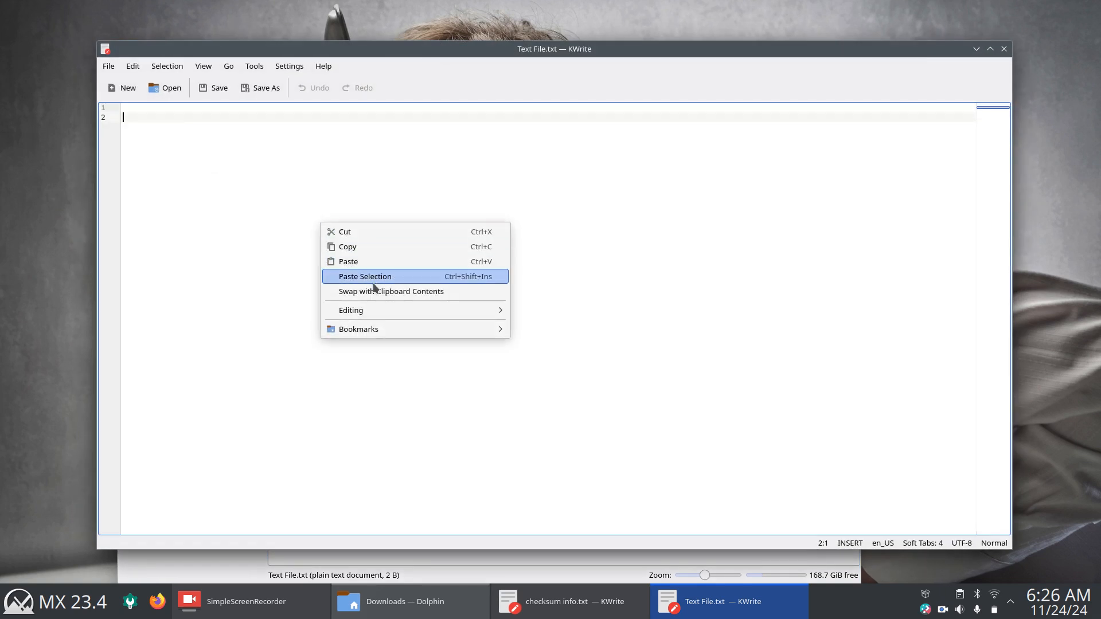
click(347, 262)
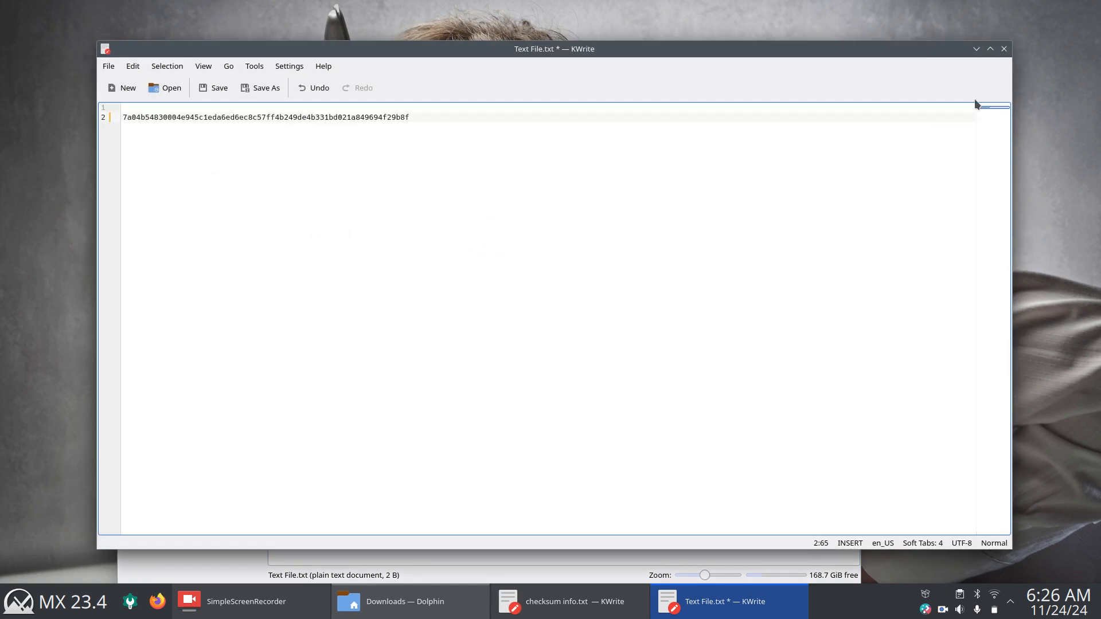
click(1003, 48)
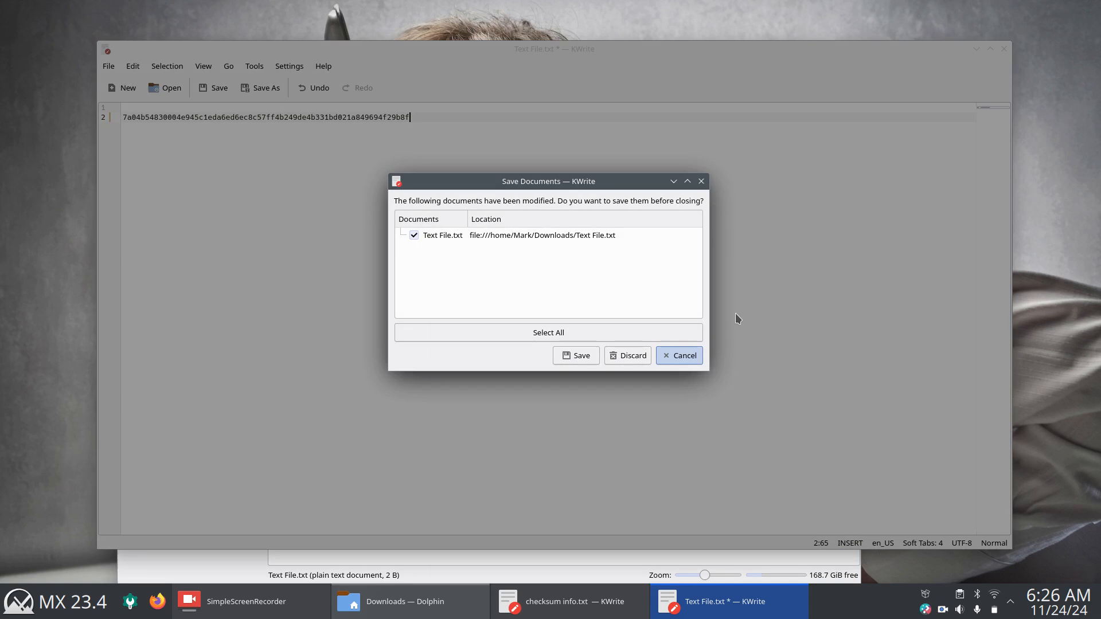
click(627, 356)
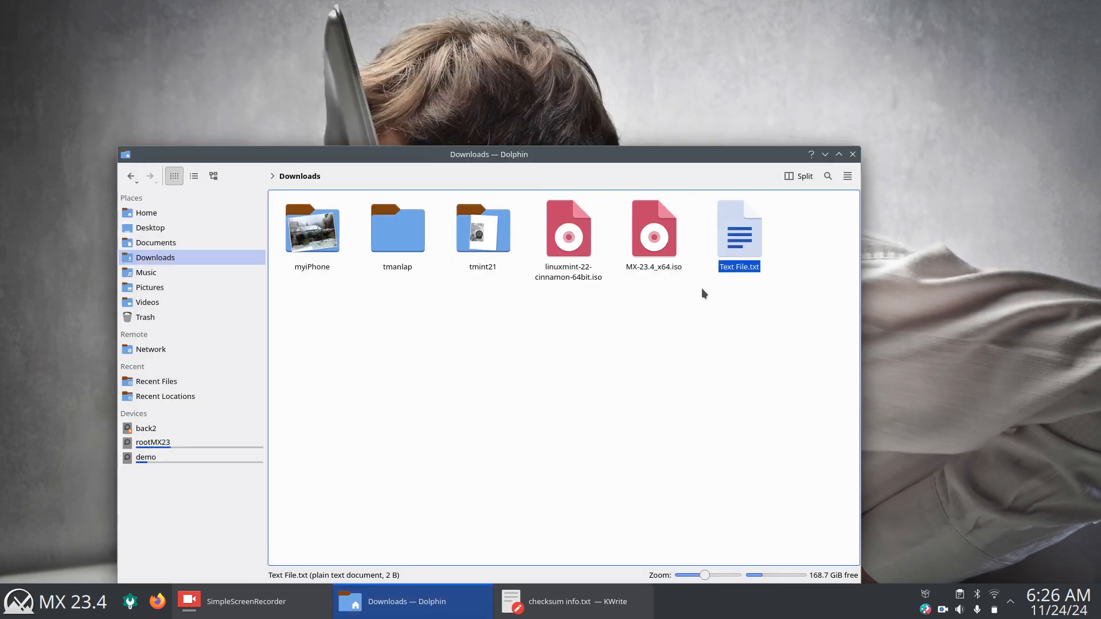
click(303, 294)
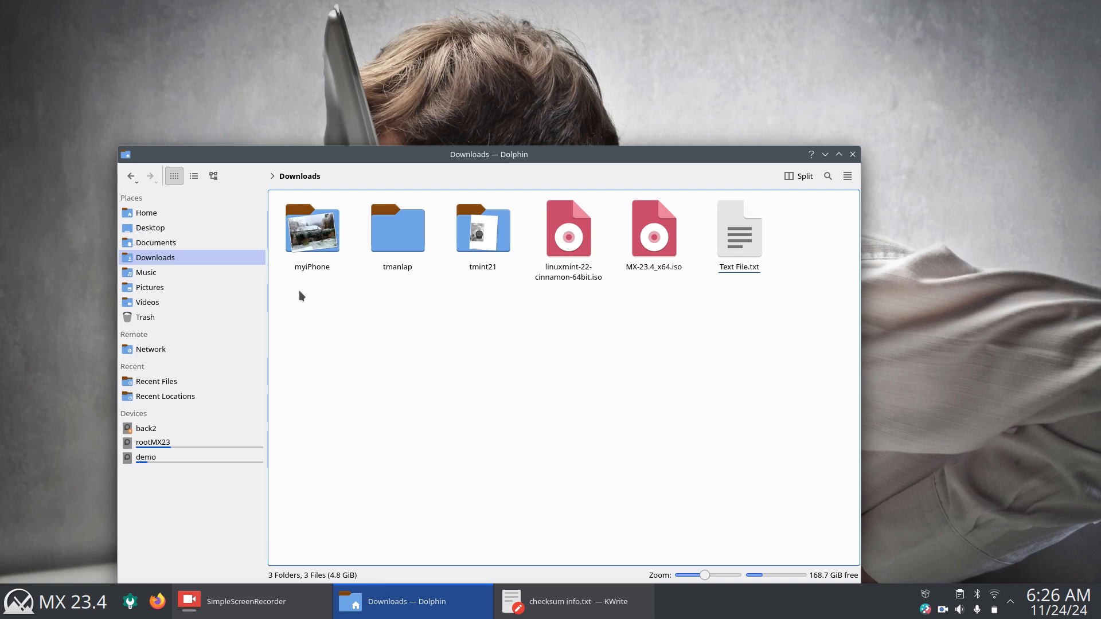
Step: Go to Documents and open checksum info.txt in KWrite
click(156, 242)
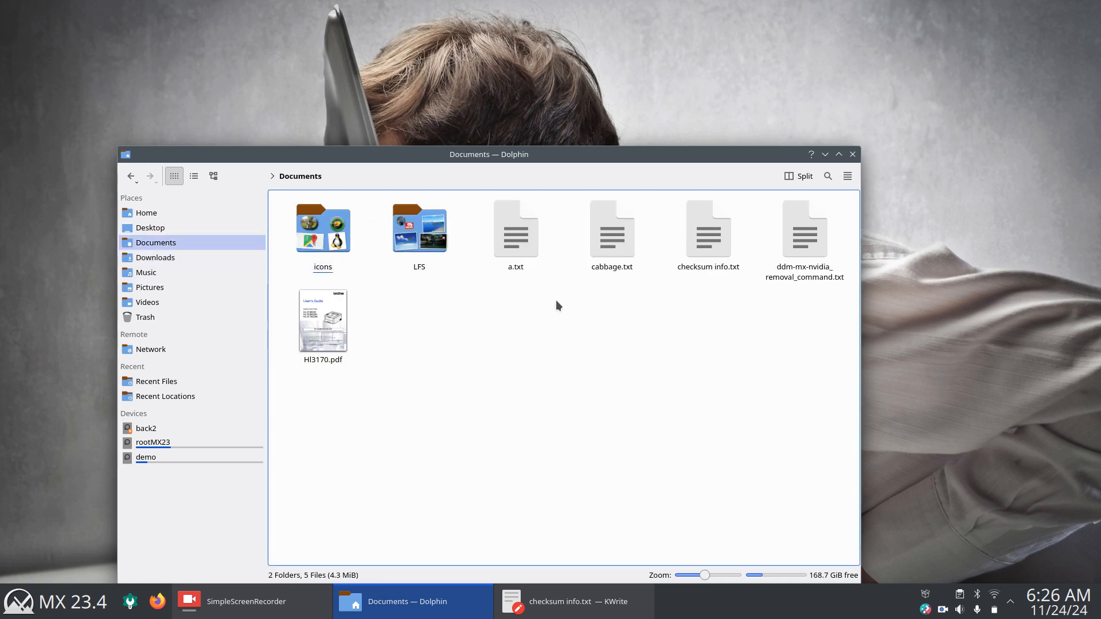
click(707, 229)
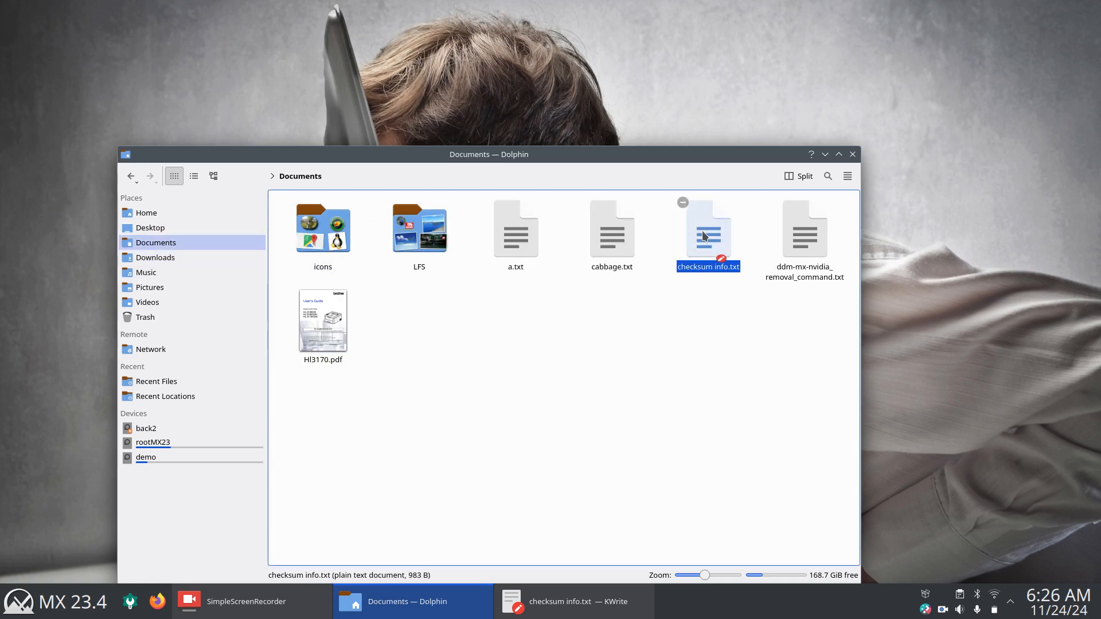
double_click(708, 229)
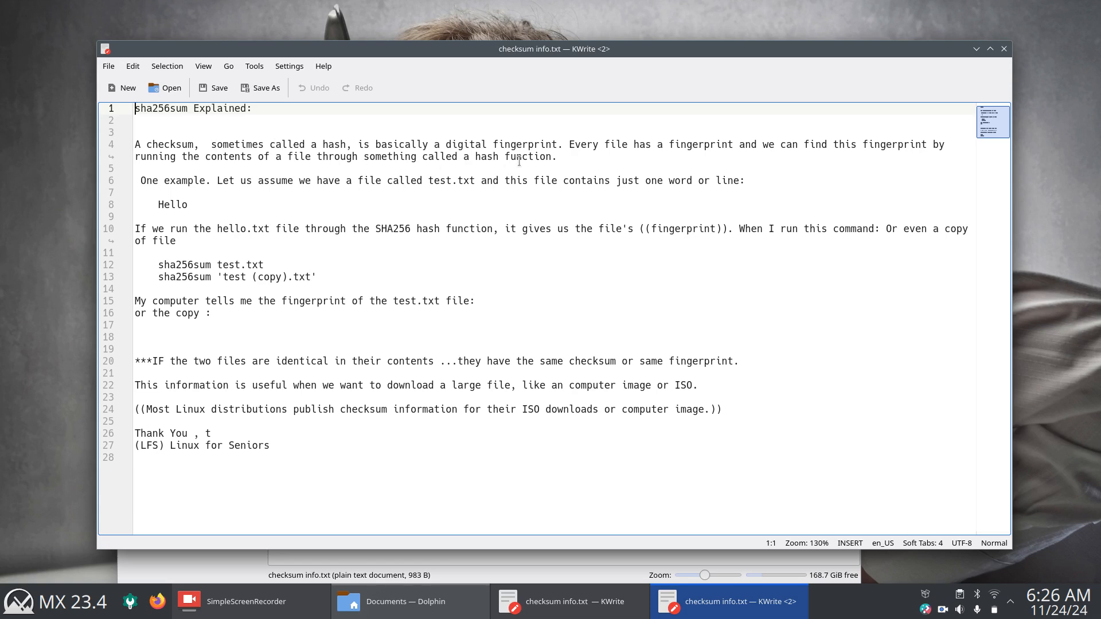
Step: Highlight 'digital fingerprint' and 'ISO downloads' in the notes, then close KWrite and Dolphin
double_click(460, 144)
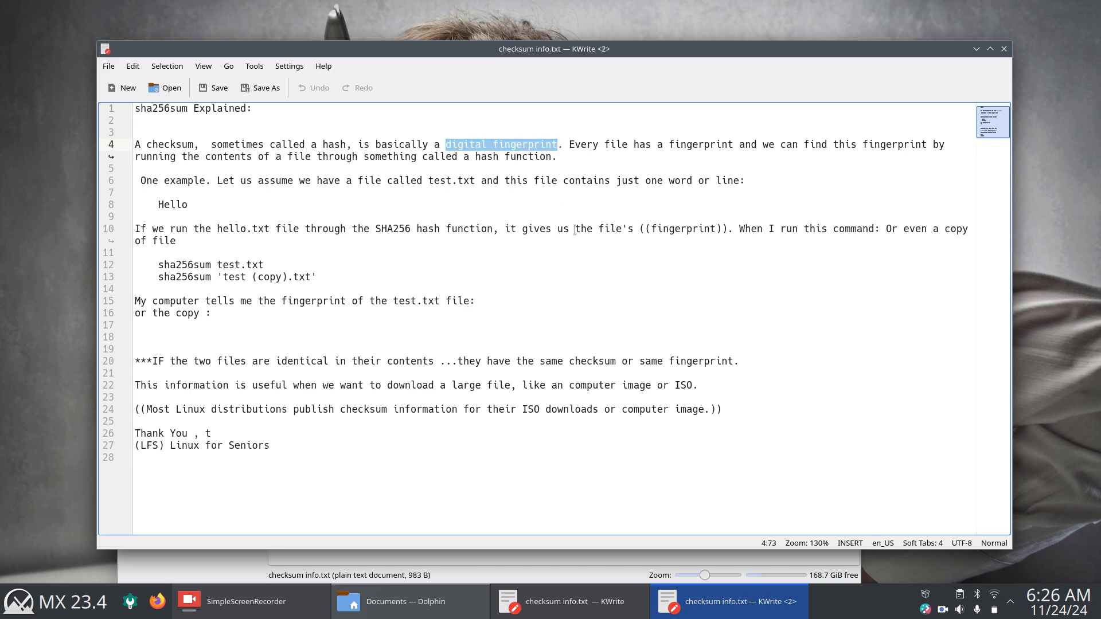
mouse_move(325, 256)
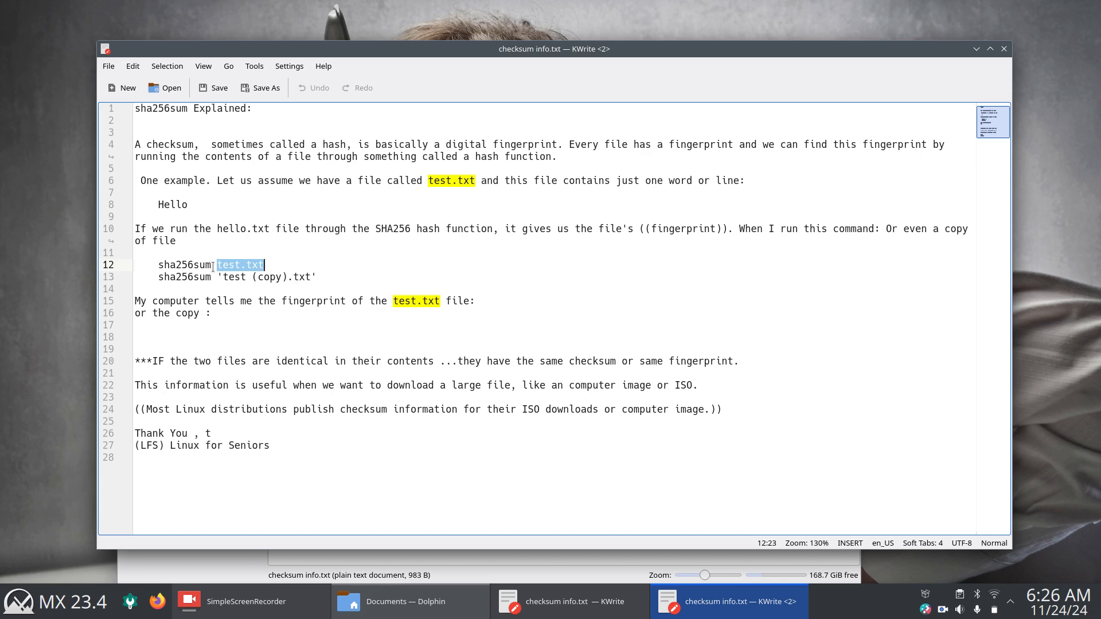
mouse_move(353, 347)
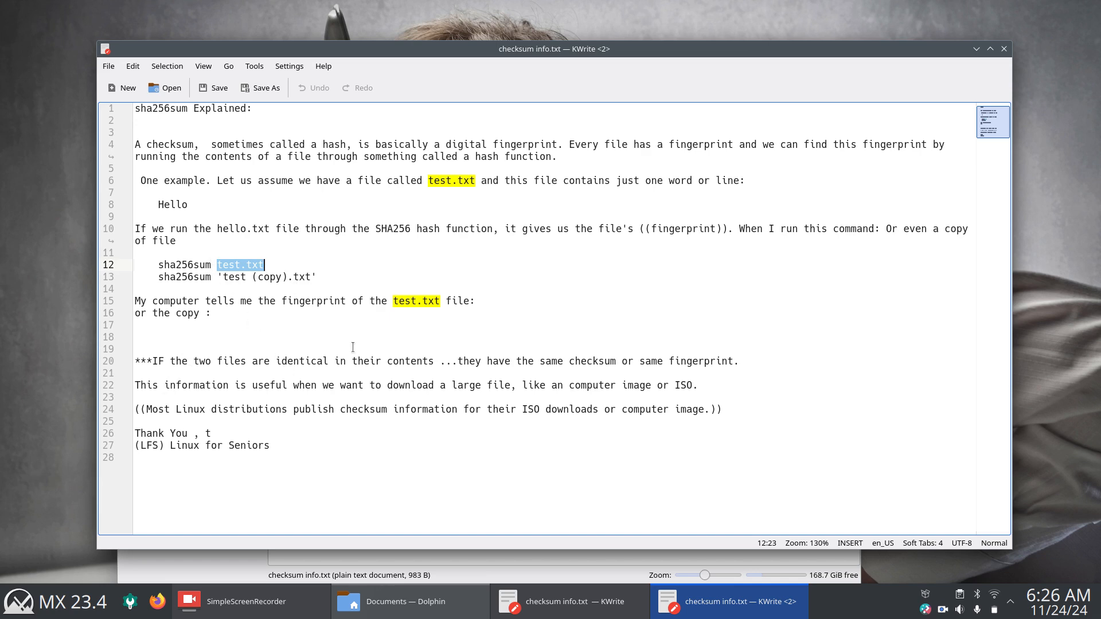
mouse_move(729, 396)
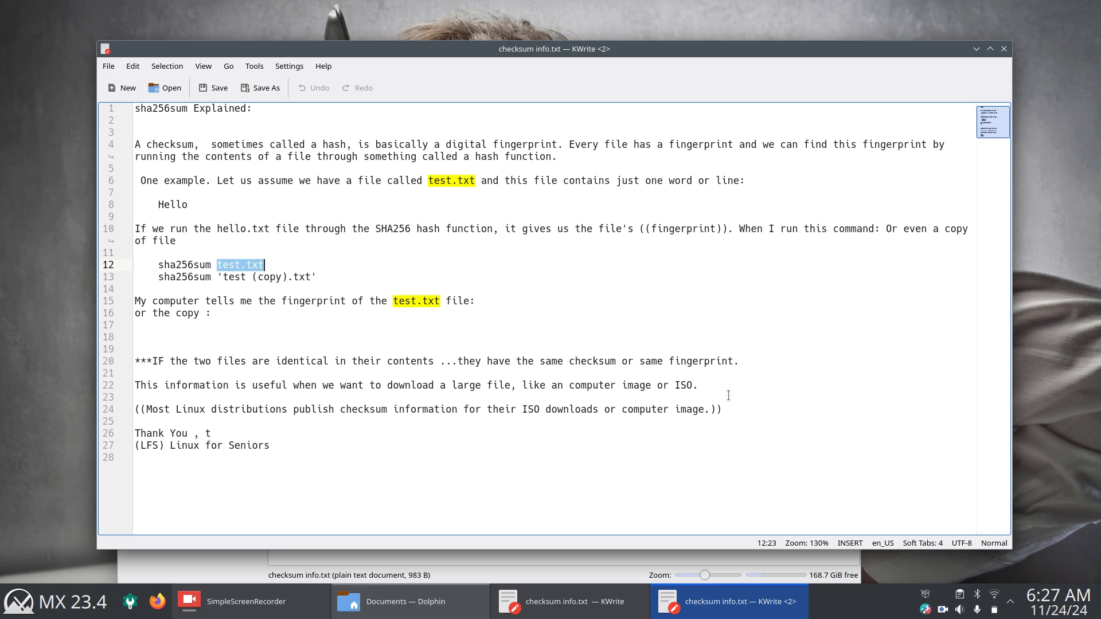
double_click(557, 409)
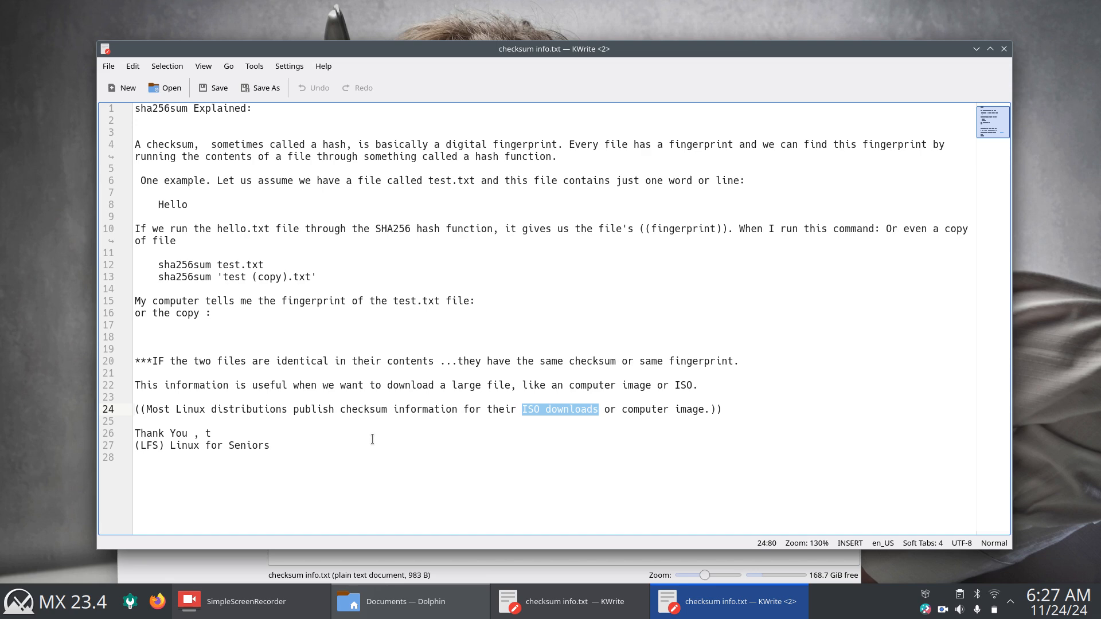
mouse_move(411, 444)
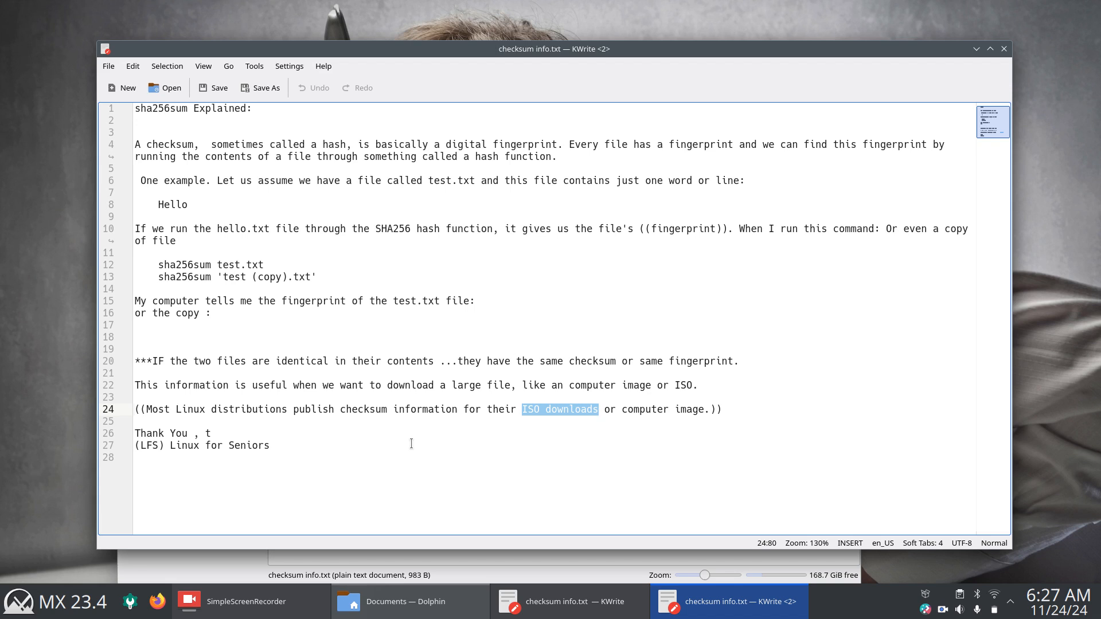
mouse_move(533, 450)
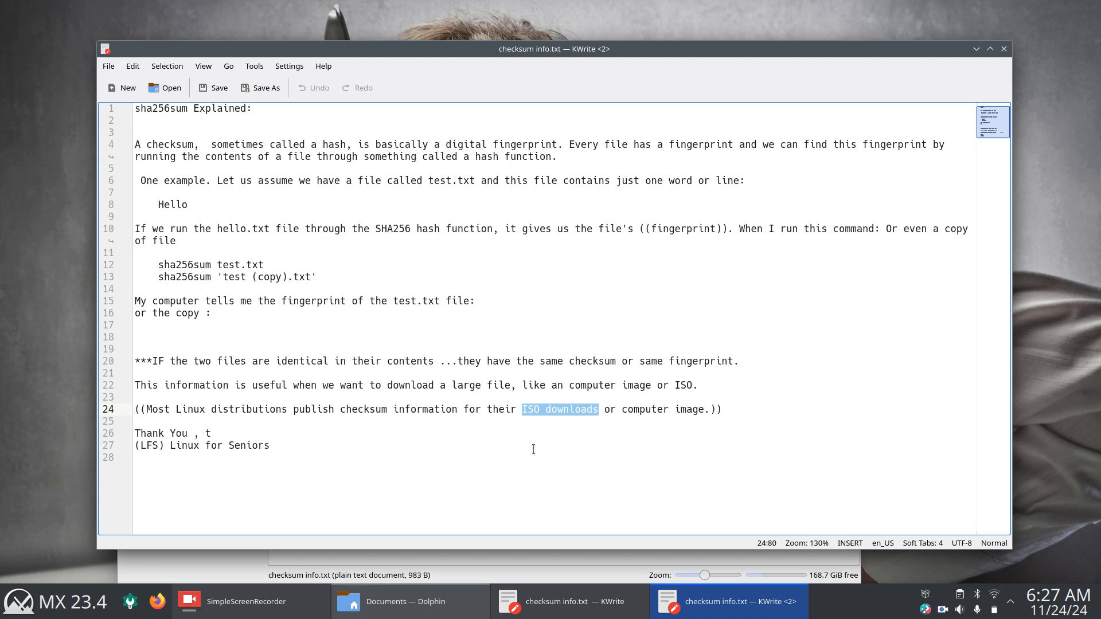
mouse_move(1004, 48)
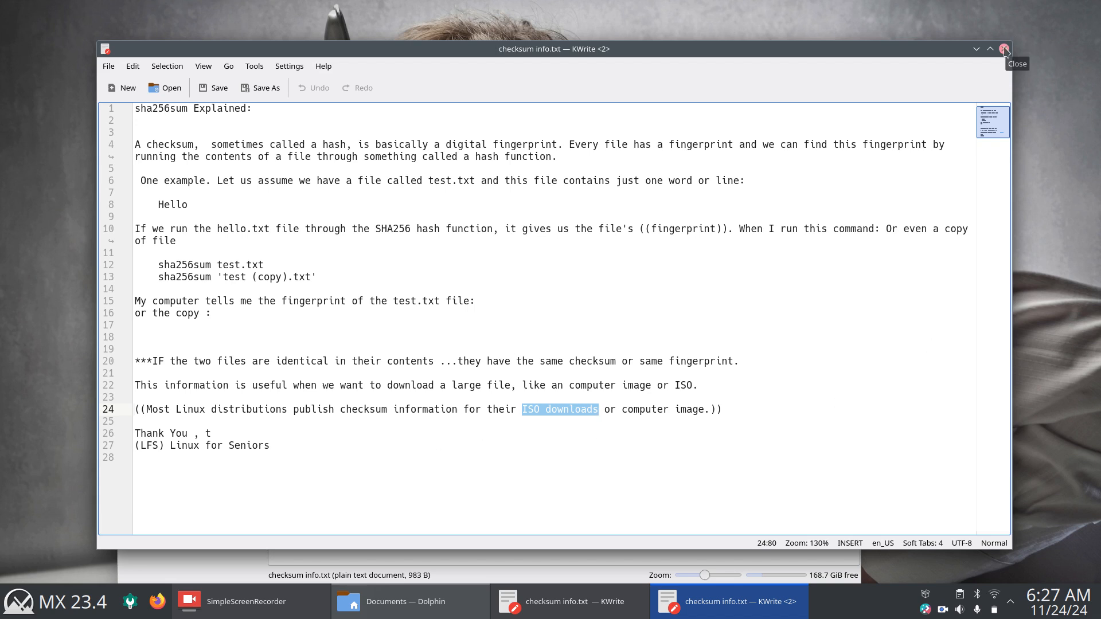
mouse_move(997, 37)
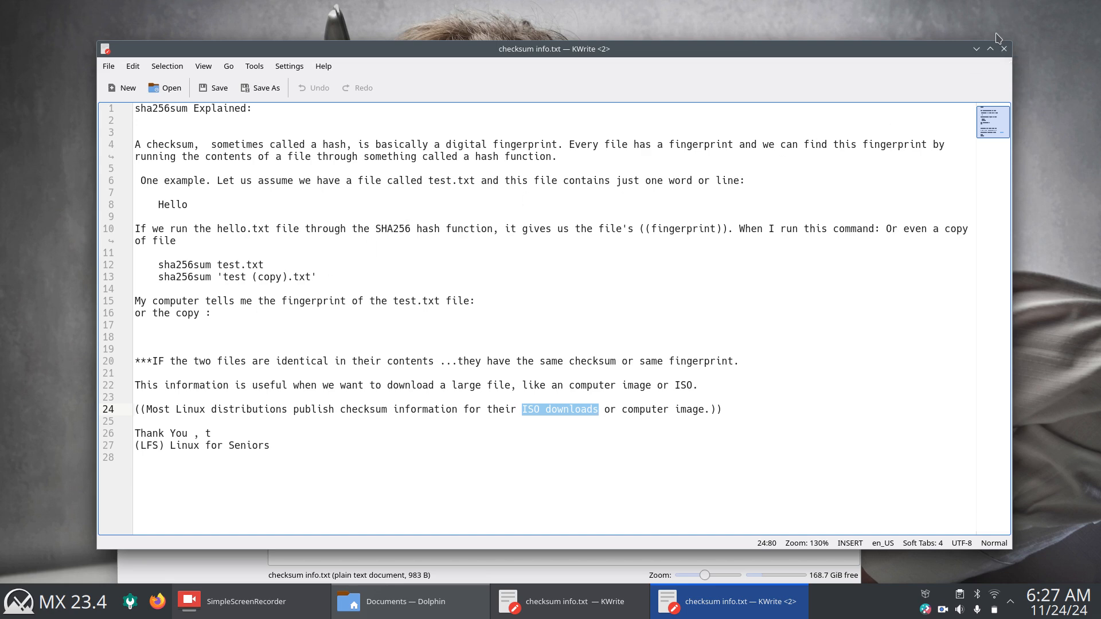
mouse_move(1004, 48)
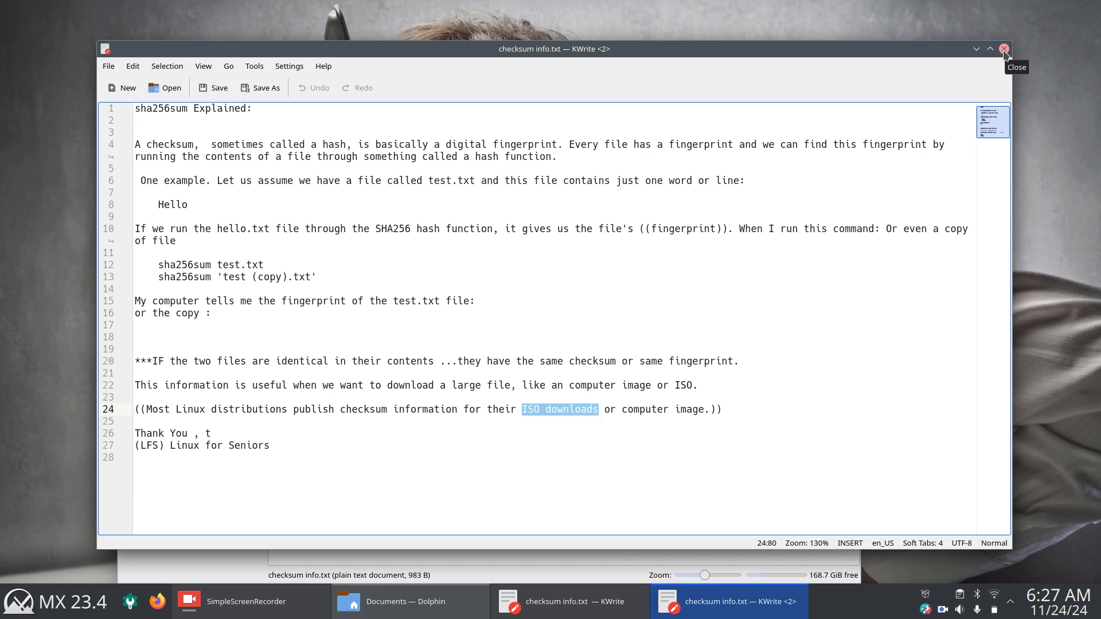
click(1004, 48)
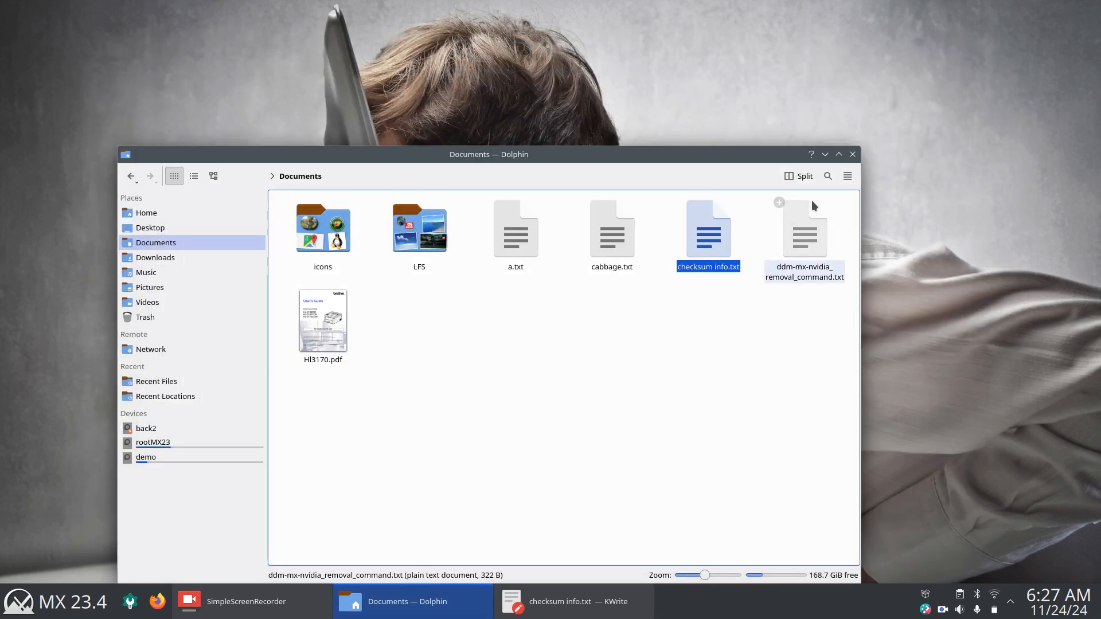
click(852, 154)
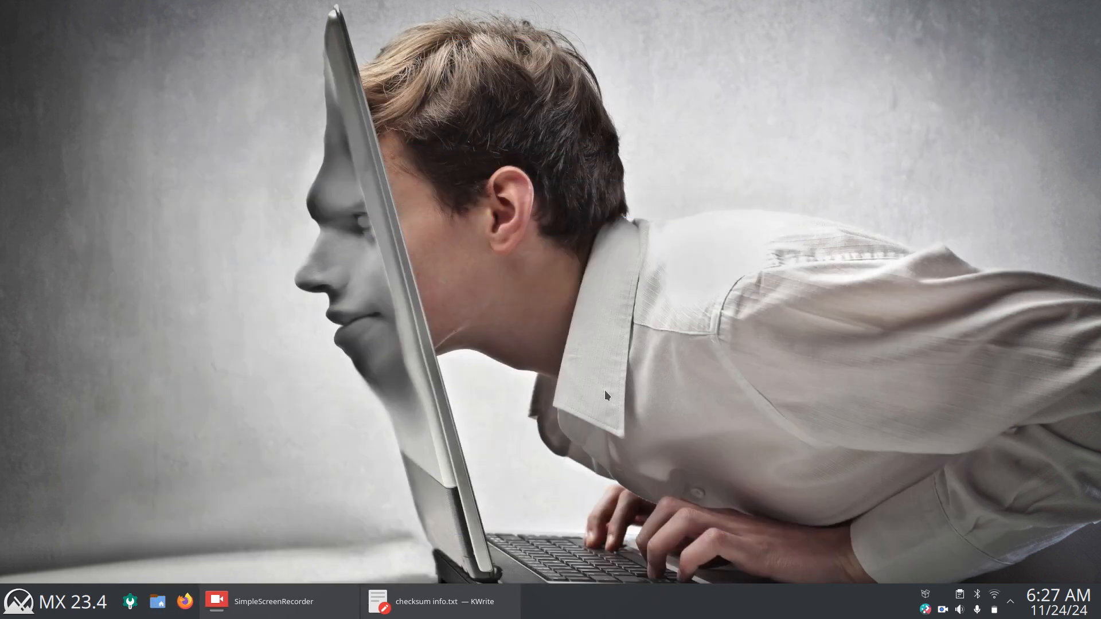